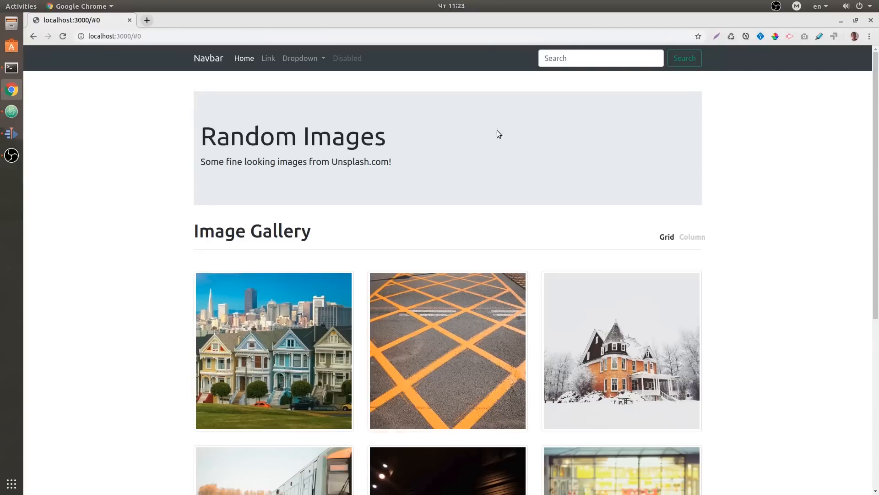
mouse_move(111, 59)
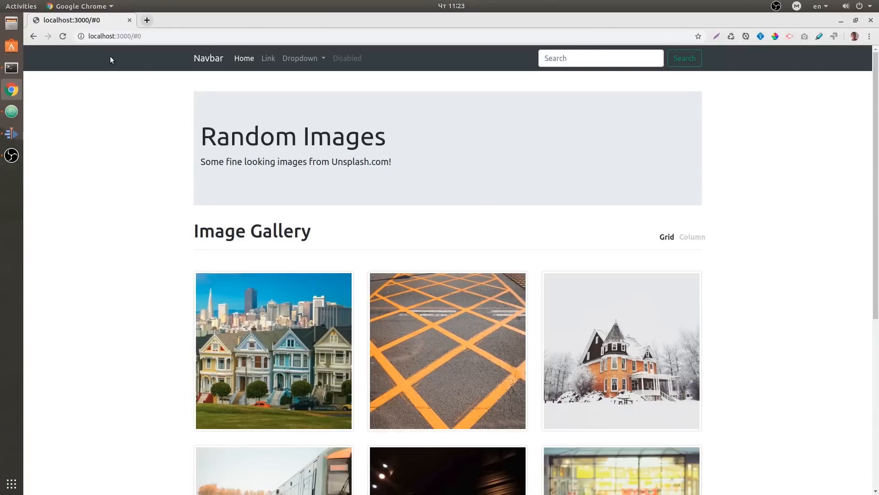
- Scroll through the three-across grid of gallery photos and back to the top
scroll(down, 3)
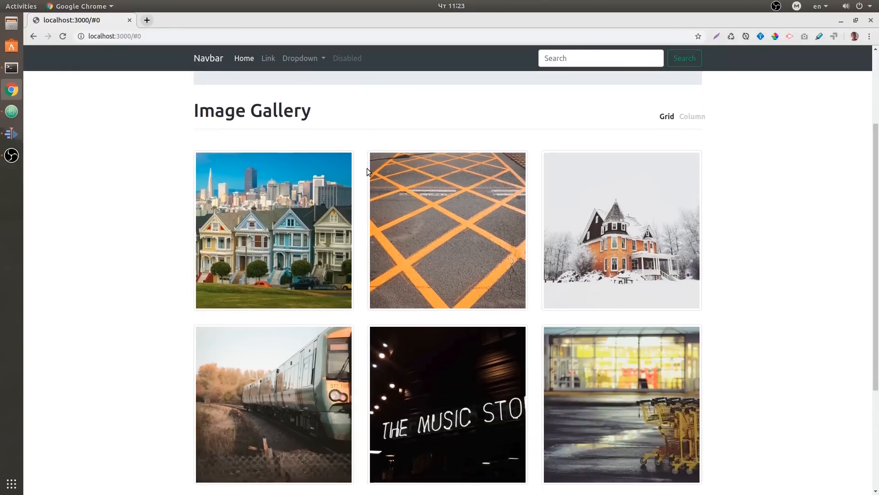
scroll(up, 3)
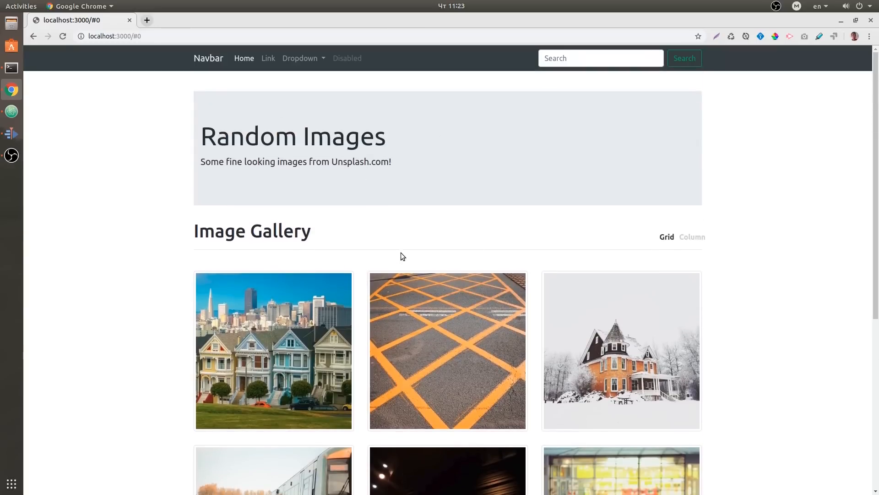
mouse_move(530, 284)
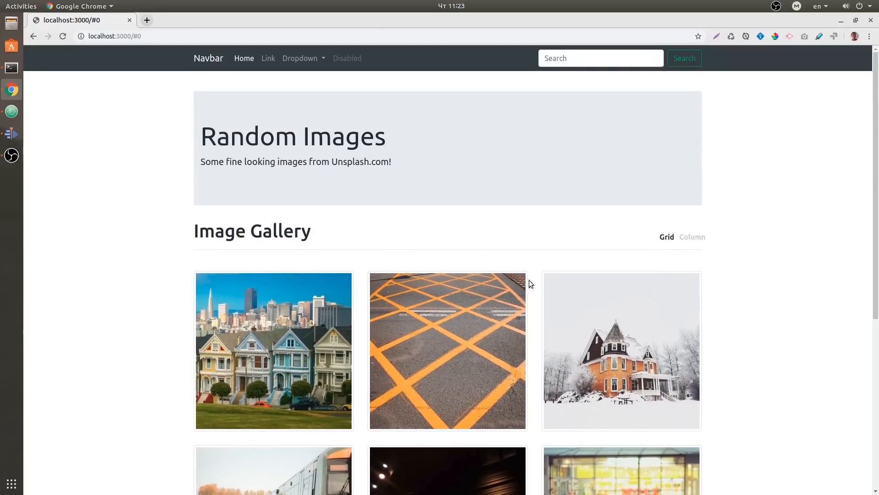
scroll(down, 3)
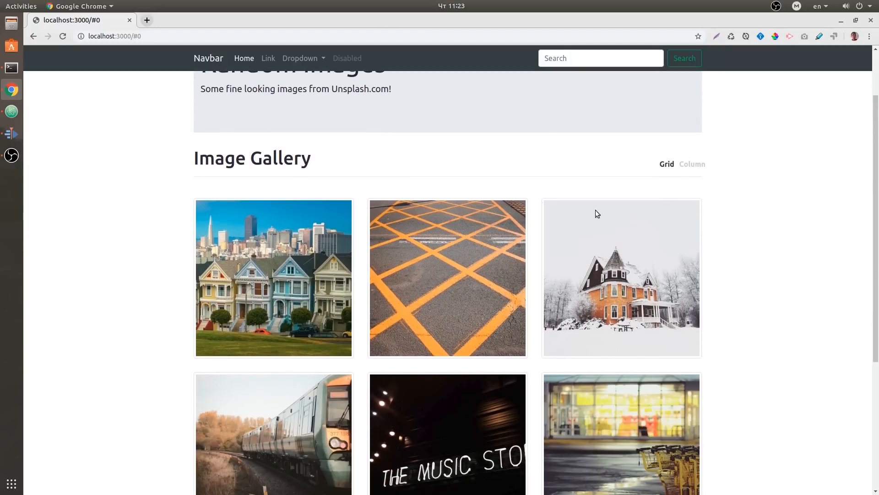
scroll(up, 3)
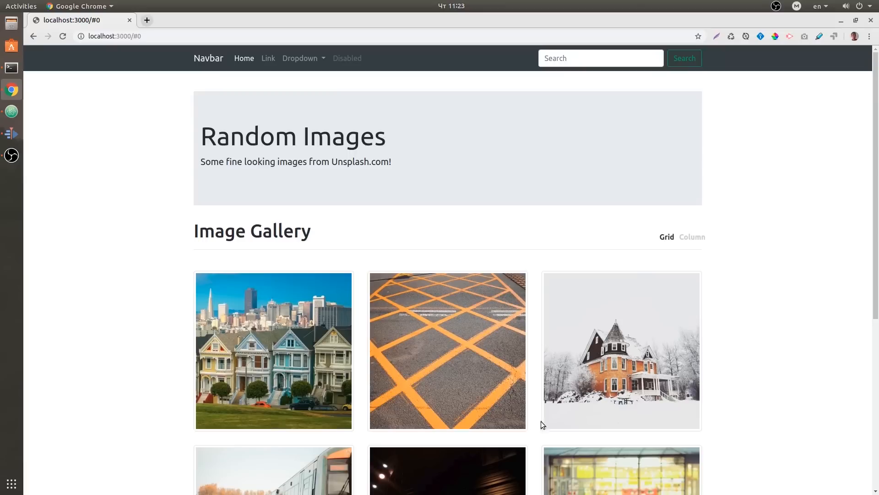
mouse_move(377, 320)
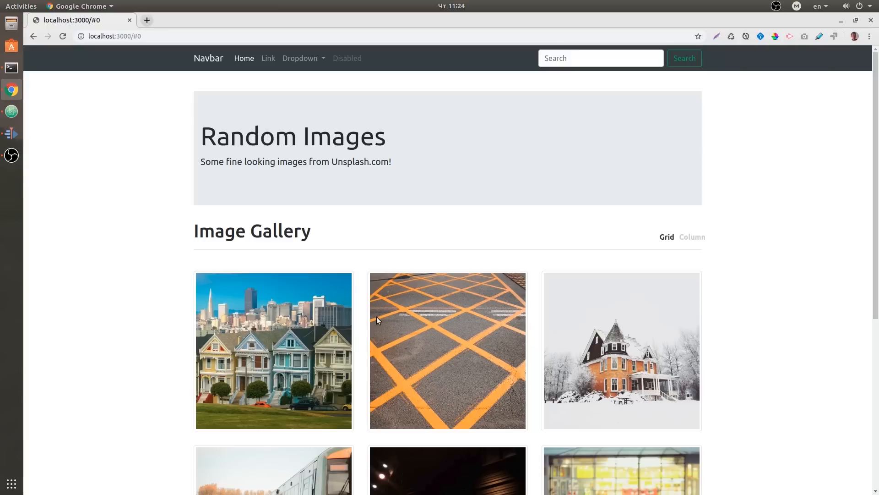
mouse_move(691, 249)
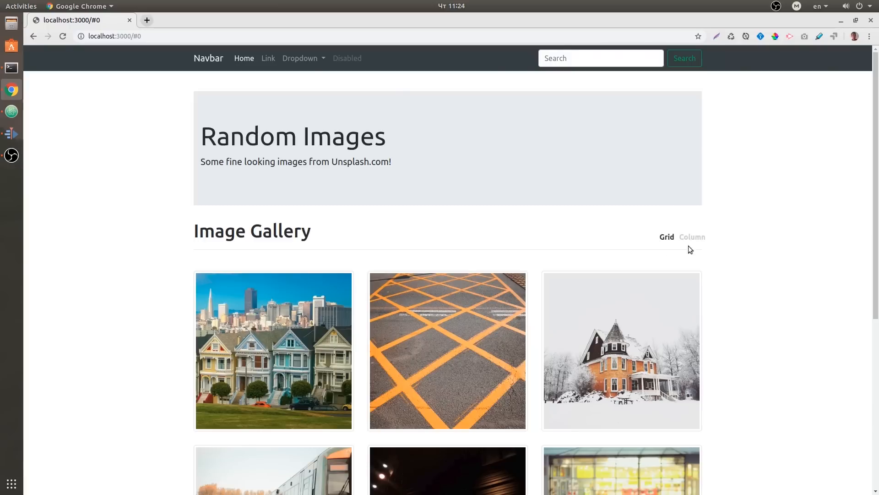
mouse_move(658, 241)
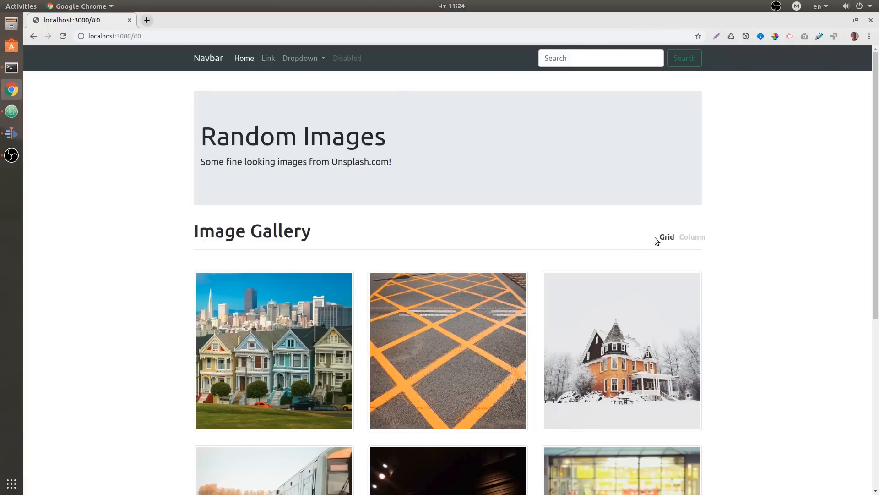
- Switch the gallery to the single-column layout via the Column link and scroll through the large images
click(693, 236)
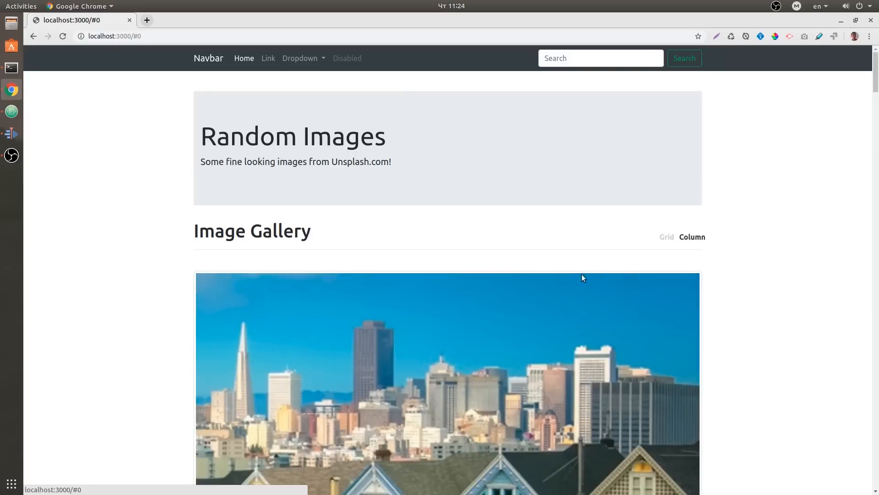
scroll(down, 3)
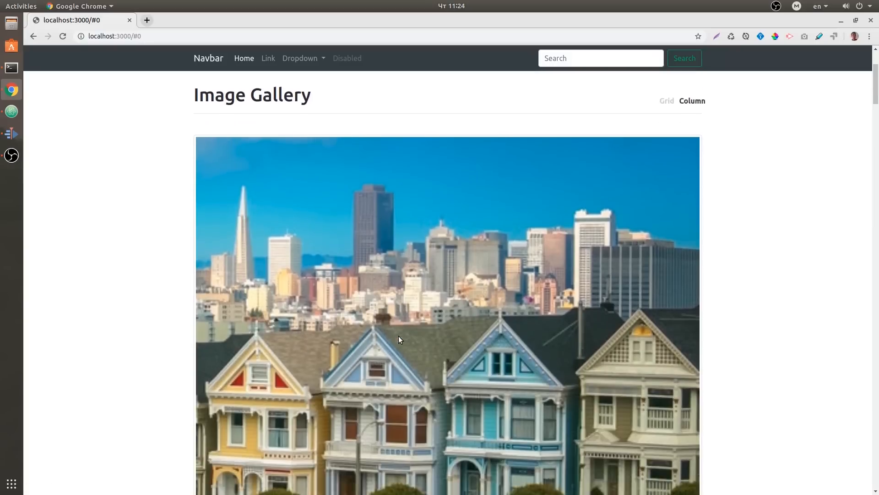
scroll(down, 3)
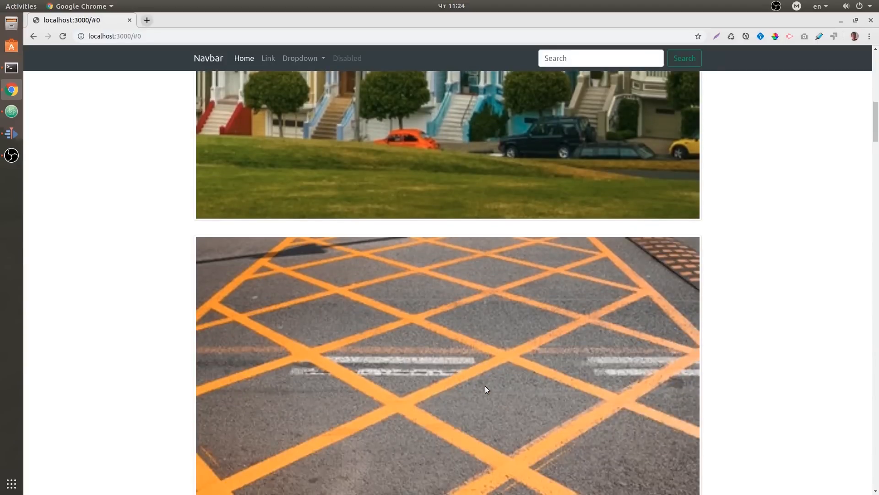
scroll(up, 3)
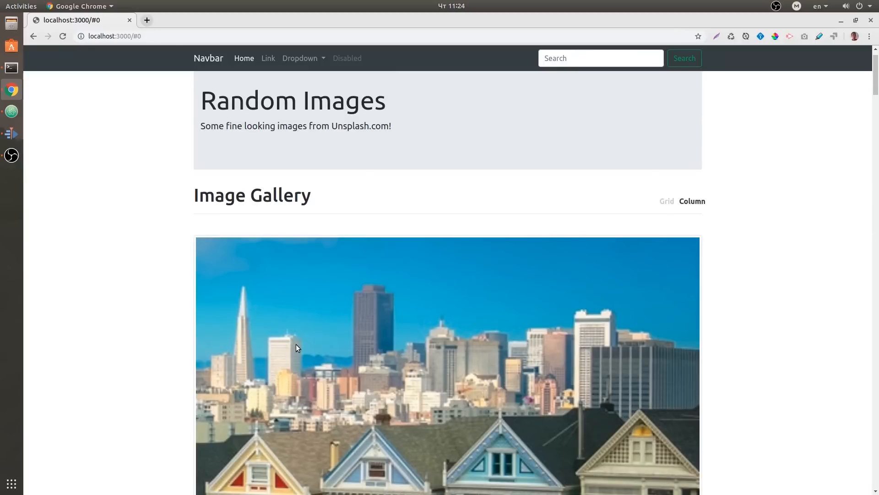
mouse_move(573, 254)
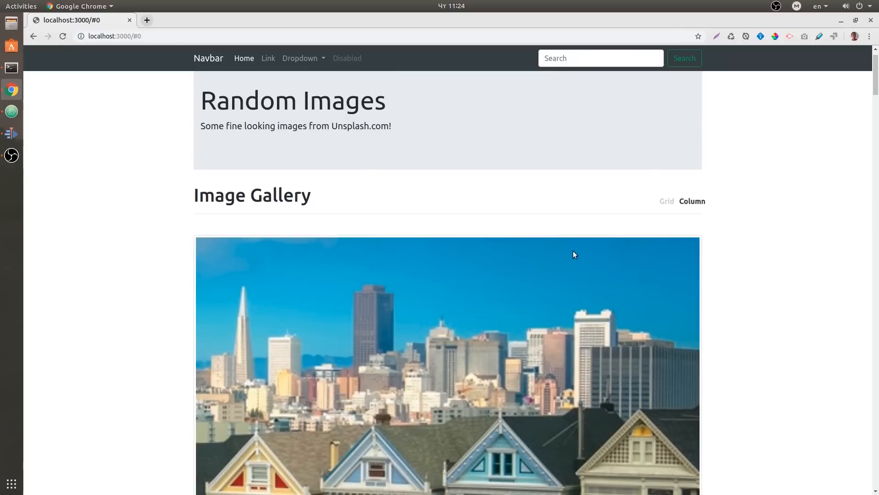
mouse_move(840, 110)
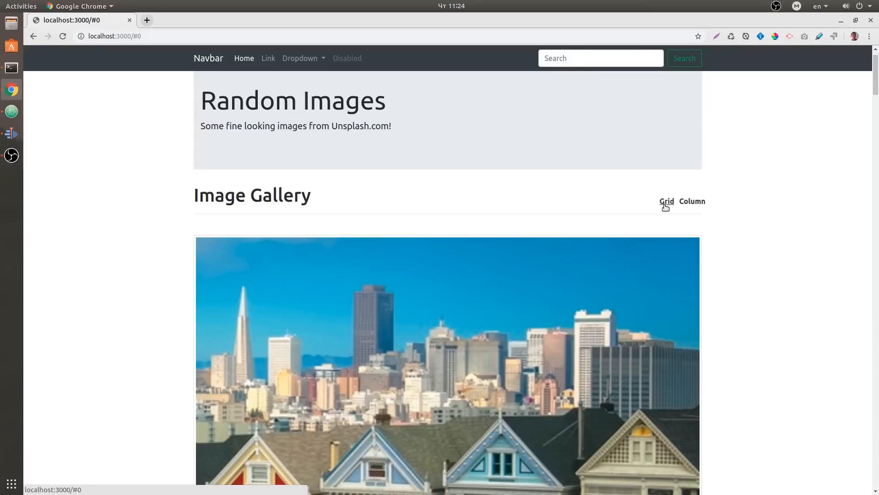
- Switch the gallery back to the grid layout via the Grid link and view all nine images
click(667, 202)
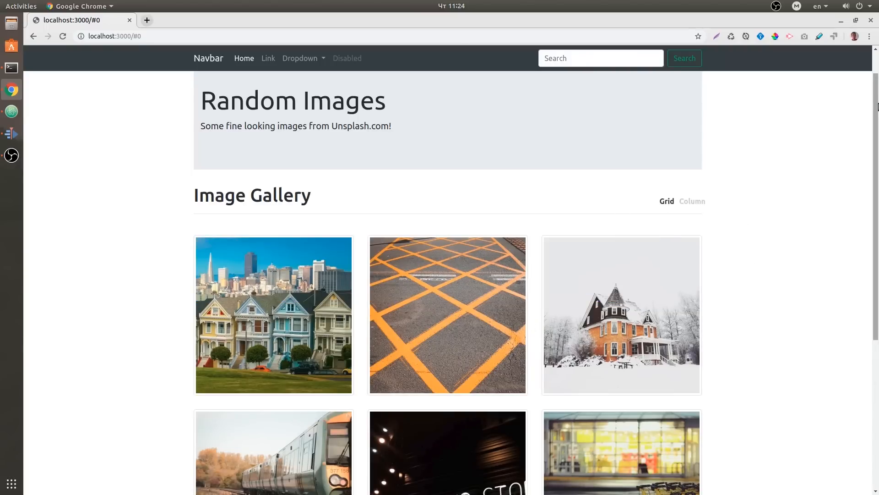
scroll(down, 3)
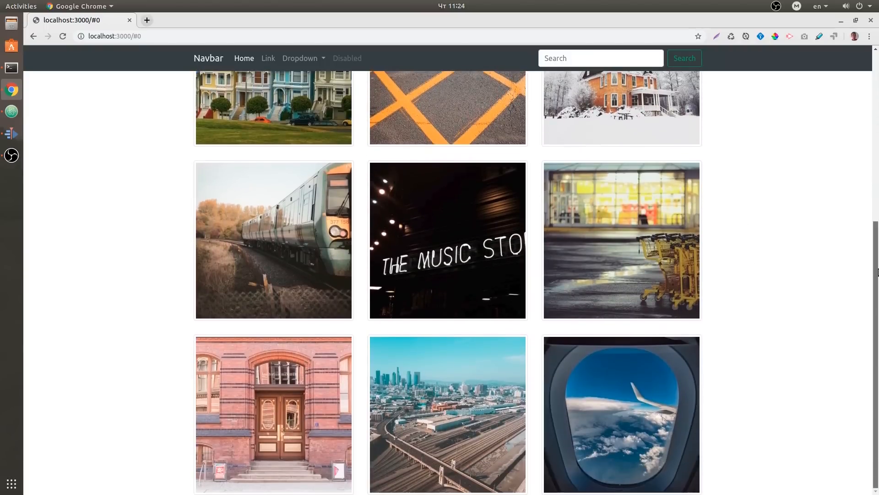
scroll(up, 3)
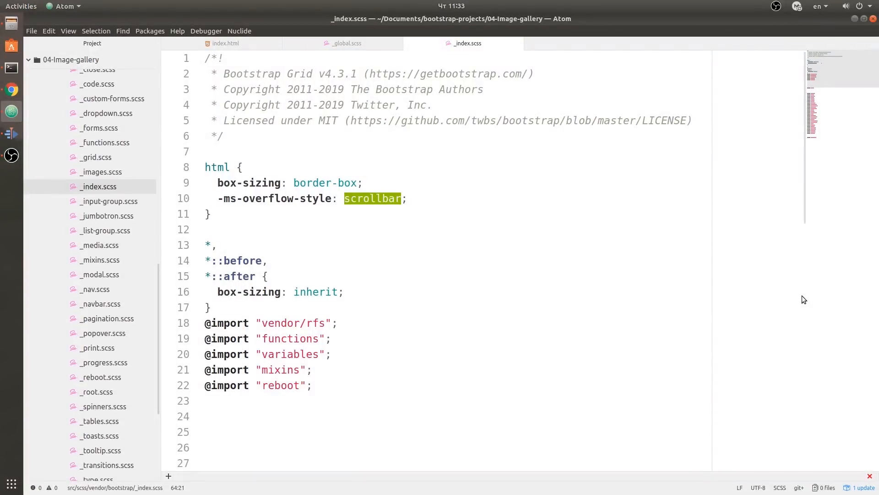
mouse_move(427, 322)
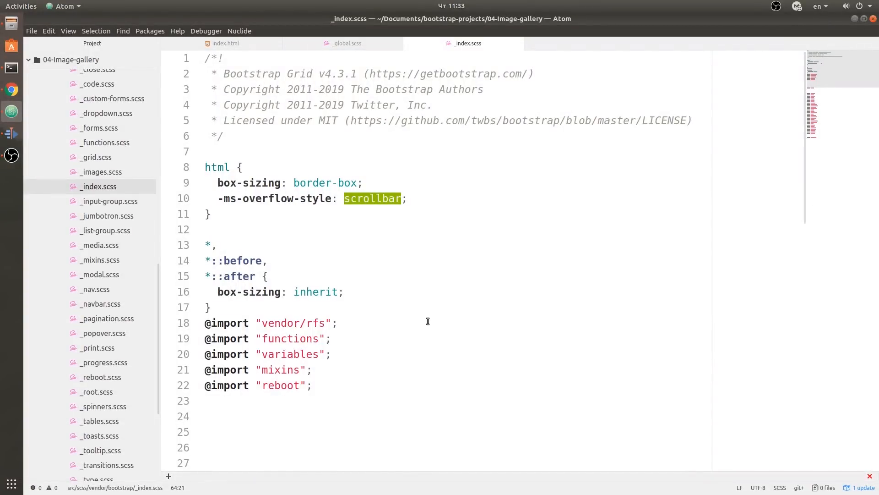
scroll(down, 3)
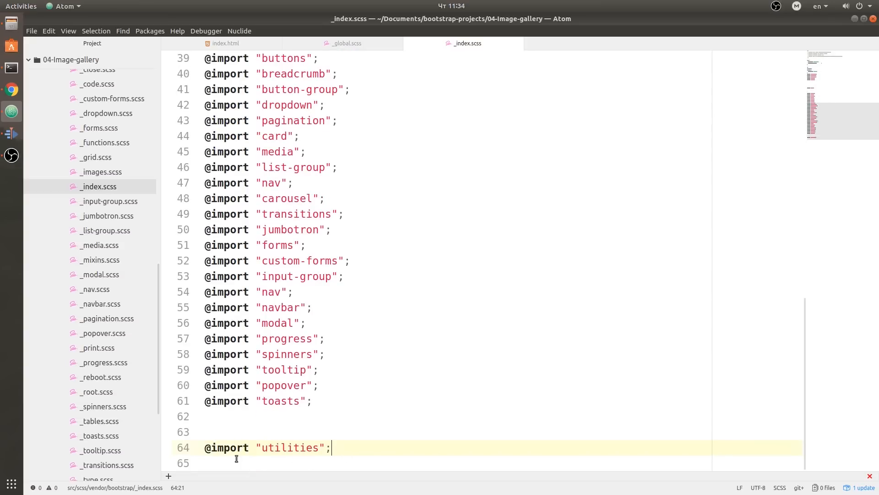
mouse_move(312, 466)
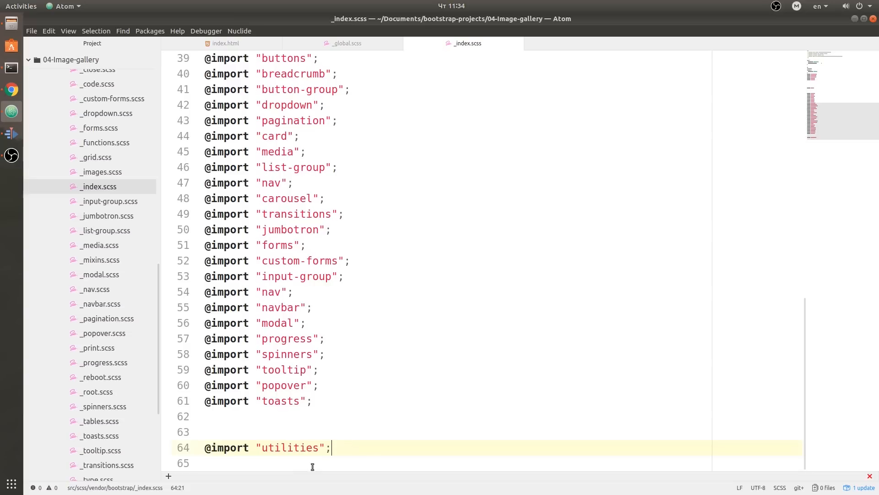
mouse_move(197, 268)
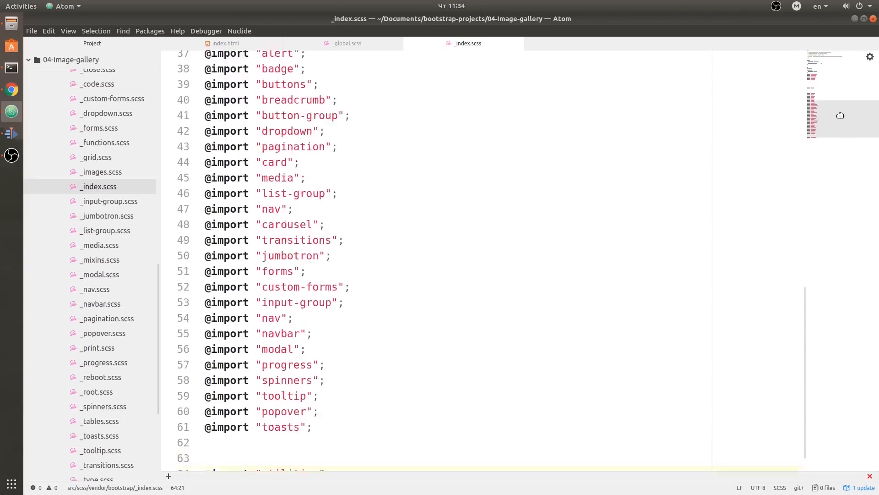
scroll(up, 3)
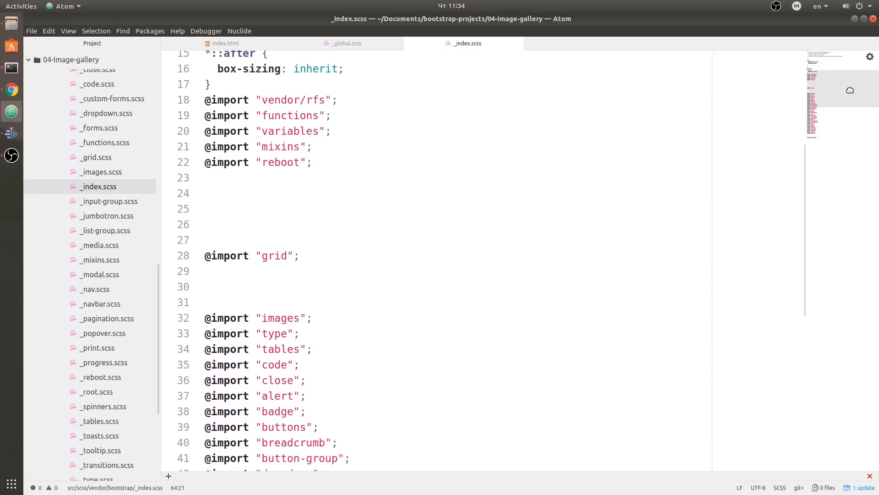
scroll(down, 3)
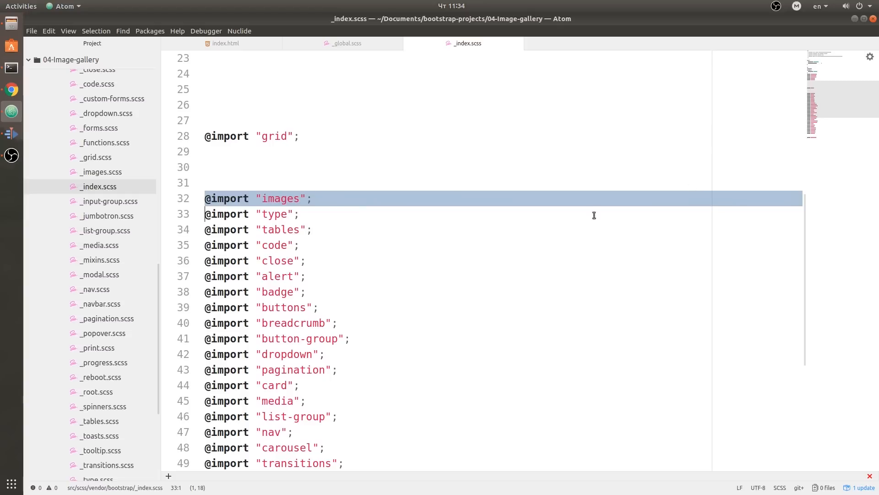
mouse_move(229, 198)
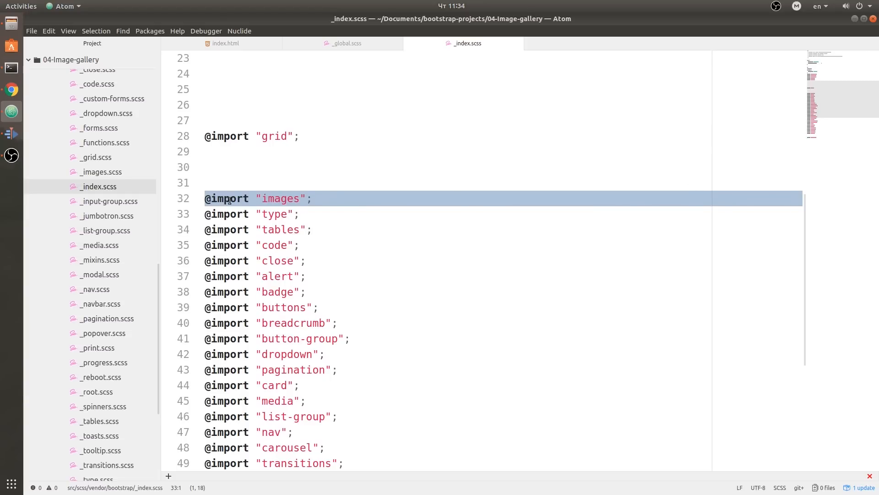
scroll(up, 3)
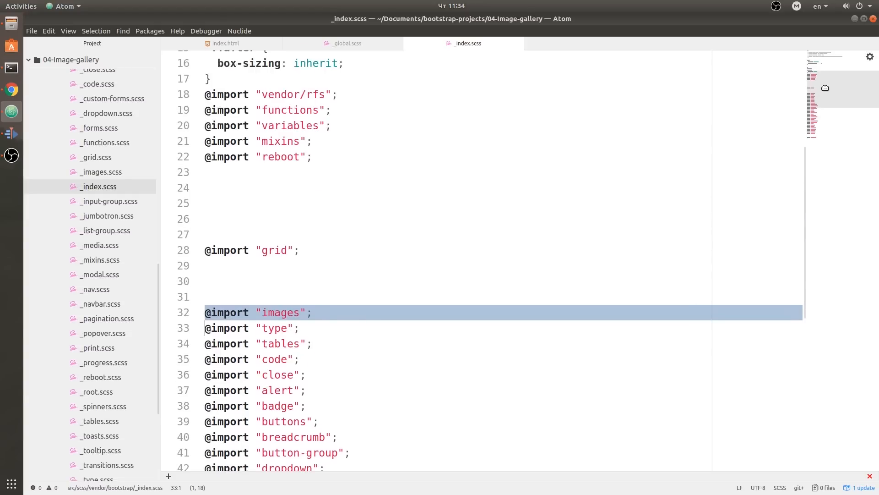
mouse_move(833, 97)
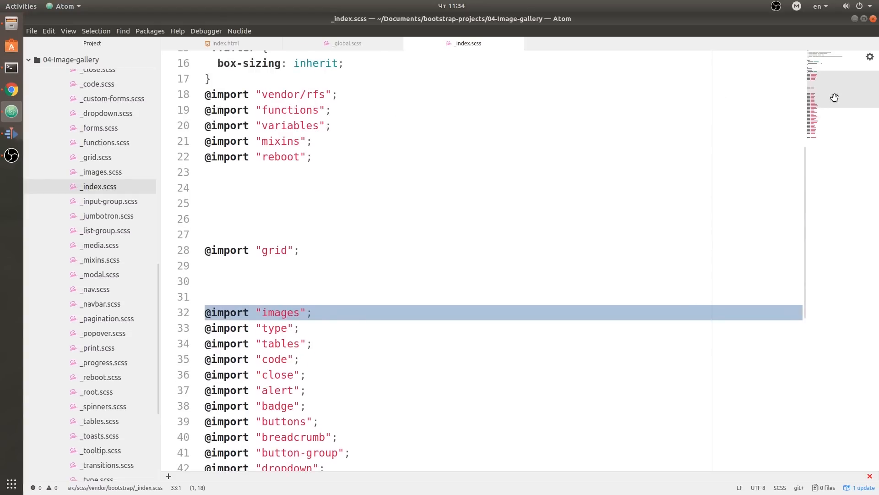
scroll(down, 3)
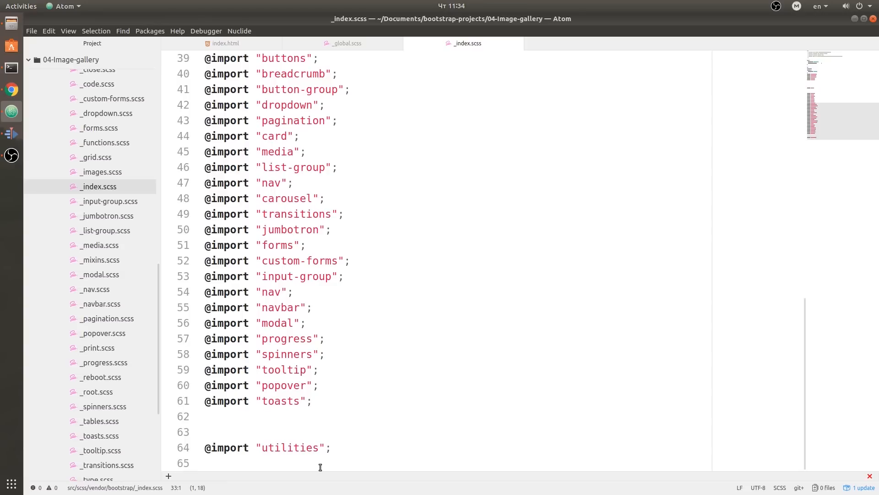
mouse_move(301, 97)
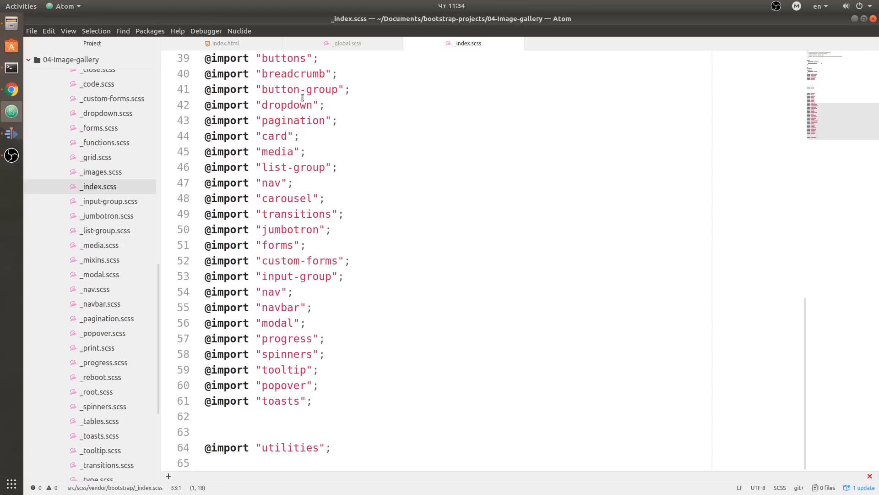
mouse_move(302, 405)
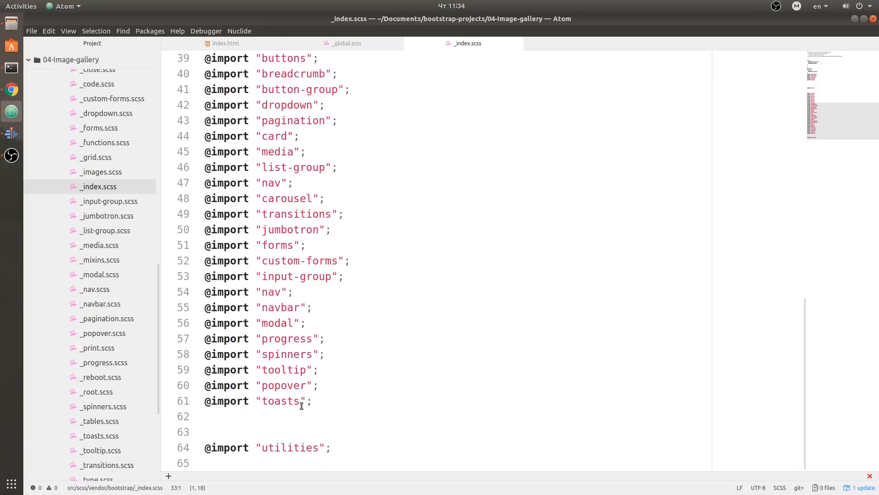
mouse_move(229, 46)
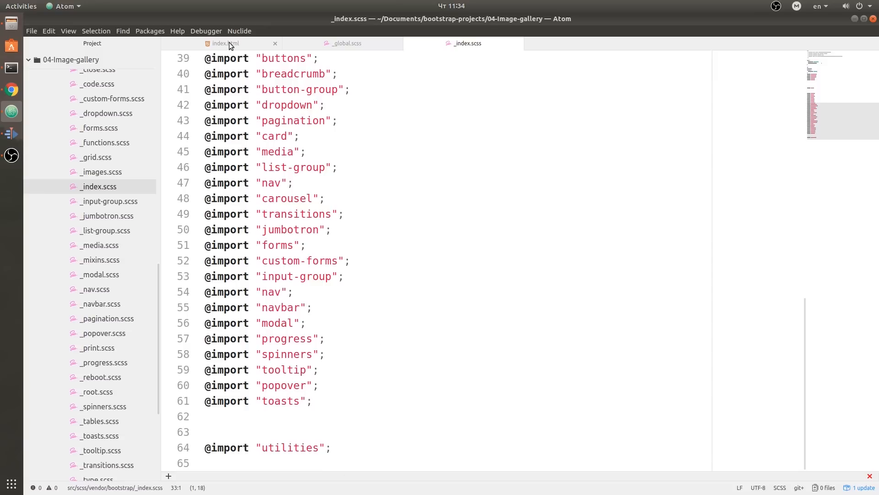
- View index.html's skeleton with its empty header, main and footer sections
click(224, 43)
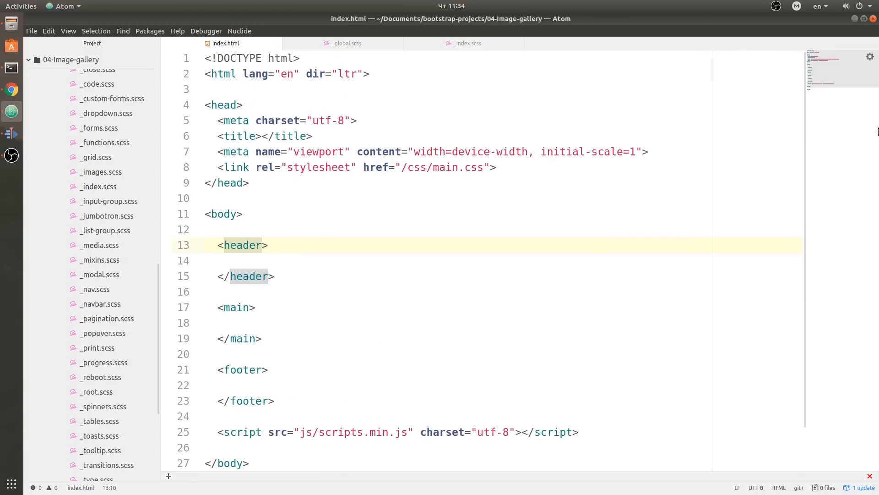
scroll(up, 3)
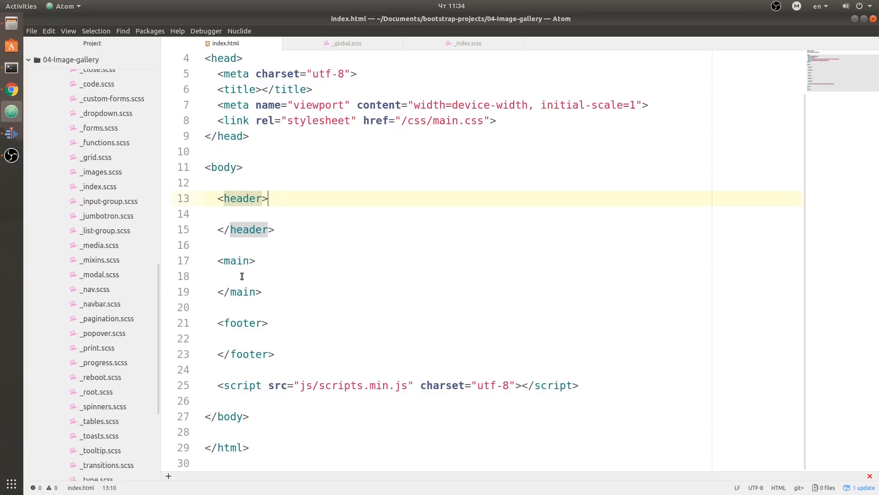
mouse_move(850, 62)
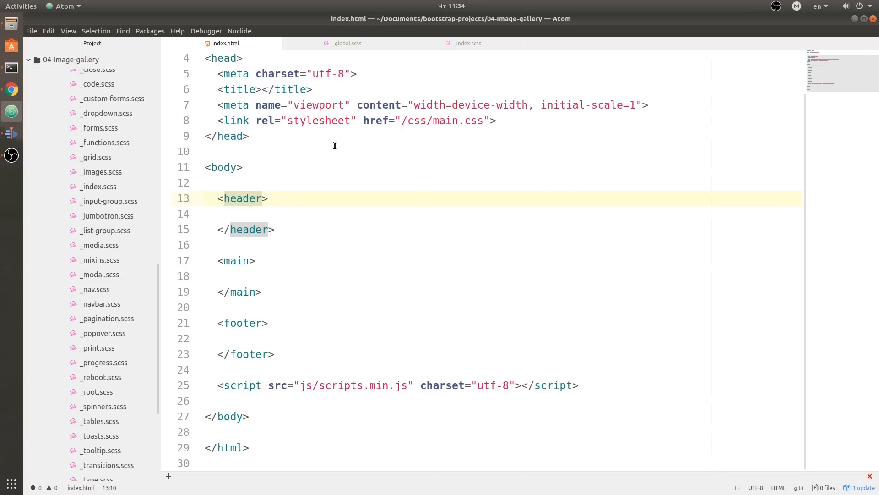
- Copy the responsive light navbar example code from the Bootstrap Navbar documentation
click(11, 89)
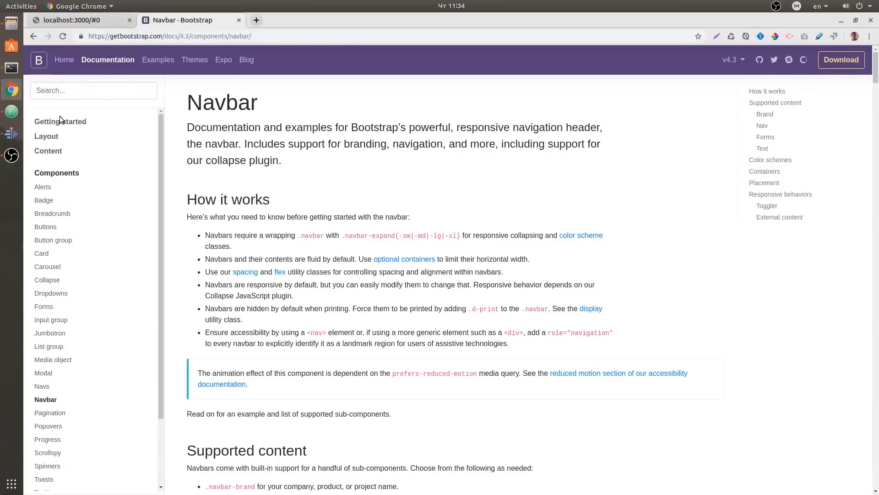
scroll(down, 3)
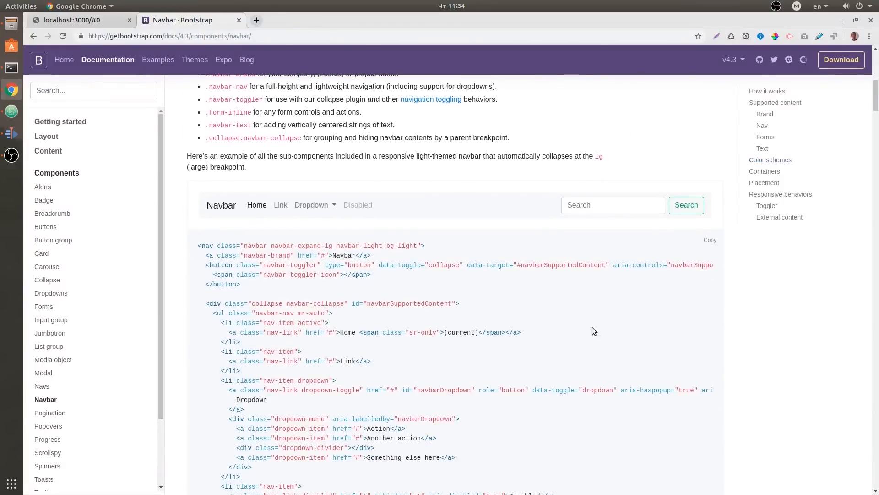
click(709, 239)
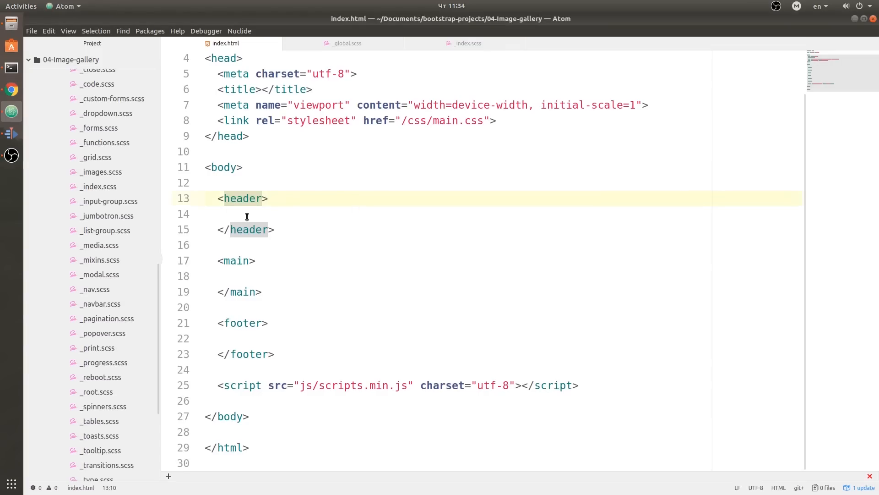
- Paste the navbar into <header> and add <div class="container"> inside <nav>, cutting its early closing tag
click(310, 214)
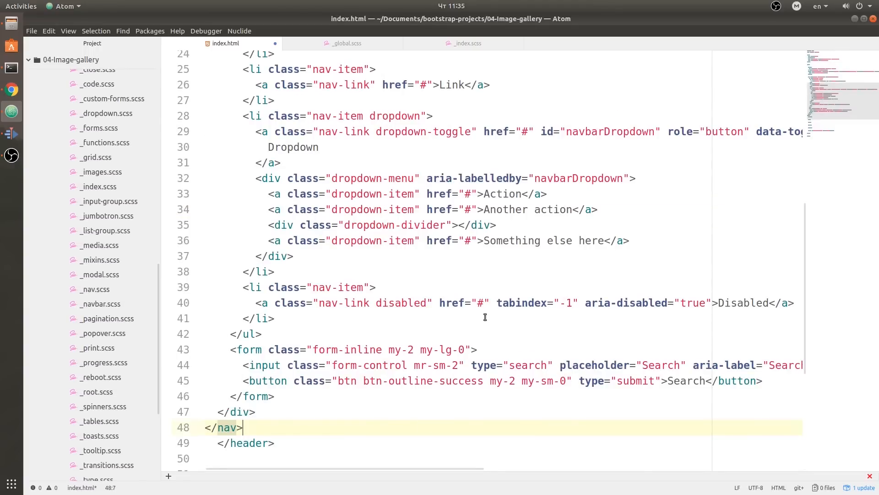
scroll(up, 3)
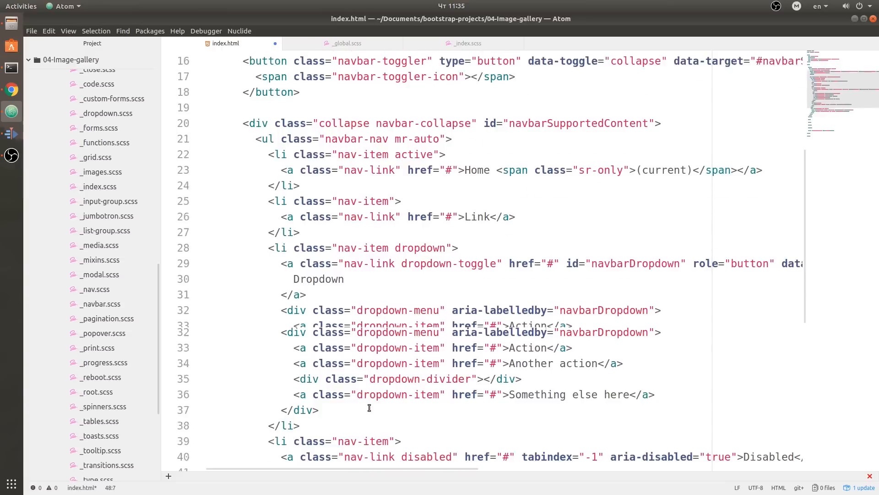
scroll(up, 3)
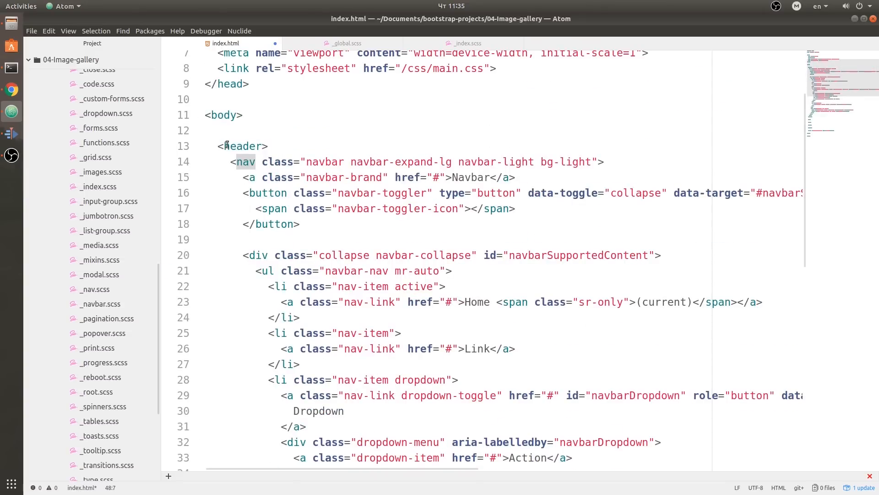
click(623, 161)
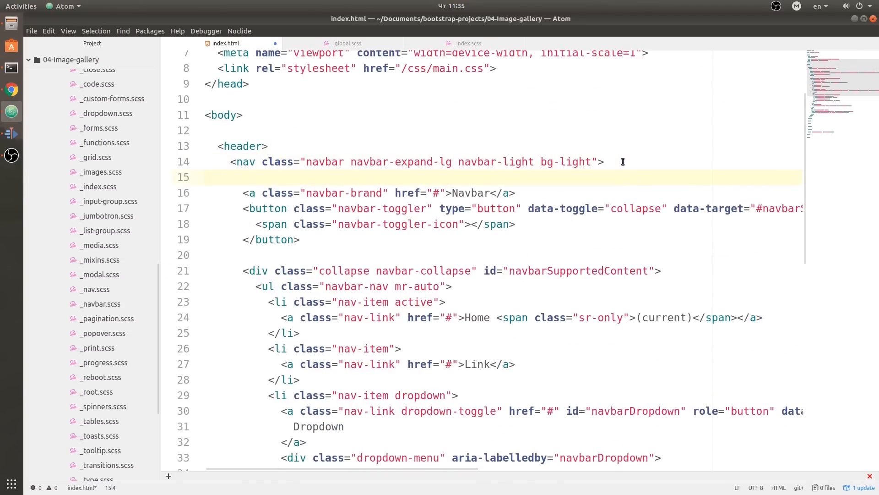
text(<div class="">)
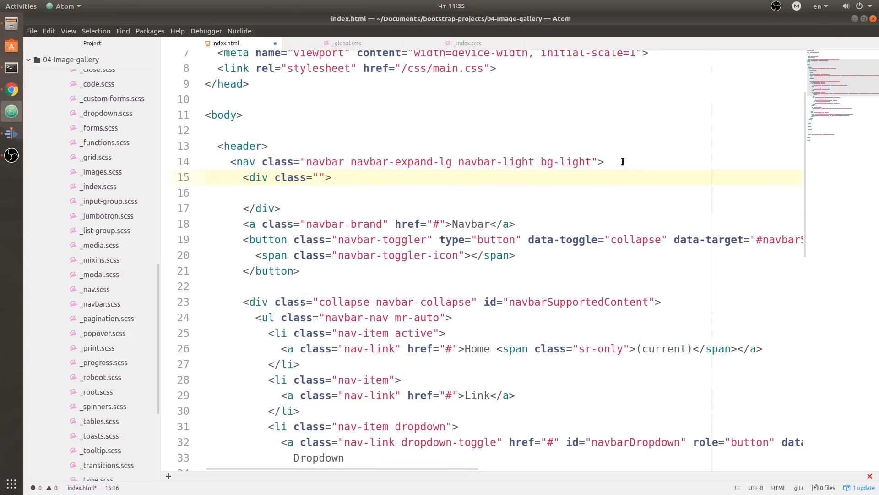
text(container)
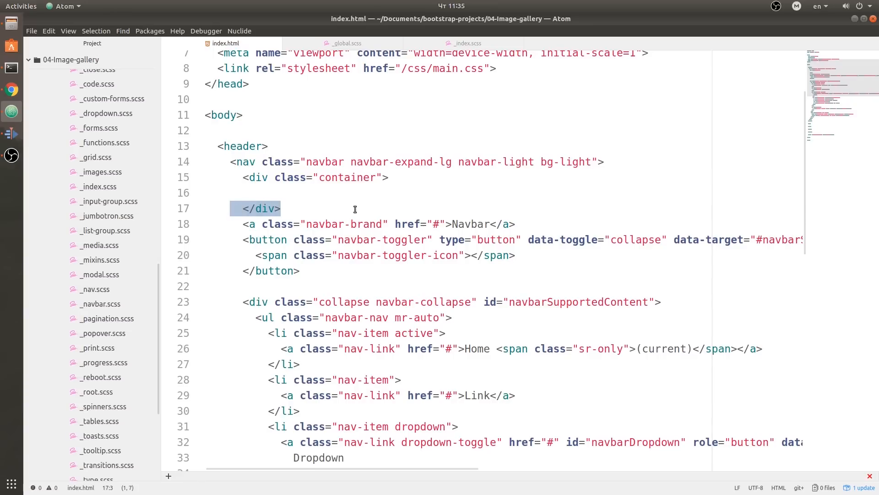
key(Delete)
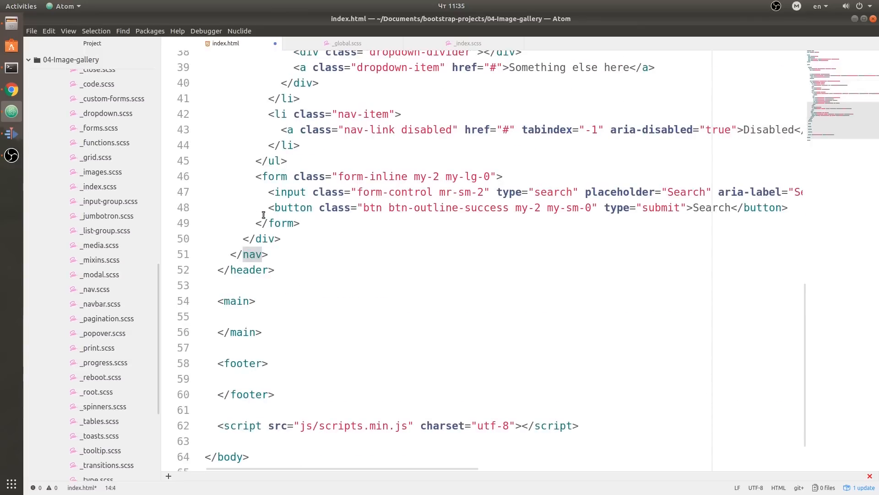
- Close the container div after the navbar's last div, beautify the file's indentation and save
click(283, 238)
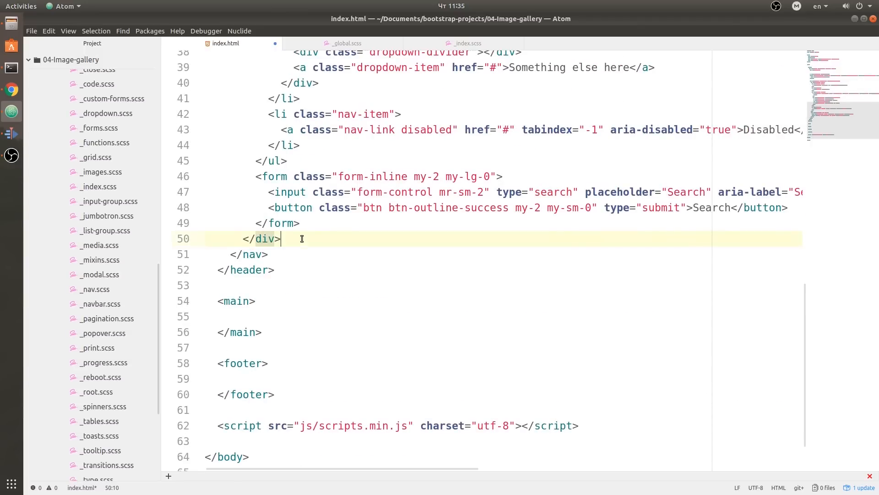
right_click(301, 238)
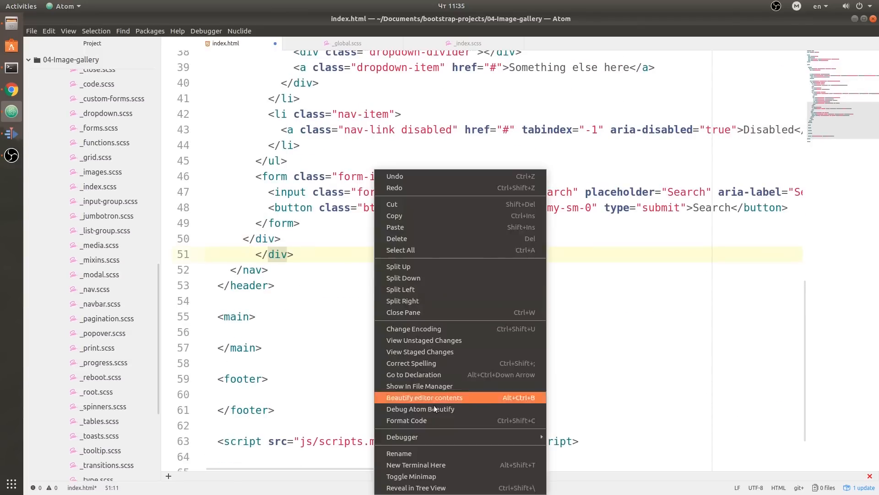
click(425, 397)
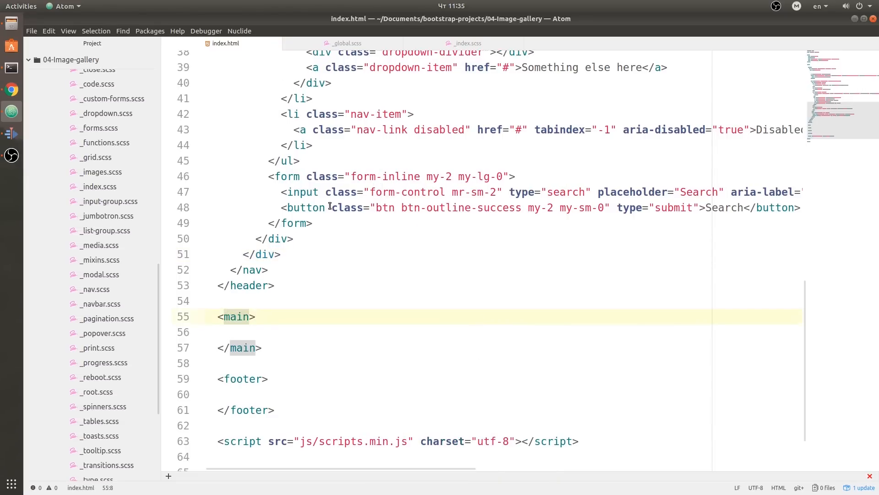
click(11, 89)
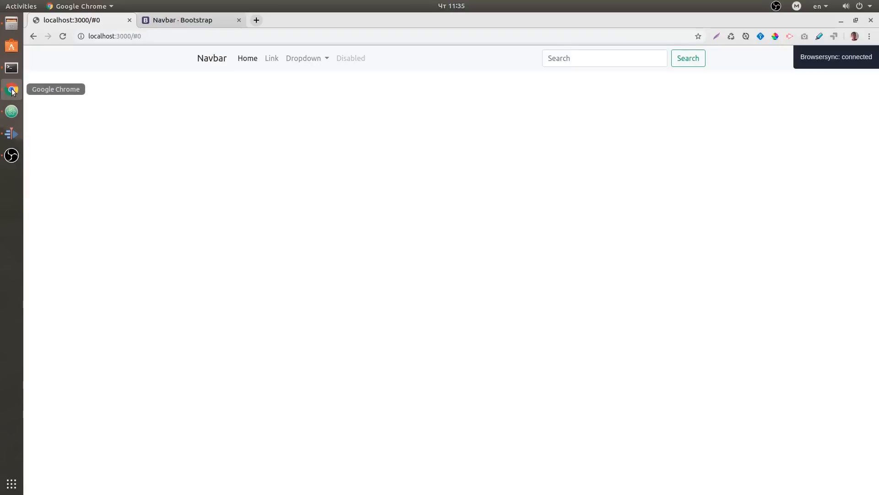
mouse_move(25, 63)
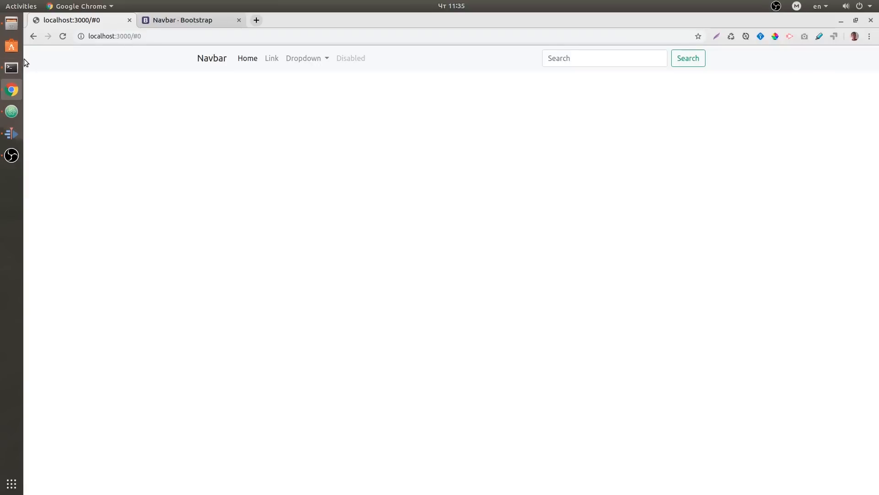
mouse_move(180, 63)
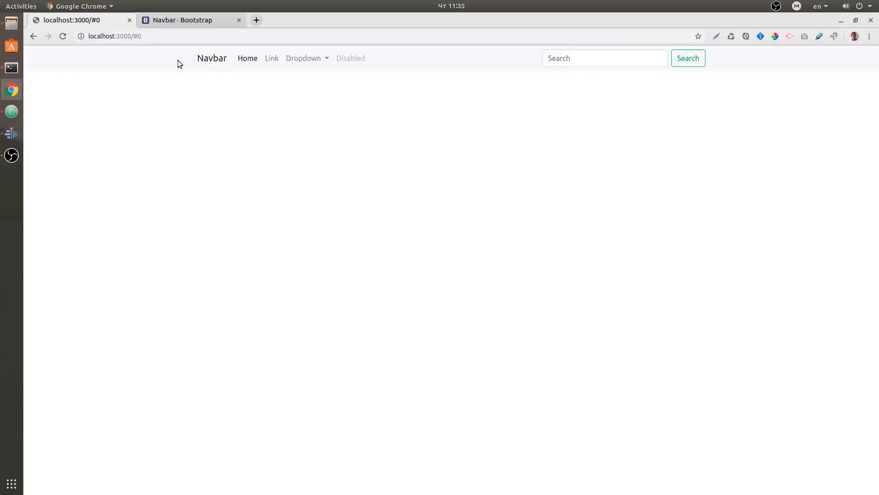
mouse_move(202, 45)
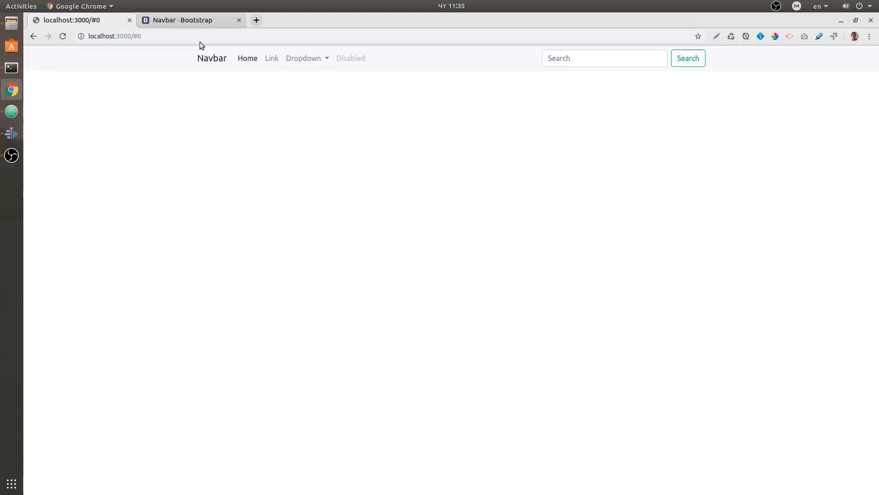
mouse_move(725, 223)
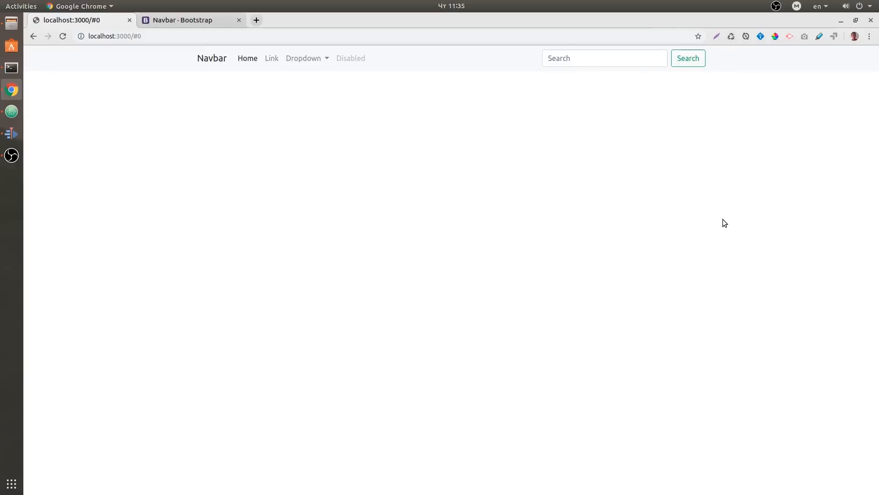
mouse_move(184, 59)
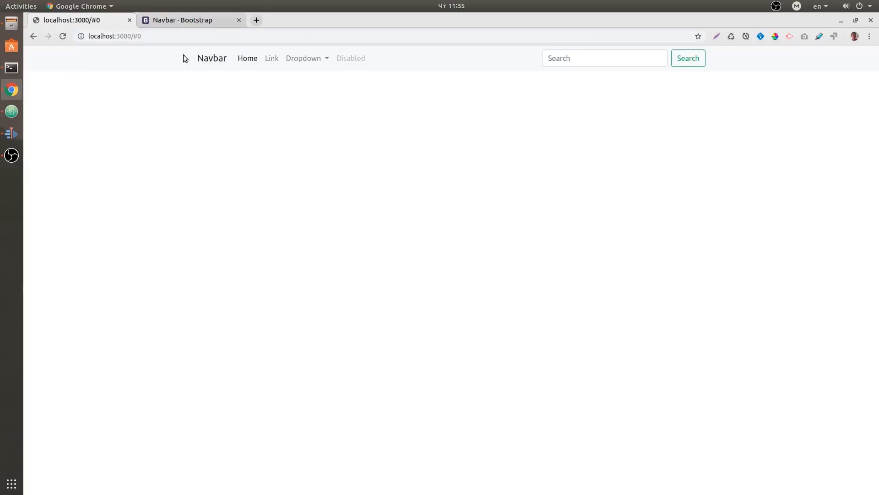
mouse_move(204, 19)
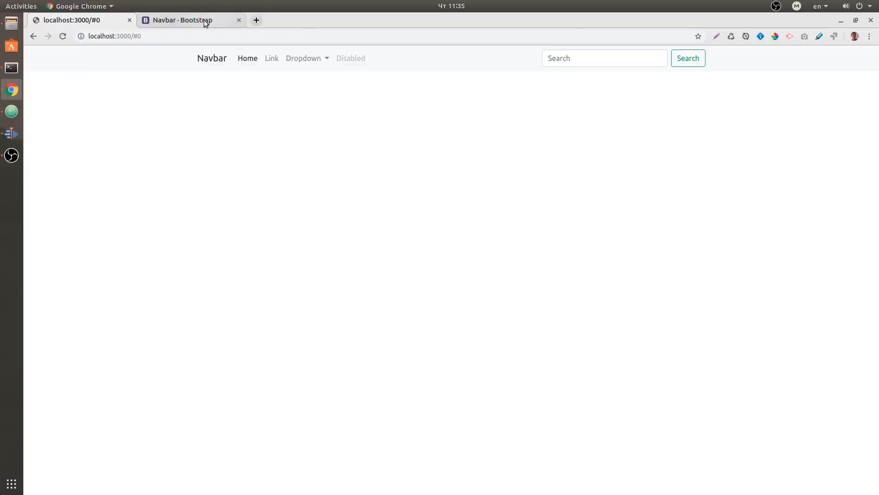
click(191, 19)
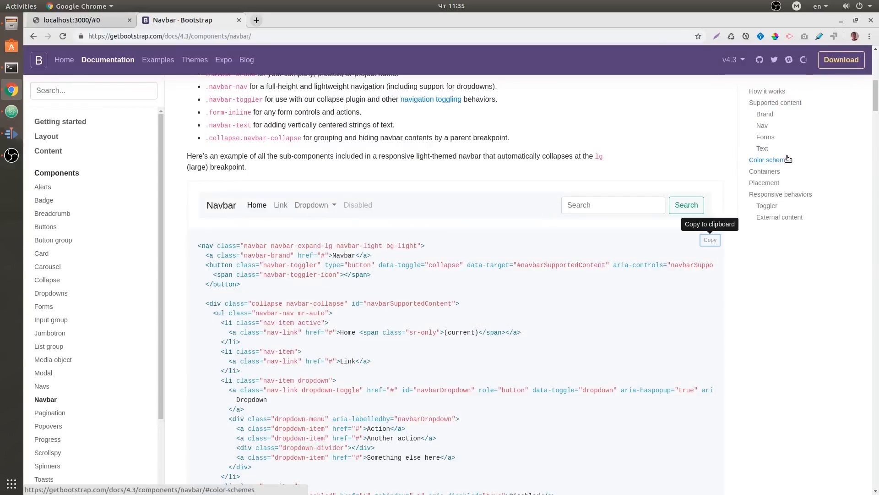
click(767, 159)
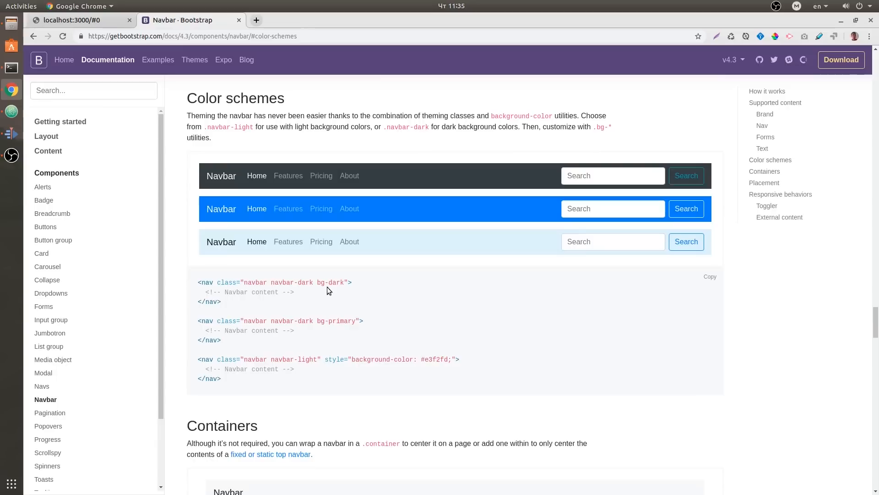
double_click(291, 282)
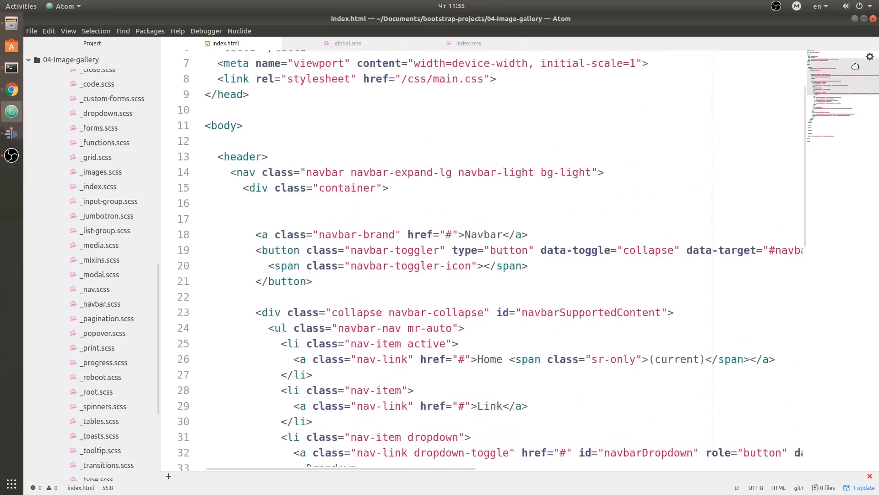
scroll(up, 3)
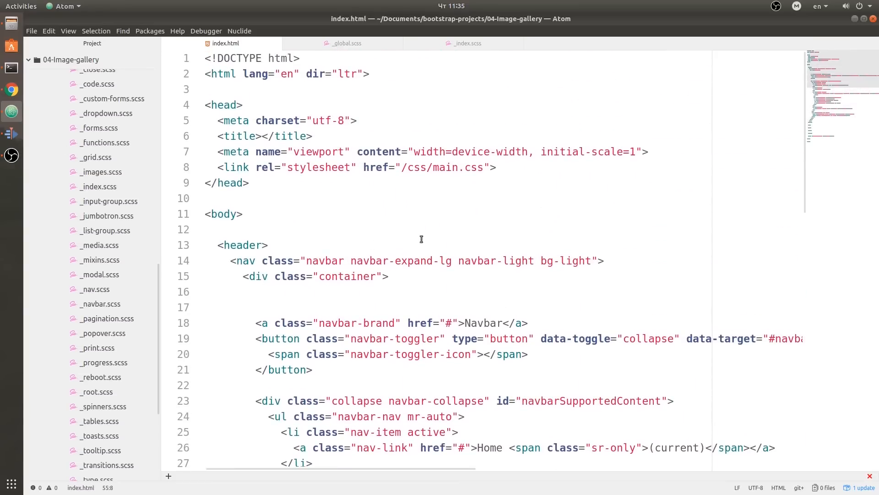
double_click(483, 260)
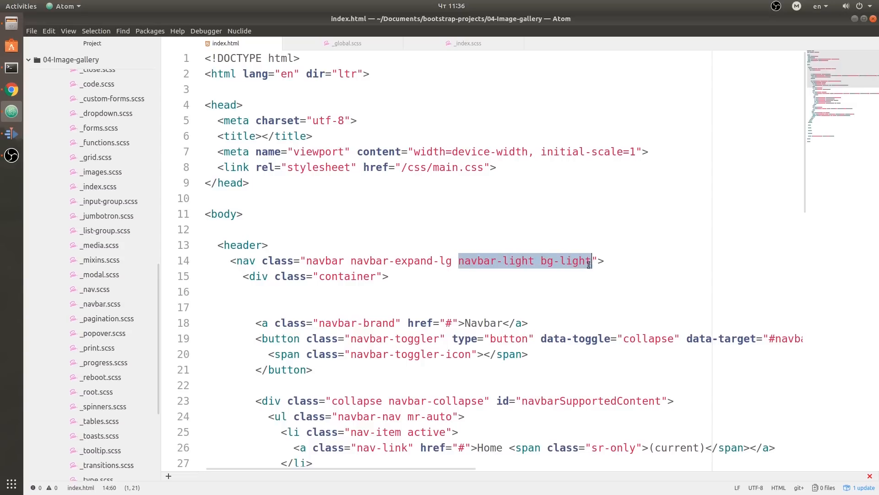
text(navbar-dark bg-dark)
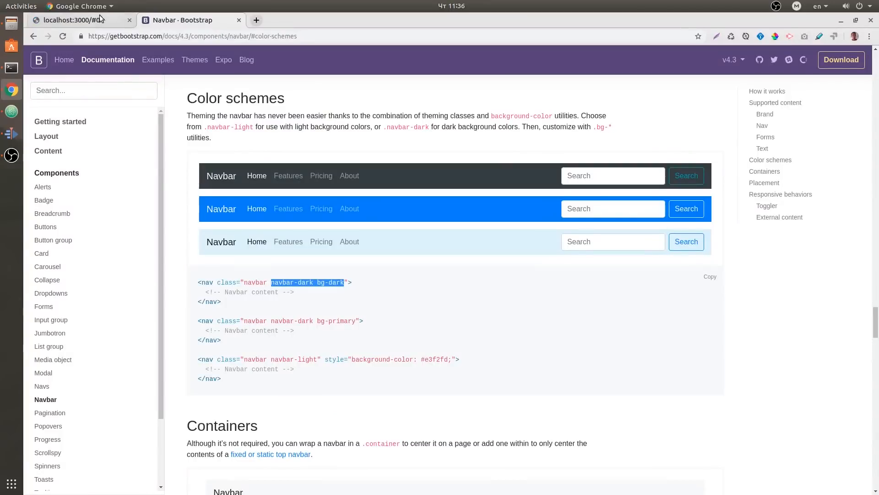
click(76, 19)
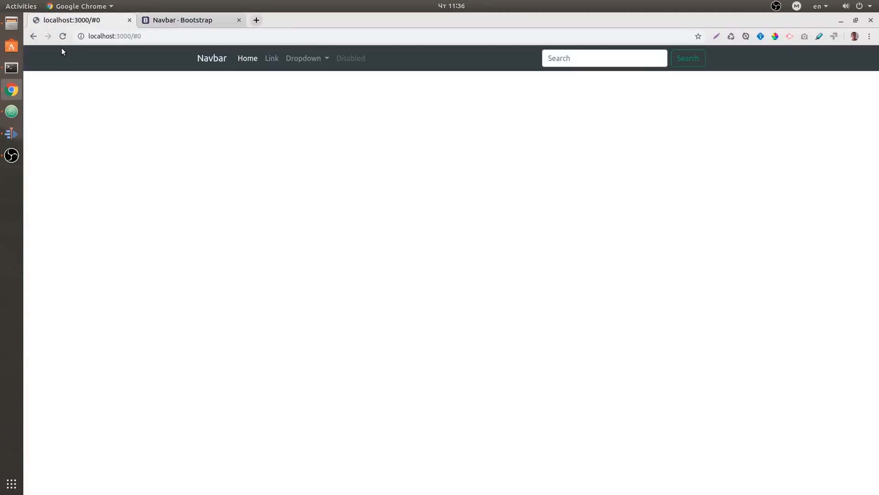
mouse_move(411, 279)
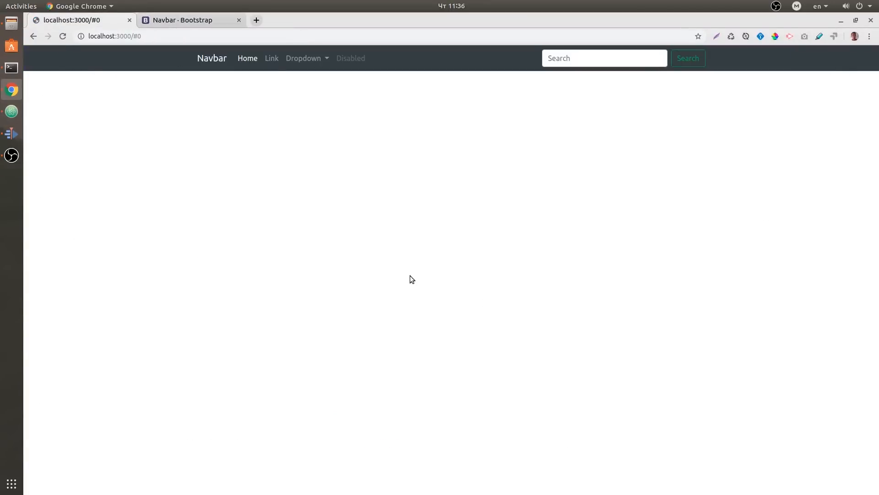
mouse_move(190, 19)
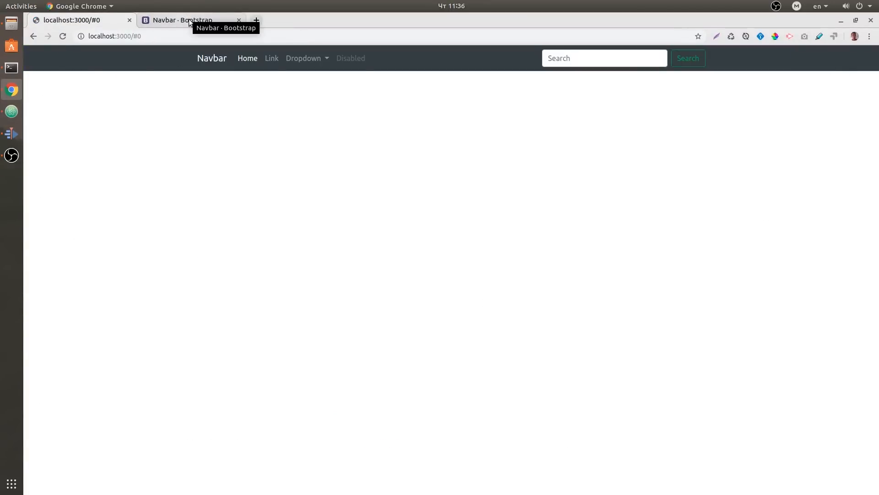
- Jump to the navbar Placement section in the Bootstrap docs and select the sticky-top class
click(185, 19)
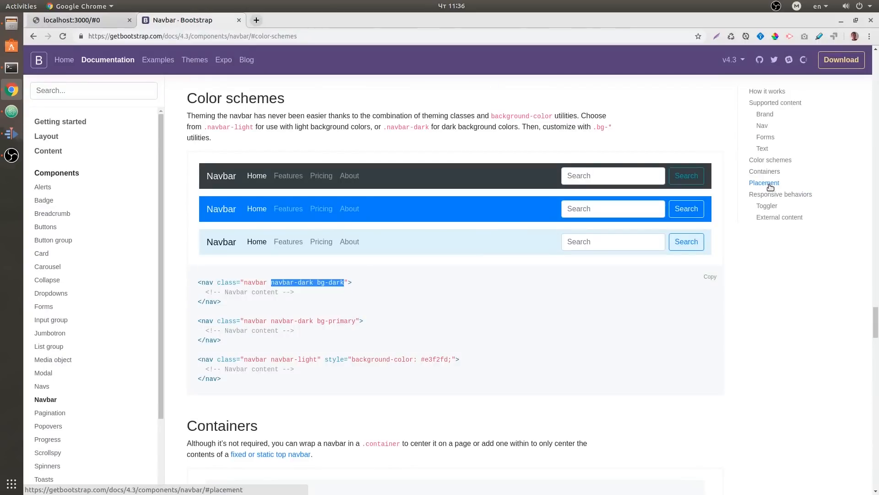
click(764, 183)
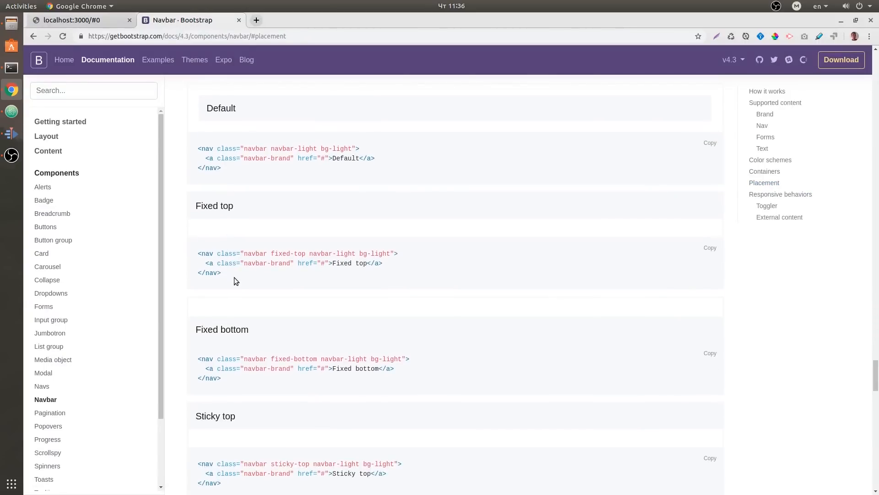
scroll(up, 3)
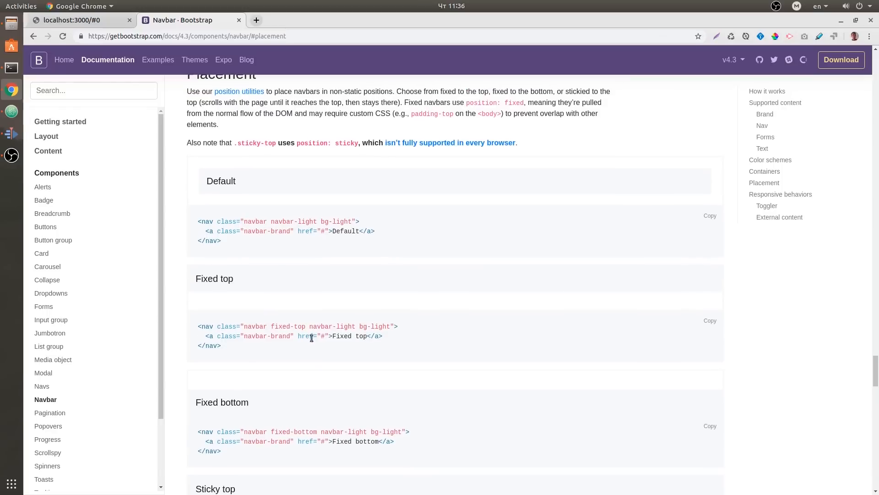
mouse_move(304, 339)
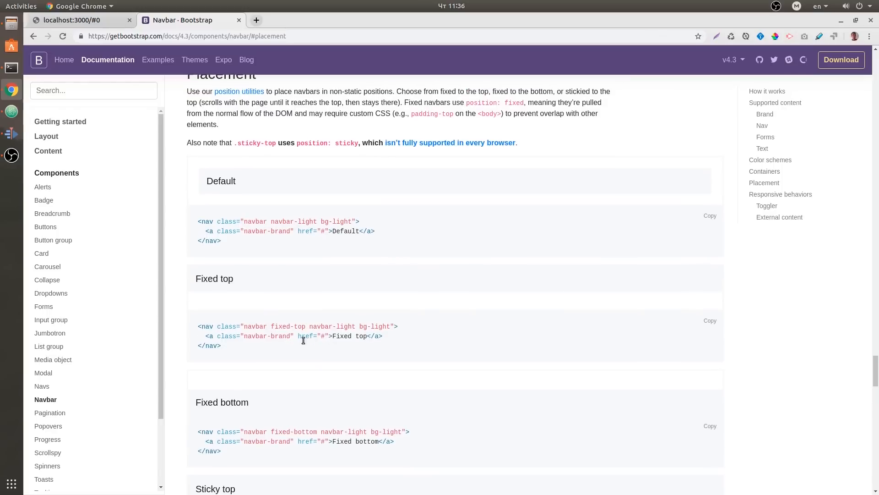
scroll(down, 3)
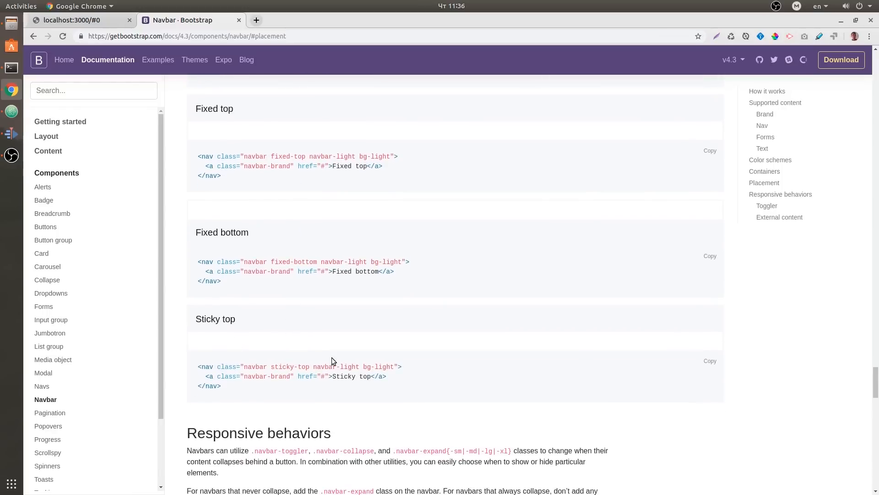
mouse_move(259, 398)
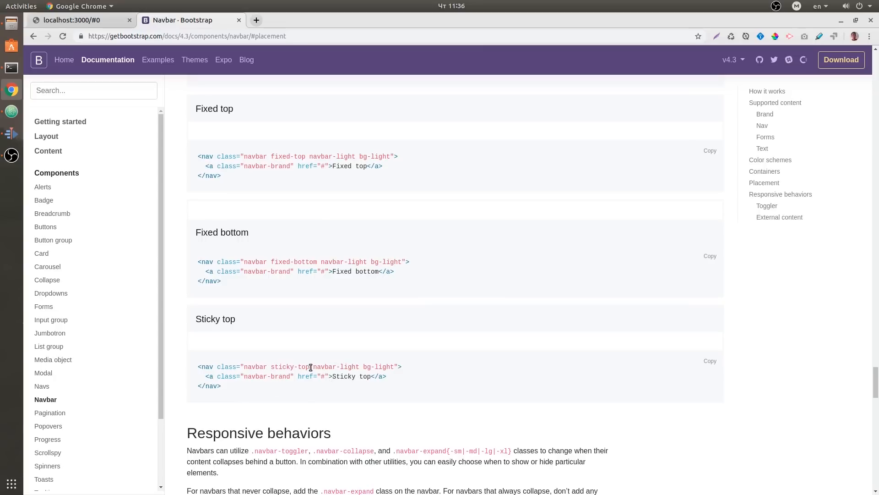
double_click(290, 366)
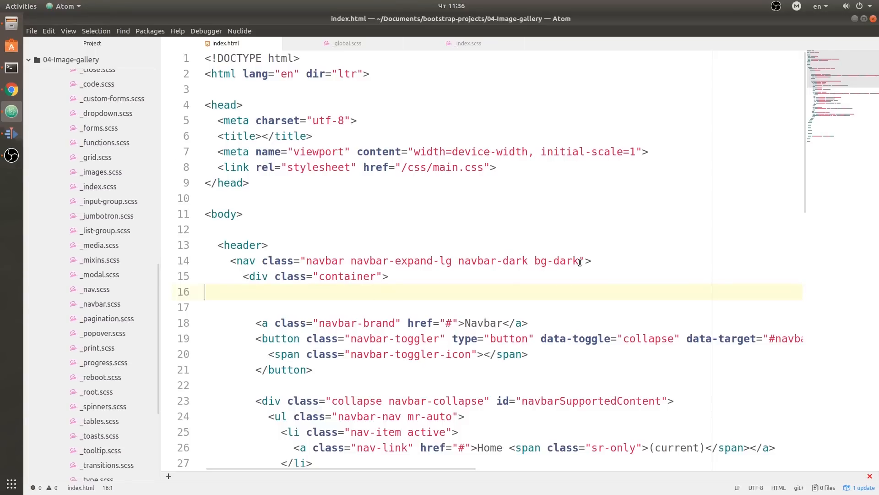
- Add sticky-top to the nav class list and fill <main> with repeated Lorem ipsum paragraphs
text(sticky-top)
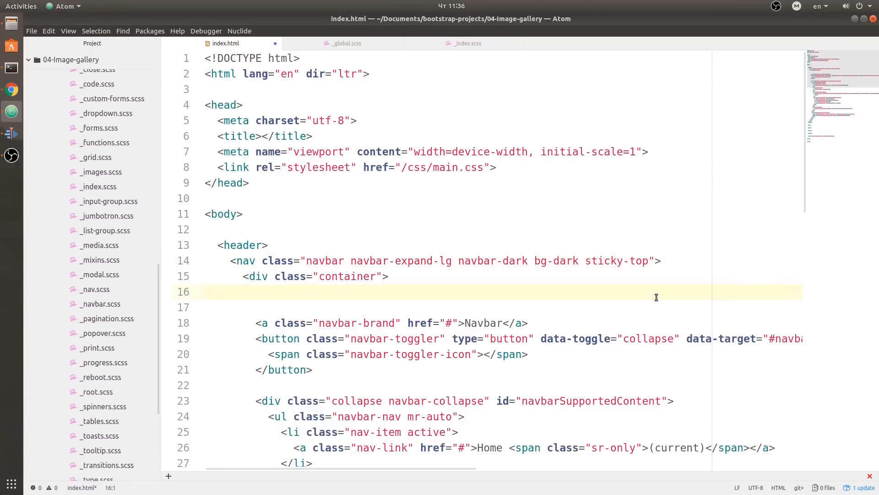
scroll(down, 3)
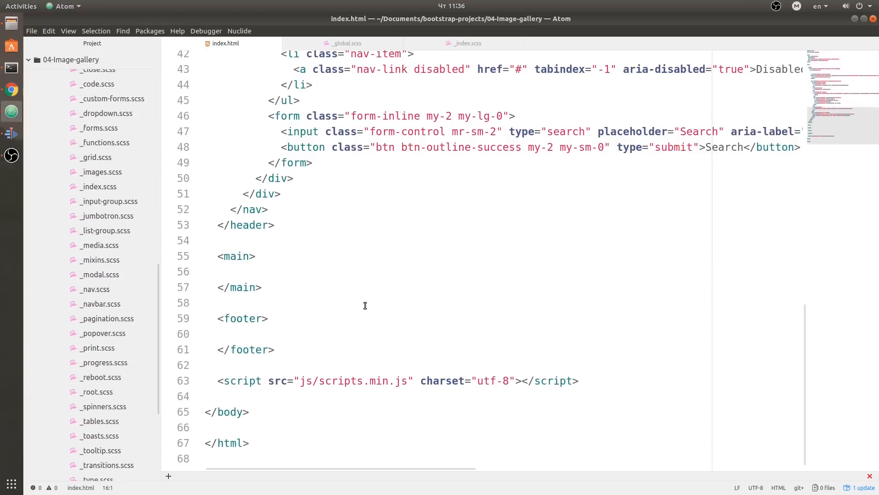
mouse_move(301, 274)
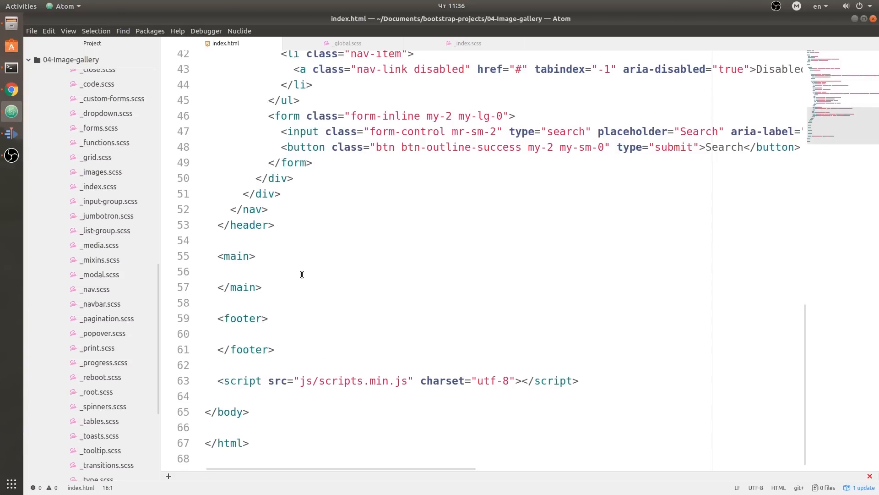
click(296, 271)
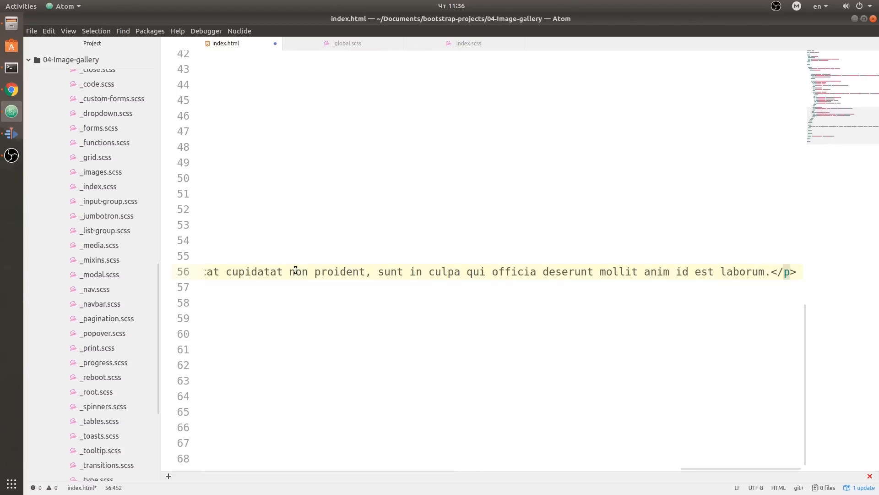
scroll(left, 3)
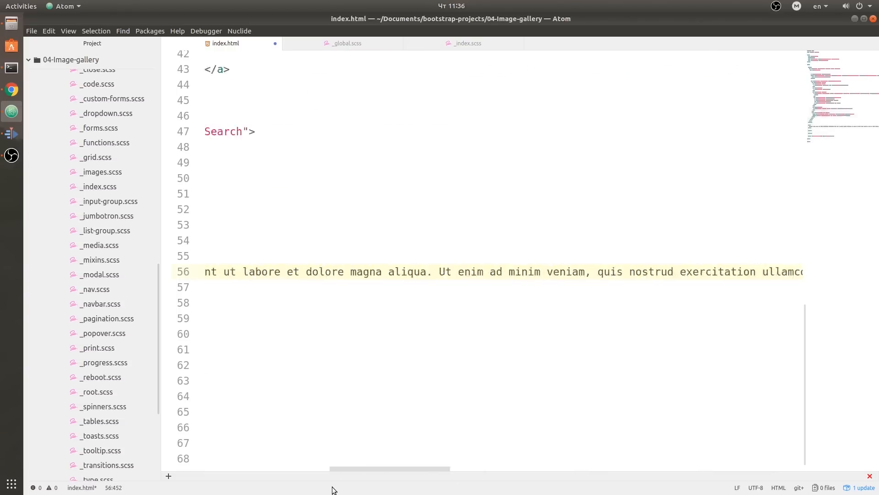
scroll(left, 3)
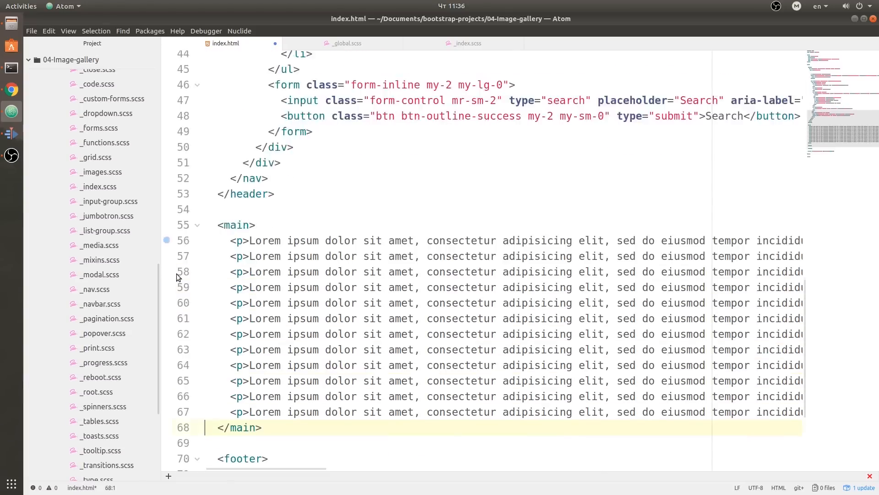
scroll(down, 3)
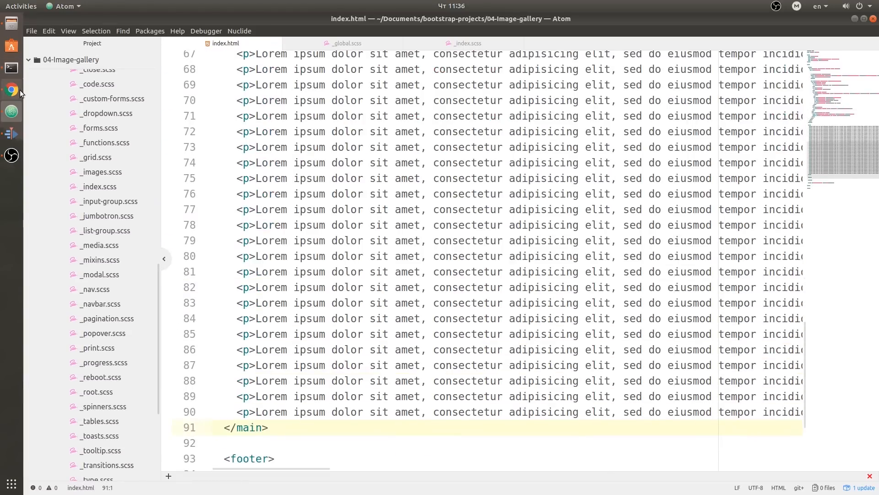
- Add fourteen <br> tags after </nav> inside the header, then return to the browser
click(11, 90)
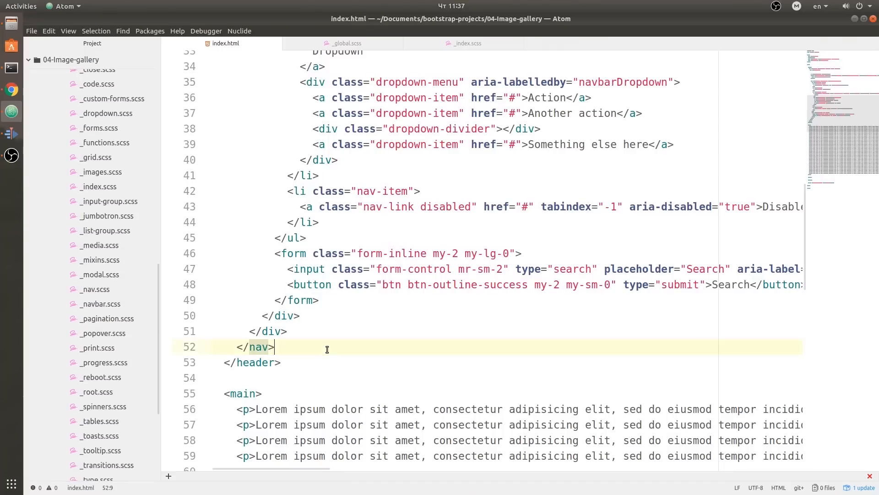
text(br>)
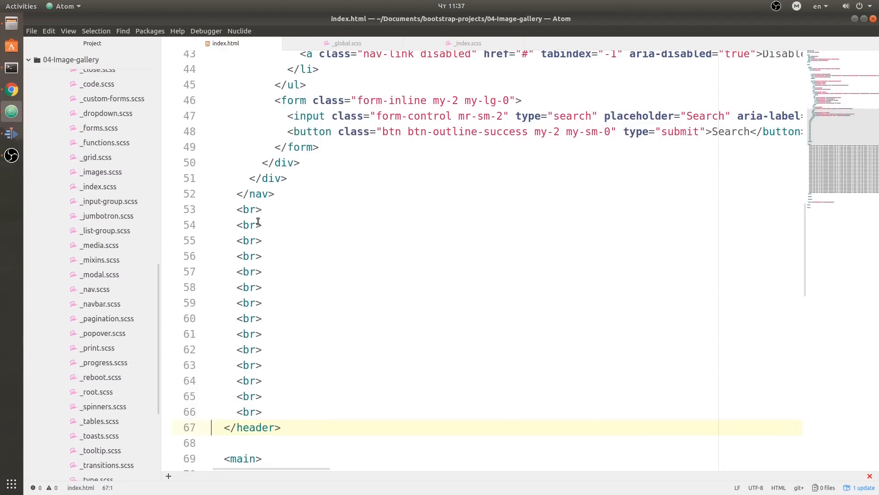
click(11, 89)
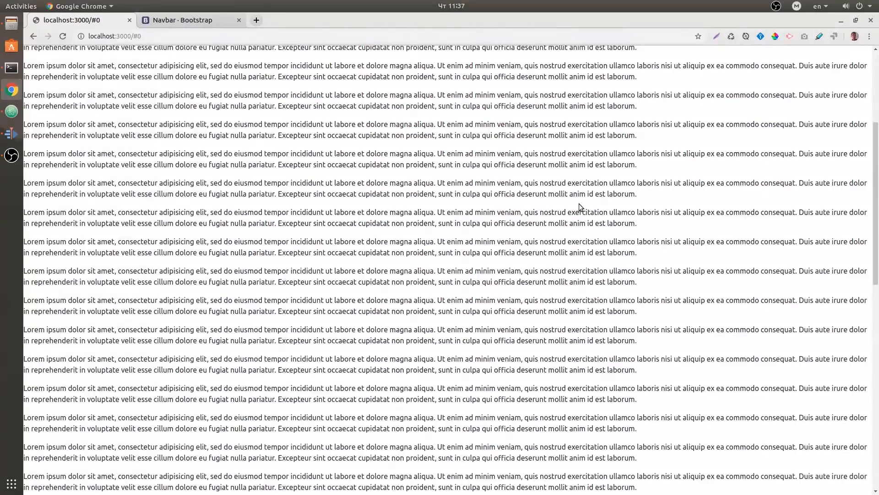
- Scroll the reloaded local page to confirm the dark navbar stays pinned on top above the Lorem ipsum text
scroll(up, 3)
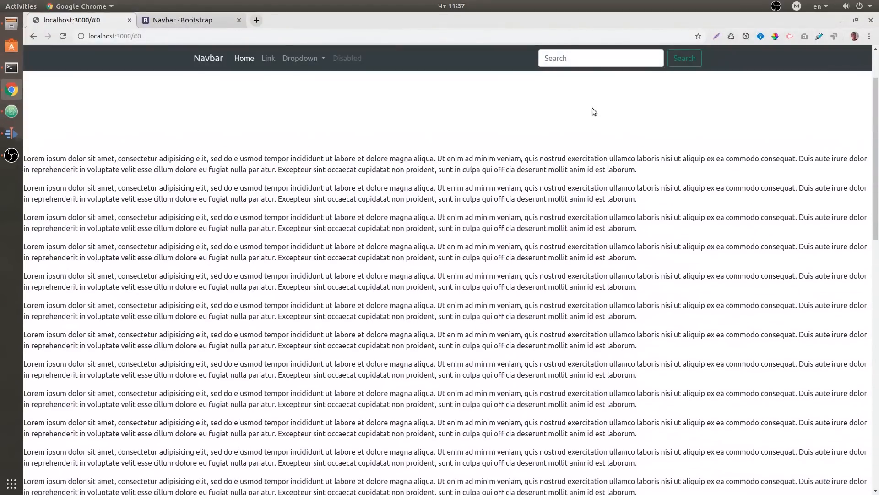
scroll(down, 3)
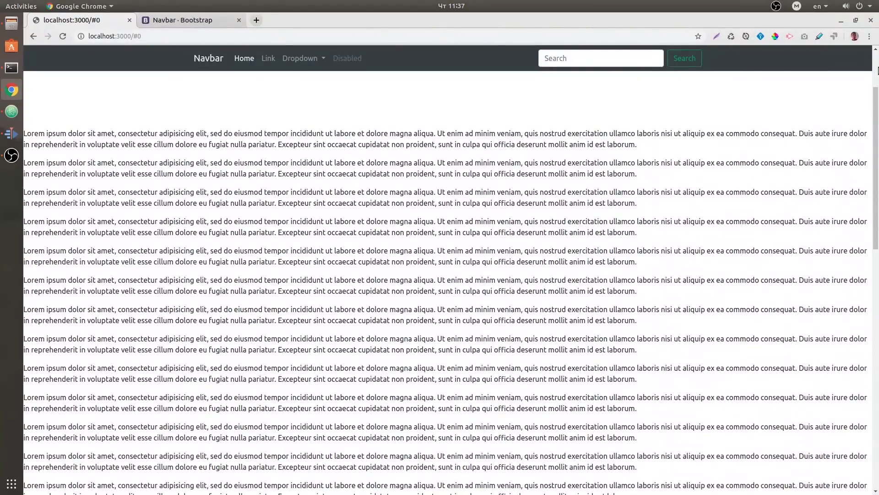
mouse_move(491, 76)
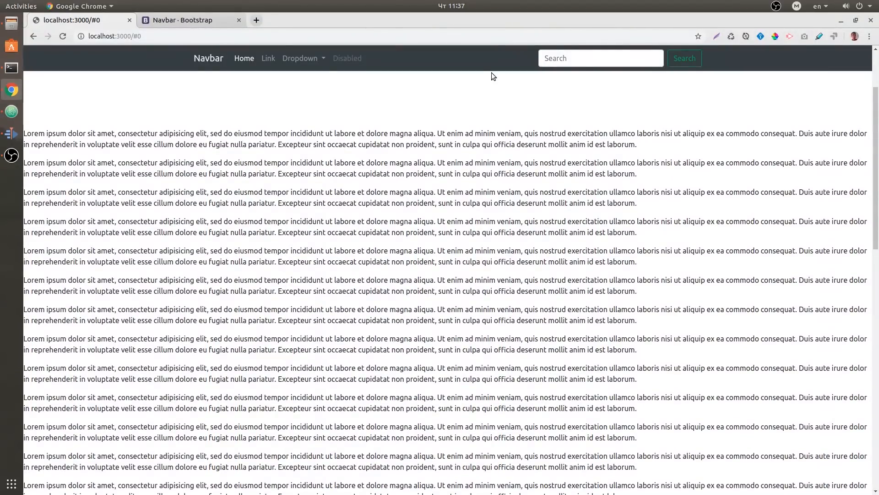
scroll(down, 3)
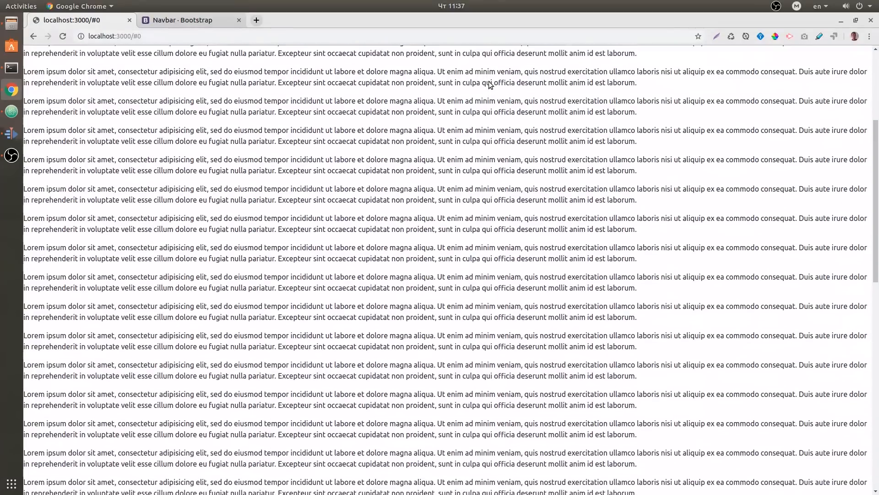
scroll(up, 3)
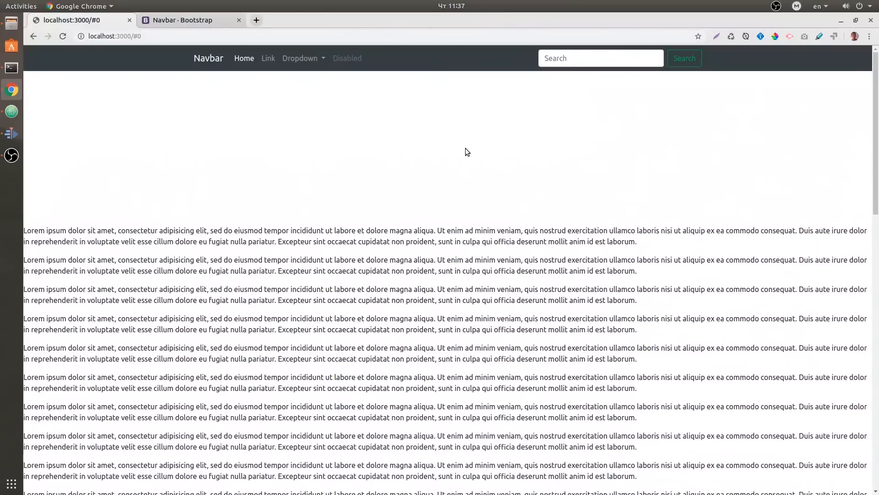
click(11, 111)
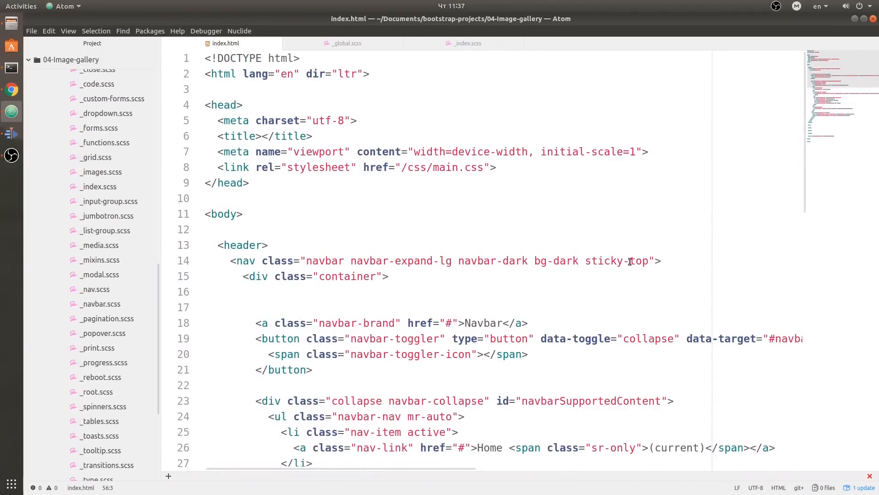
- Change the navbar's sticky-top class to fixed-top and switch to the browser preview
double_click(603, 260)
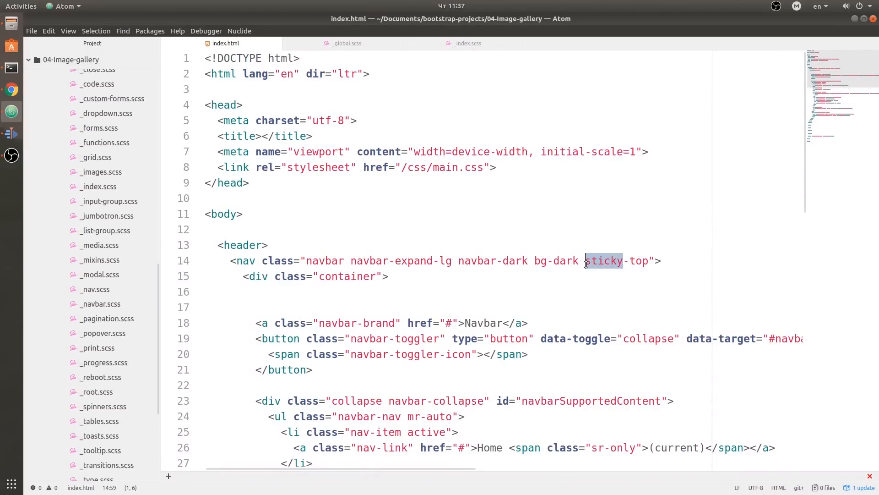
text(fixed)
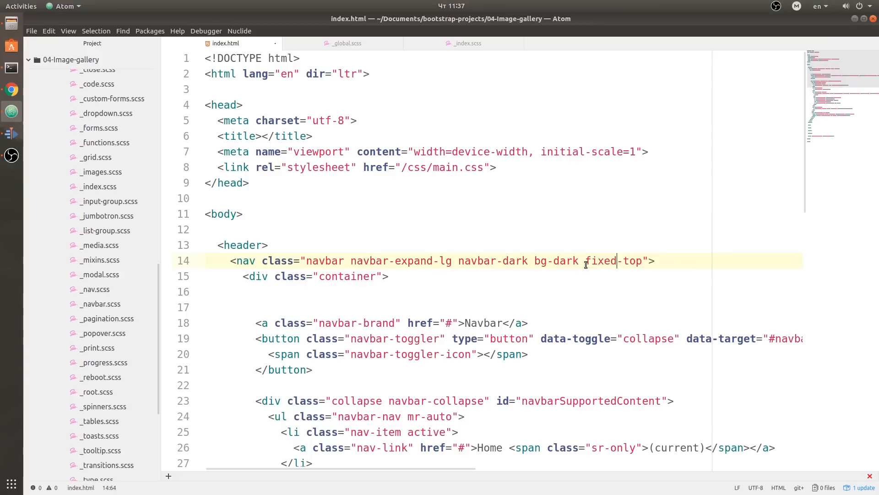
click(11, 90)
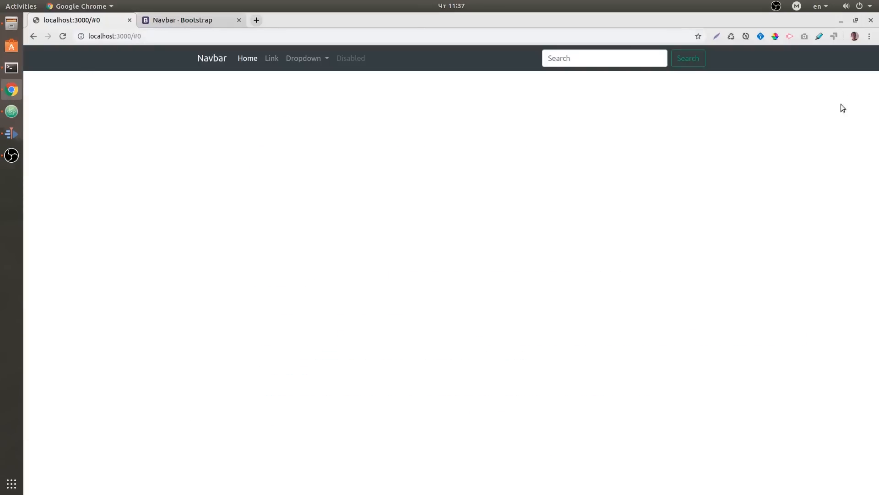
mouse_move(188, 96)
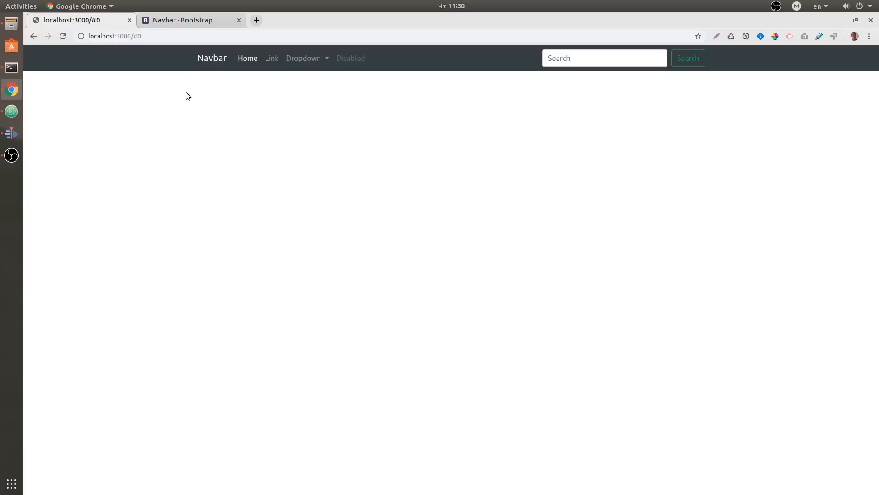
mouse_move(583, 150)
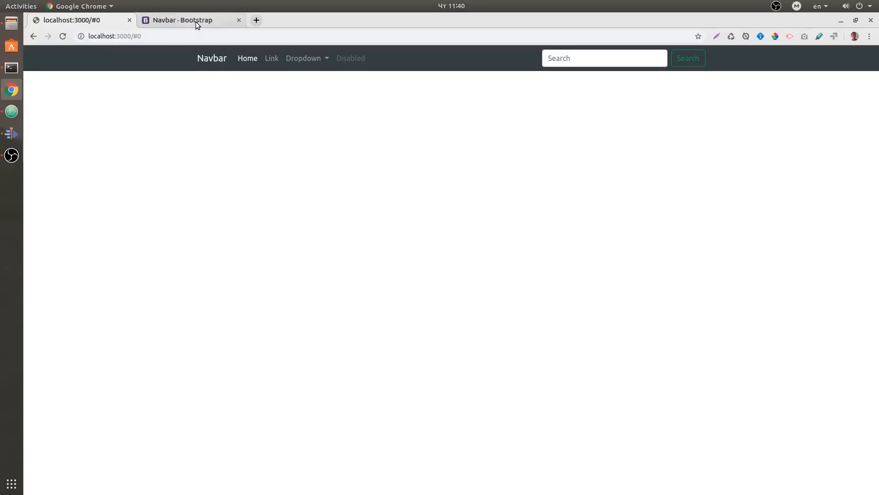
- Copy the fluid jumbotron example from Bootstrap's Jumbotron documentation
click(182, 19)
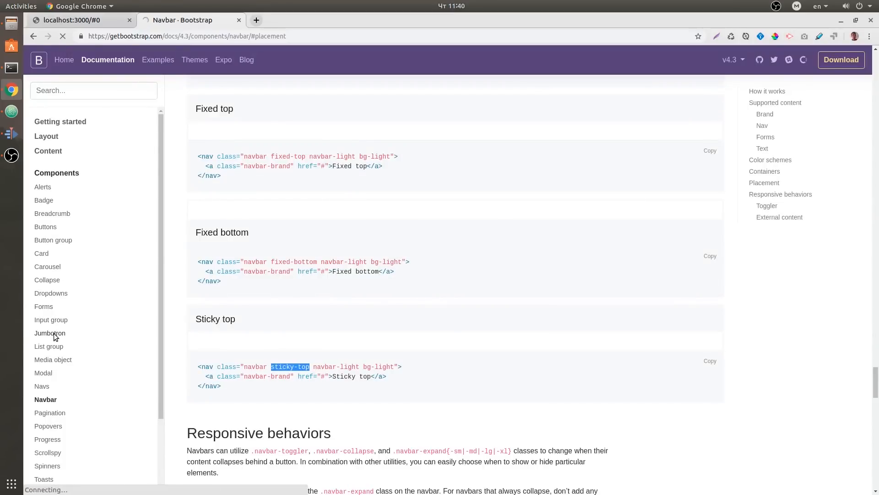
click(49, 333)
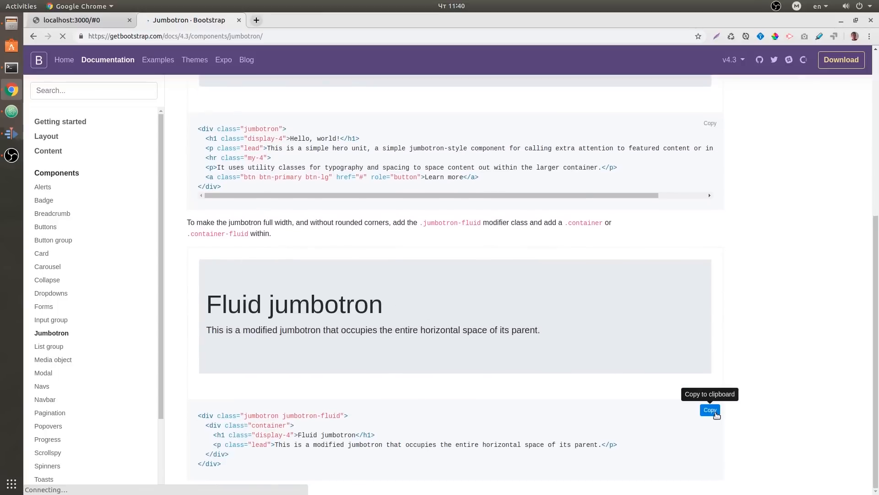
click(11, 111)
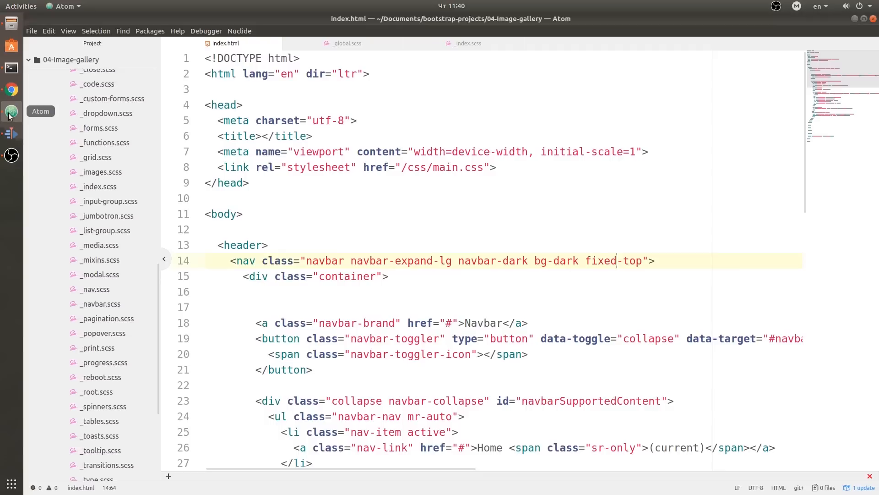
- Paste the fluid jumbotron markup after the navbar and beautify its indentation
scroll(down, 3)
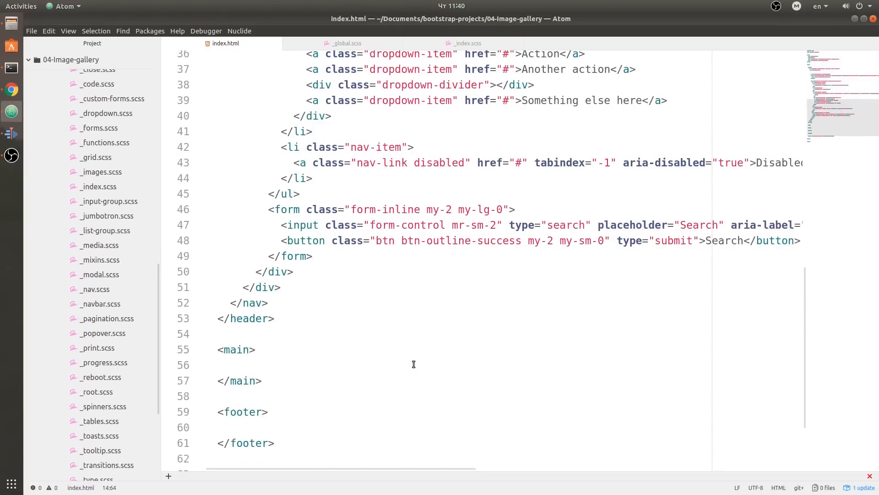
scroll(down, 3)
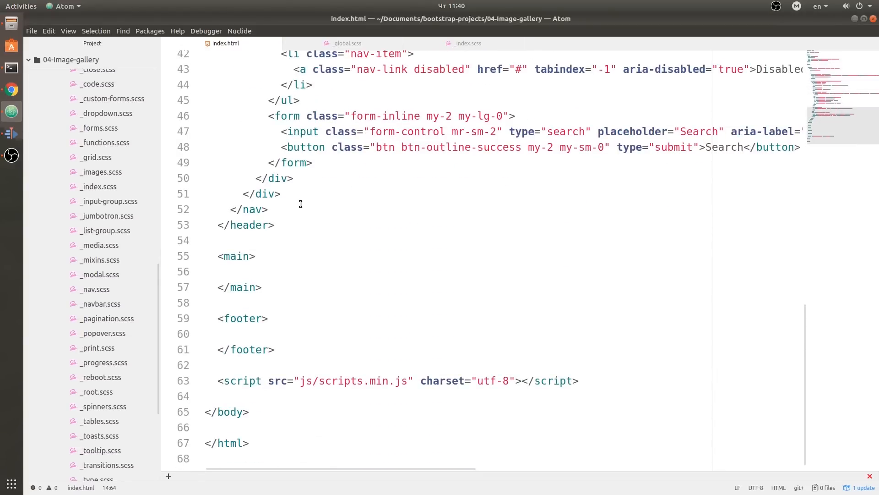
click(268, 208)
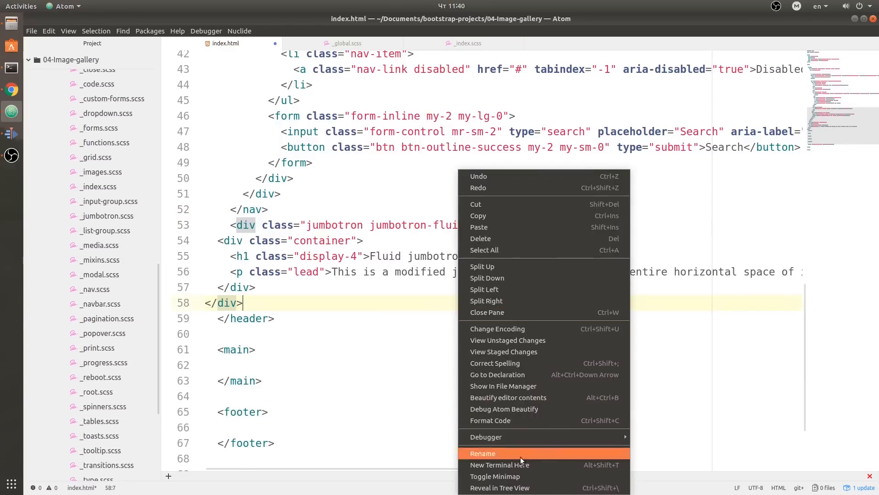
mouse_move(508, 396)
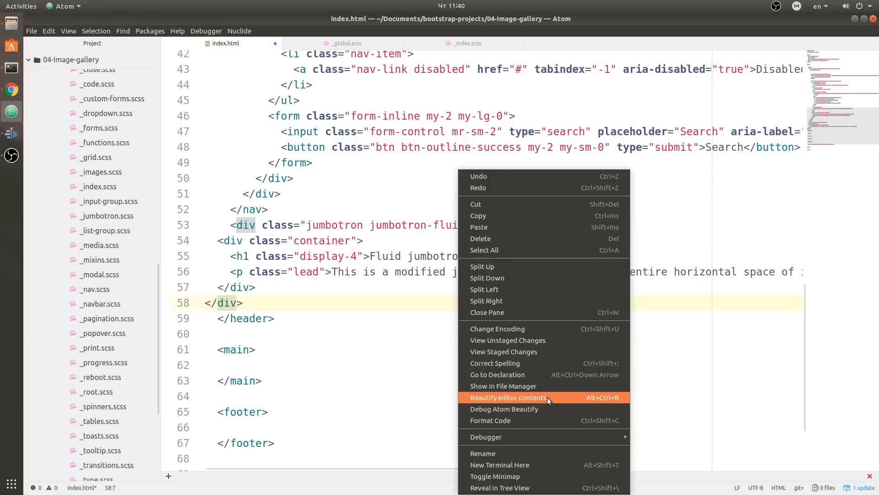
click(508, 396)
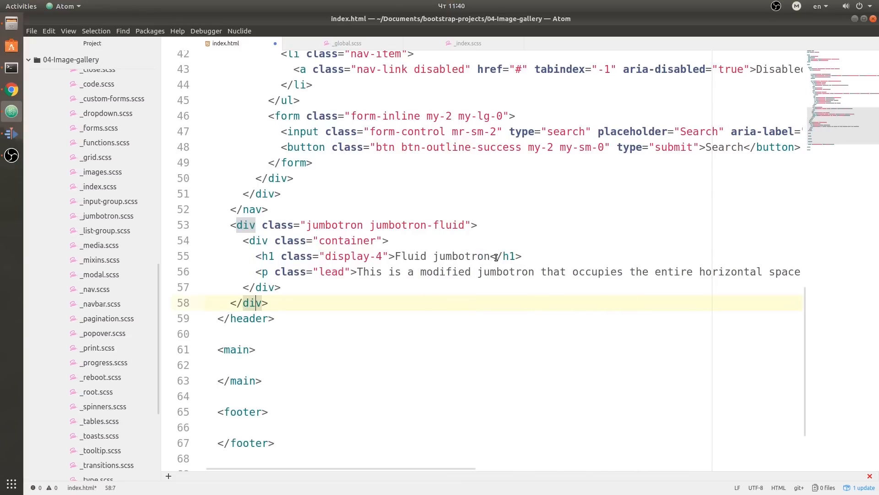
- Retitle the jumbotron 'Image Gallery' with lead 'Just some random images from Unsplash.com!'
double_click(441, 255)
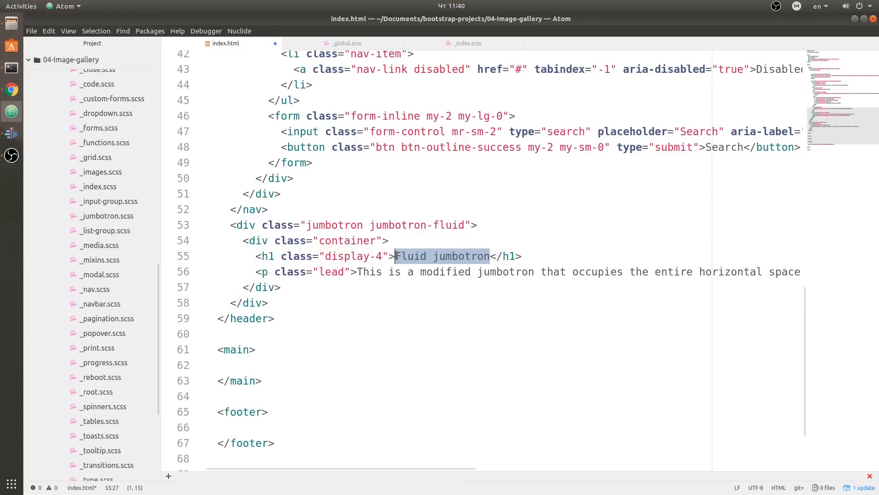
text(Image Gal)
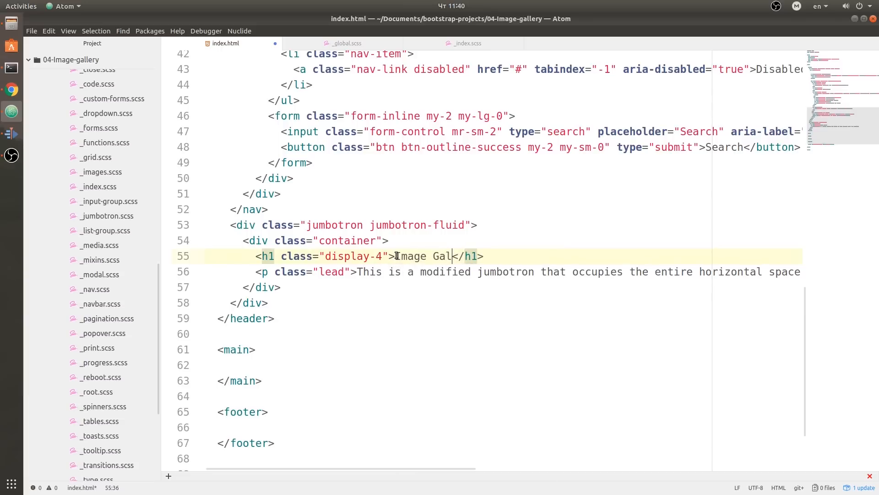
text(lery)
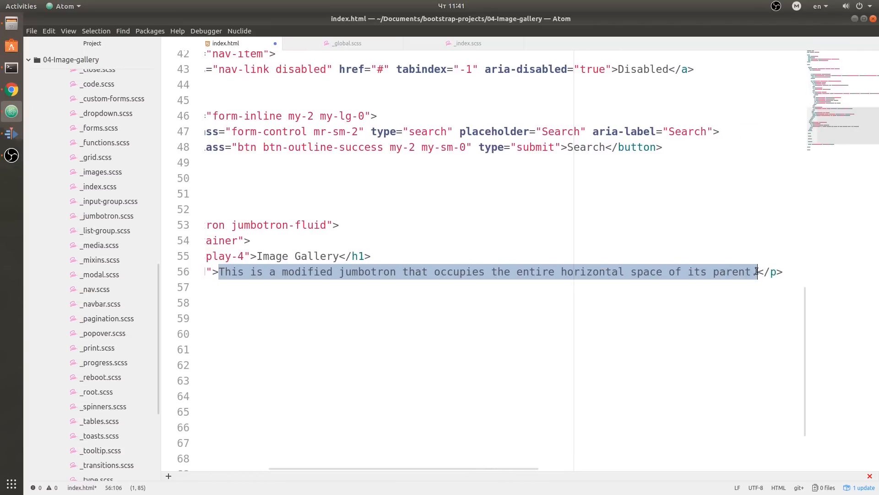
text(Just some ra</p>)
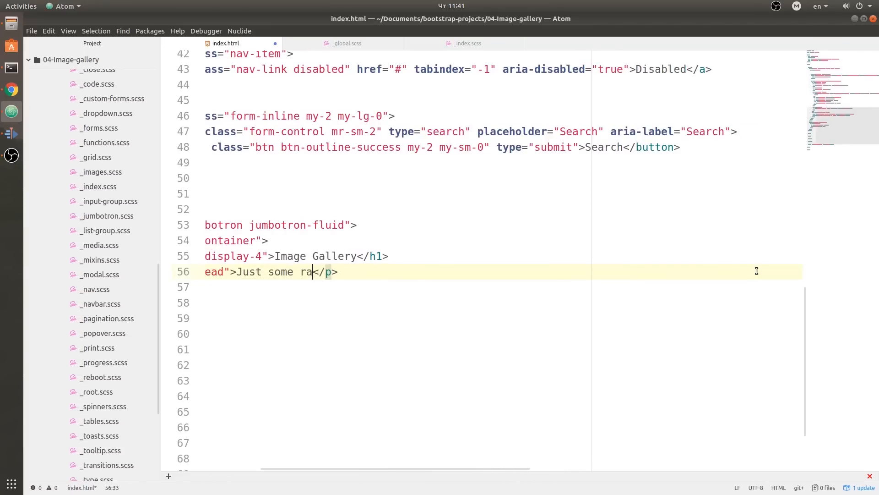
text(ndom images f)
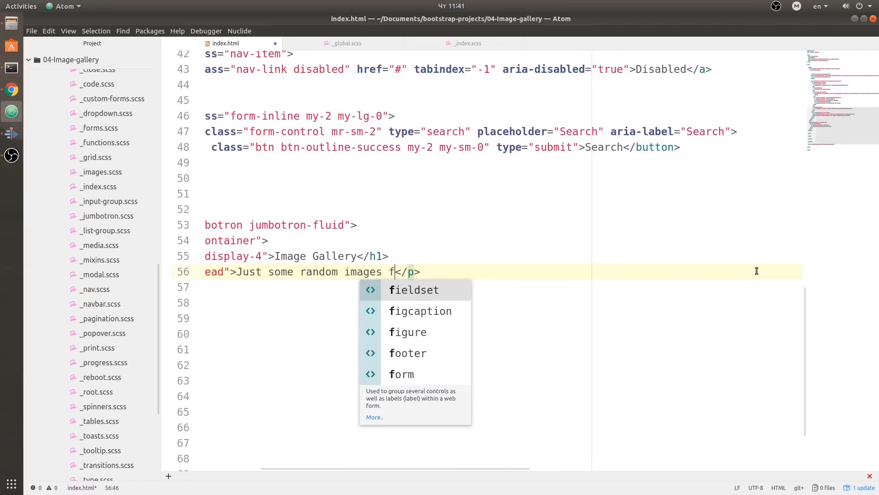
text(rom Unspla)
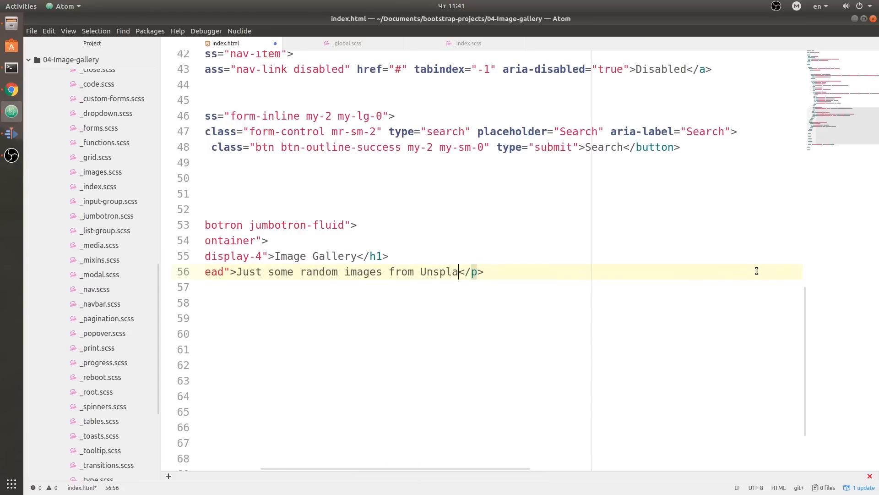
text(sh)
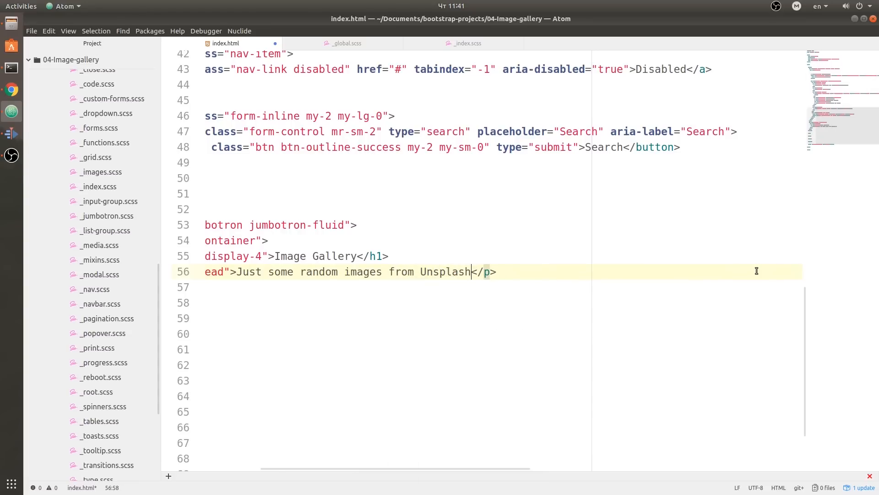
text(.com!)
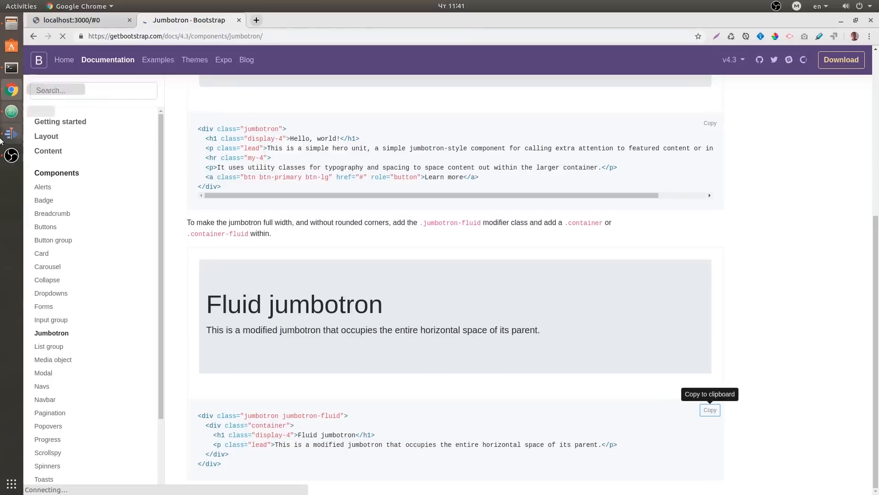
- View the localhost:3000 tab showing the Image Gallery jumbotron under the navbar
click(72, 19)
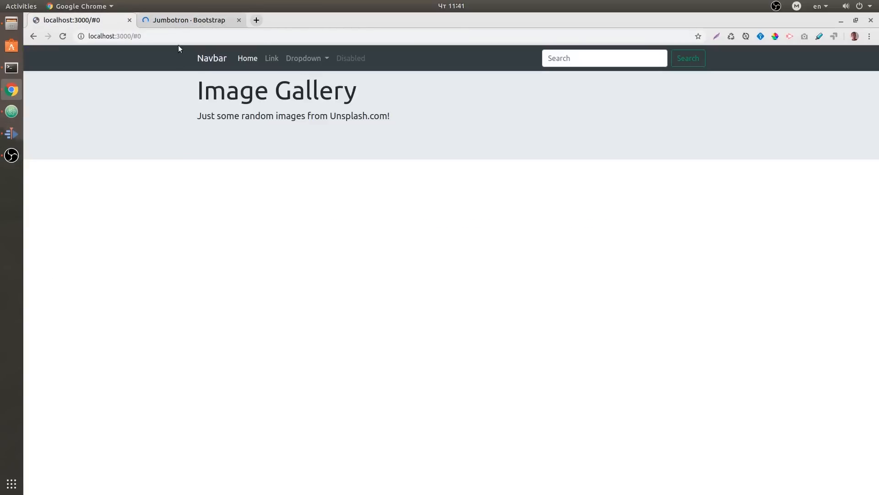
mouse_move(95, 272)
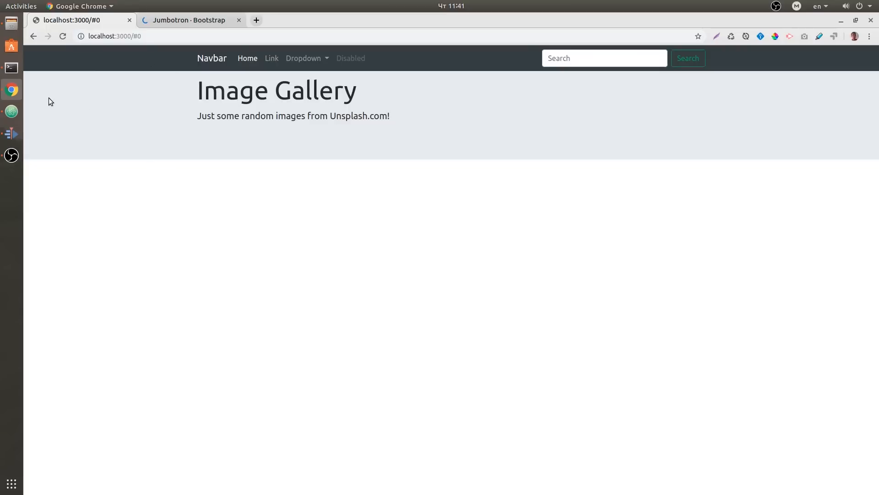
mouse_move(124, 91)
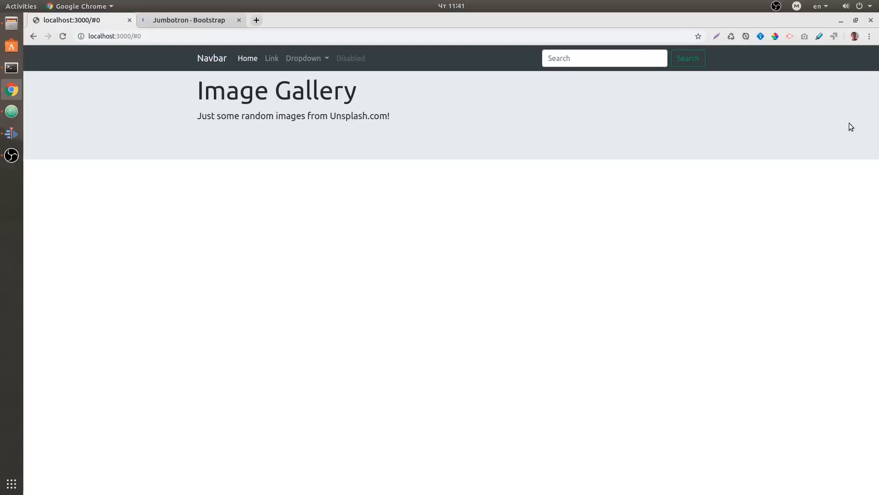
mouse_move(803, 91)
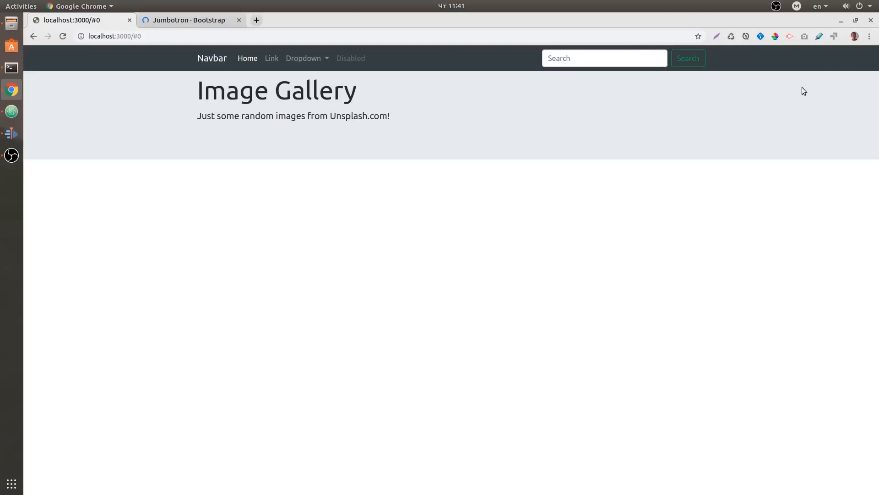
mouse_move(751, 70)
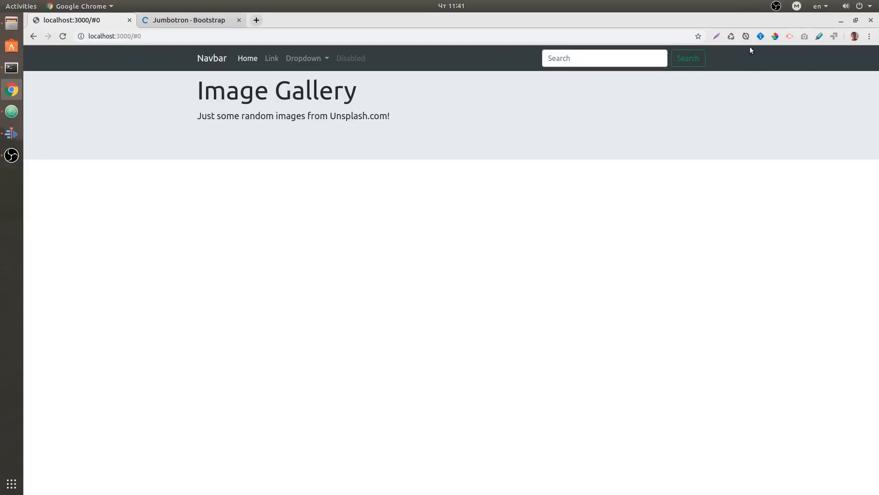
mouse_move(11, 111)
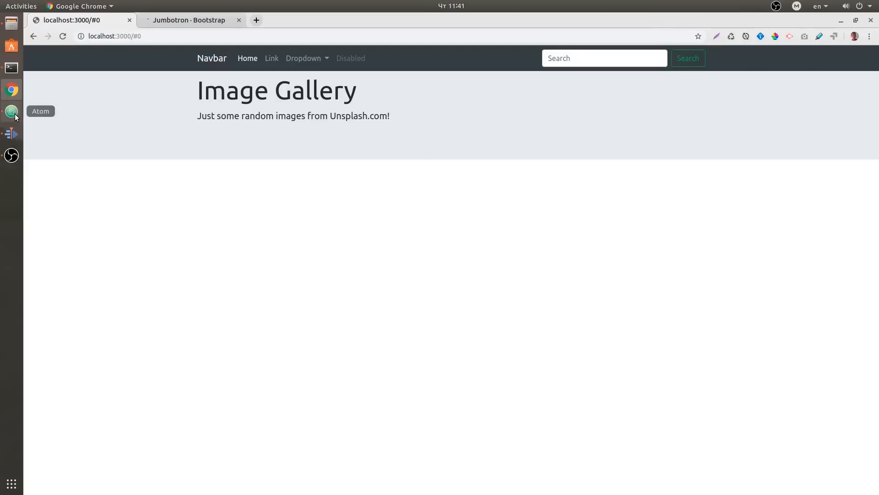
- Grab the jumbotron class name from index.html and return to _global.scss
click(11, 111)
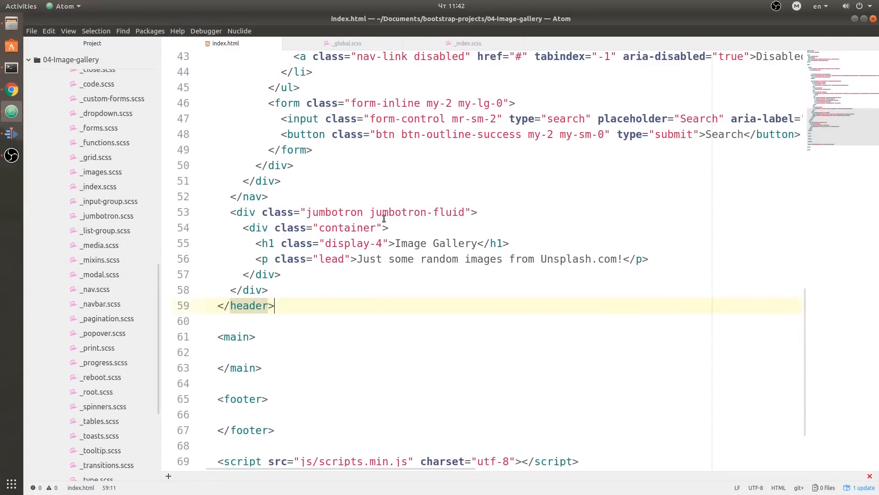
click(345, 43)
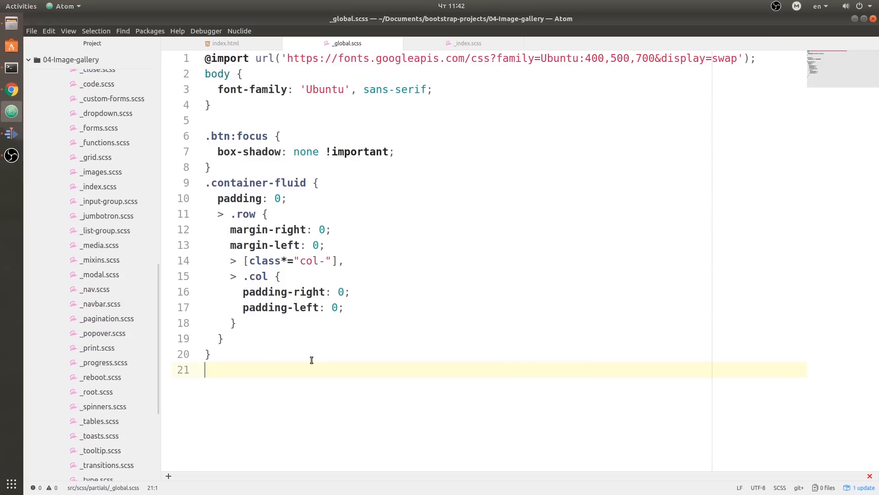
click(225, 43)
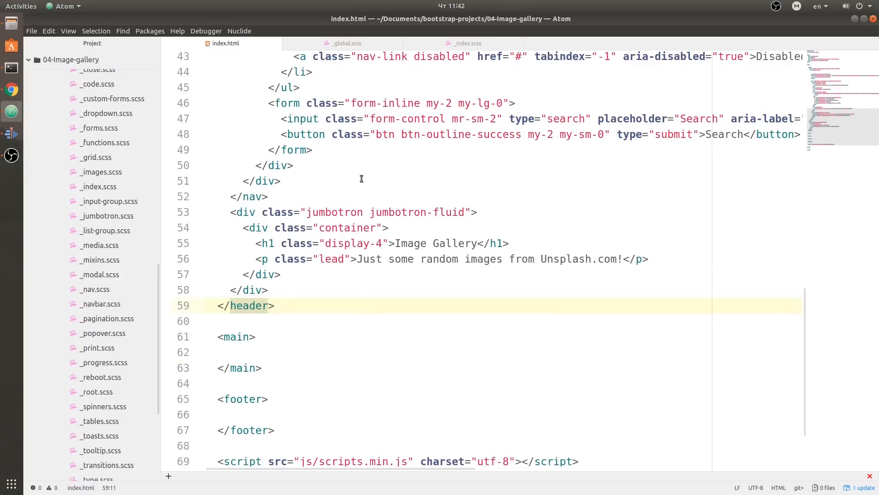
double_click(334, 212)
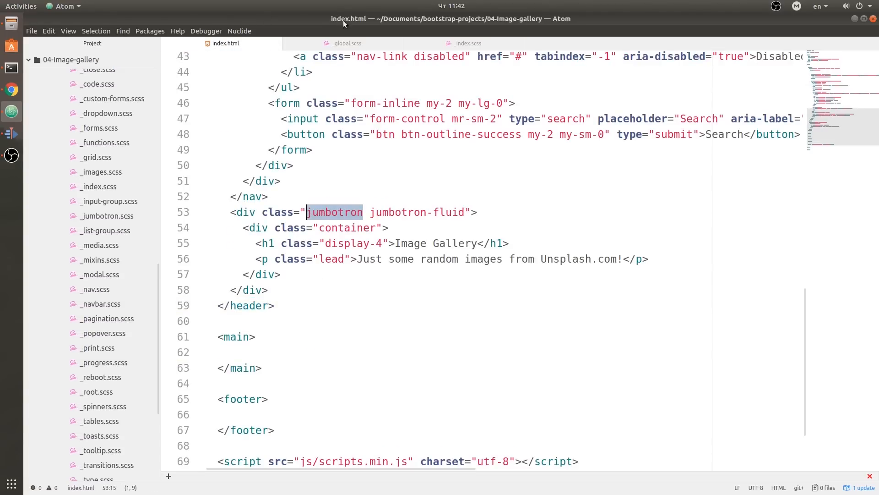
click(343, 43)
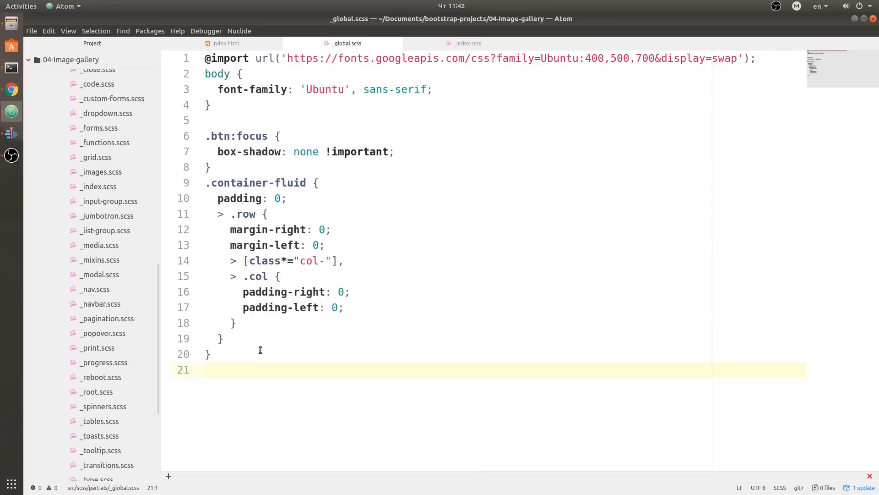
- Add a .jumbotron rule with margin-top: 100px at the end of _global.scss
text(.jumbotron {)
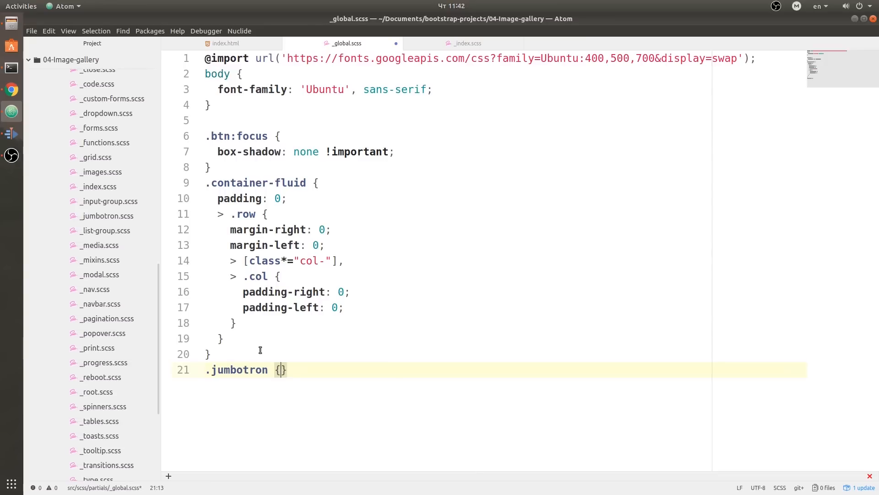
key(Return)
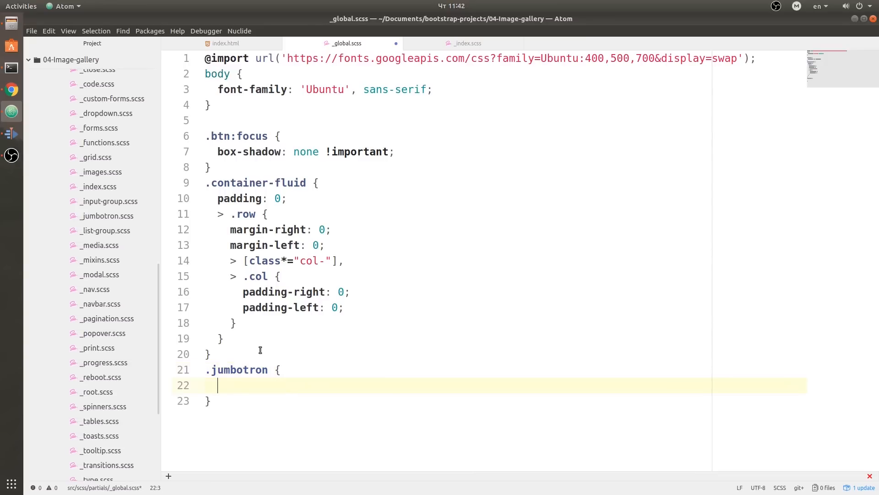
text(margin-top: 100px;)
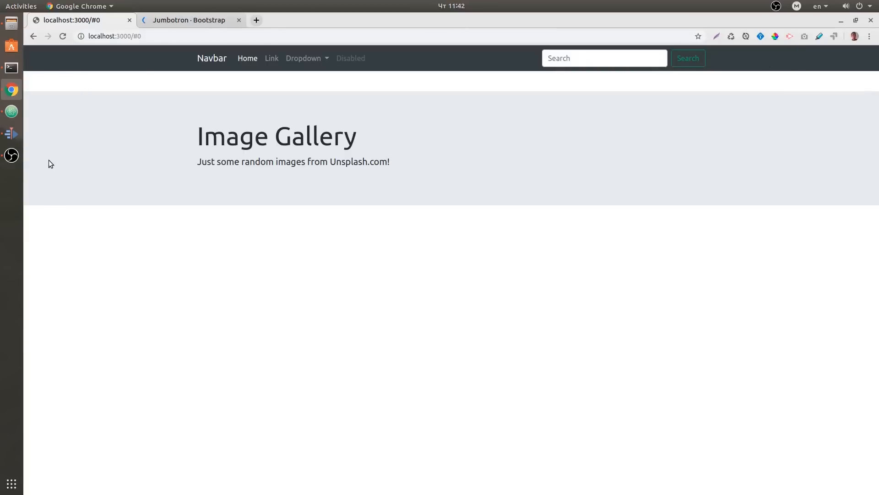
mouse_move(11, 111)
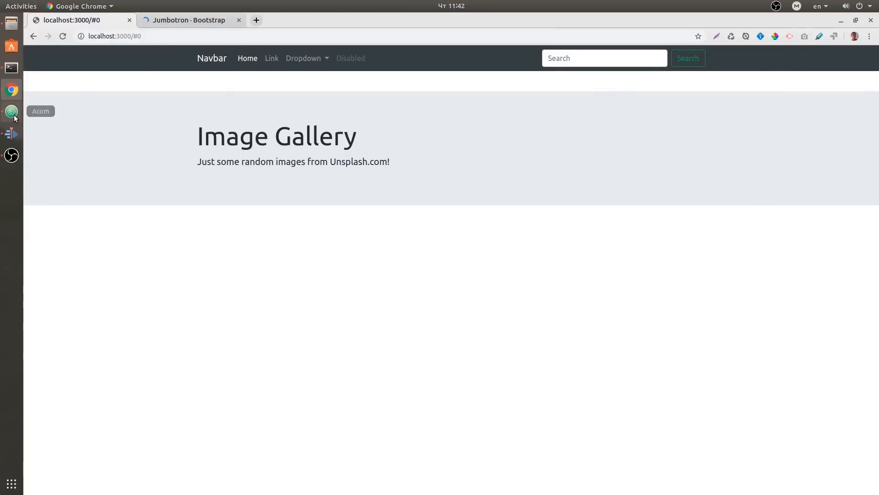
- Wrap the jumbotron in a new div.container above it in index.html
click(11, 111)
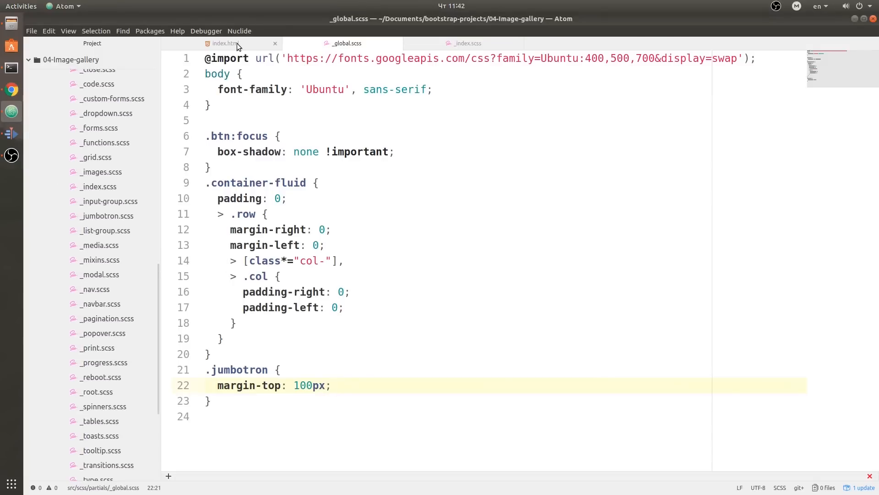
click(223, 43)
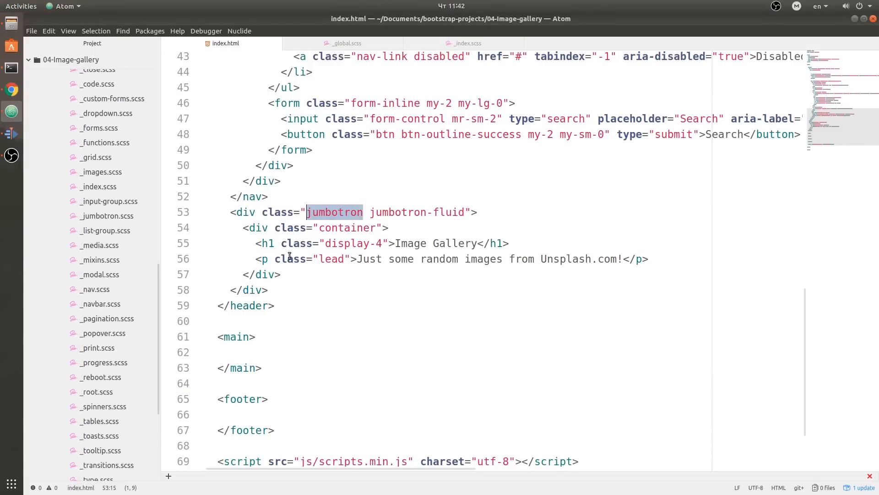
key(Return)
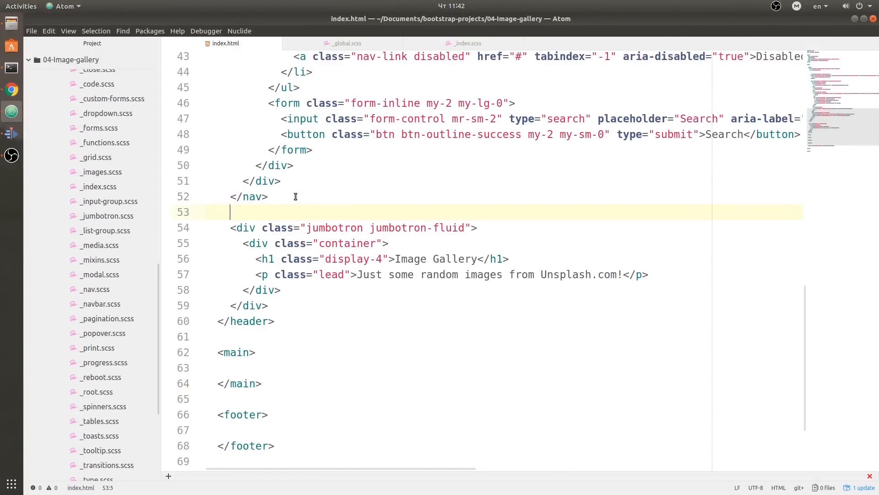
text(<div class="c">)
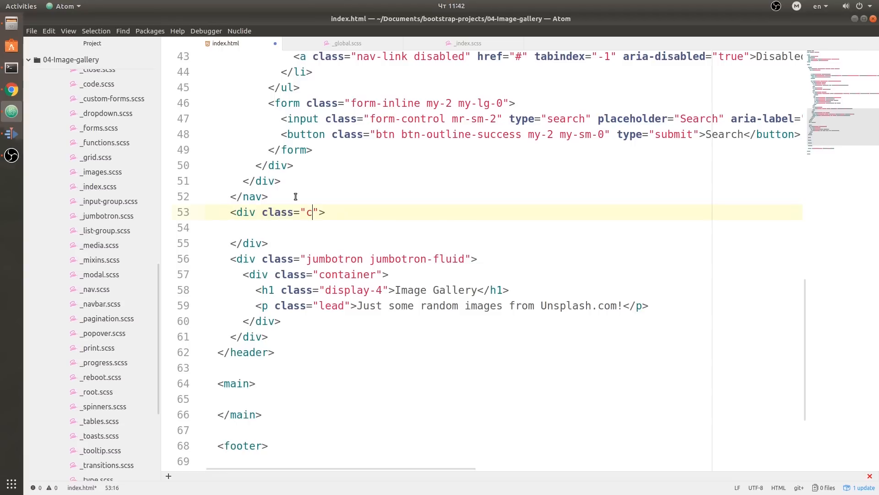
text(o)
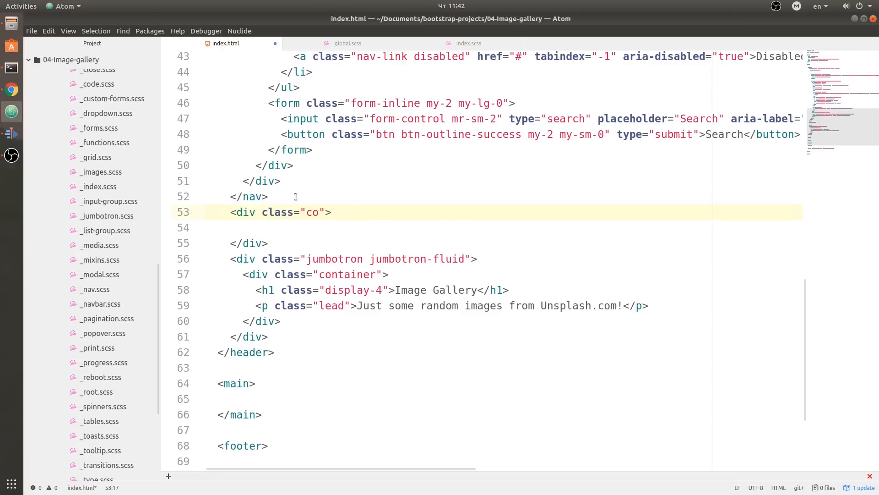
text(ntainer)
text(<div class="col">)
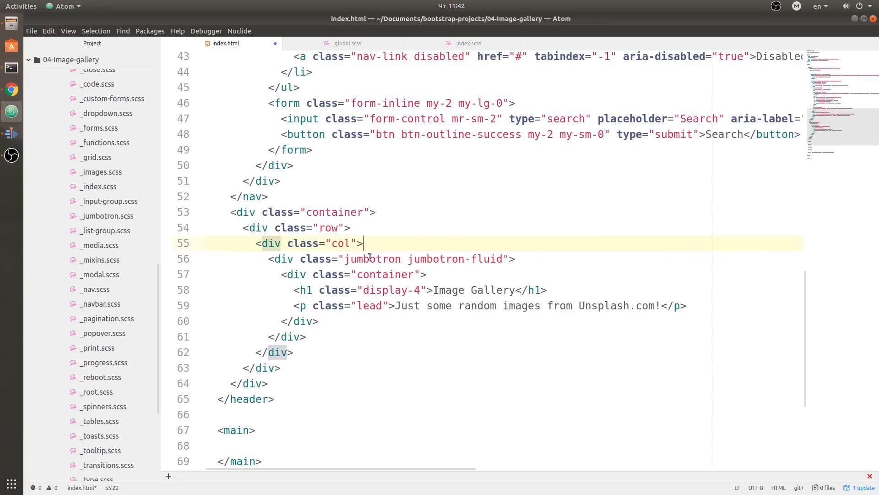
- Preview the page in Chrome with the jumbotron boxed in the container width
click(11, 89)
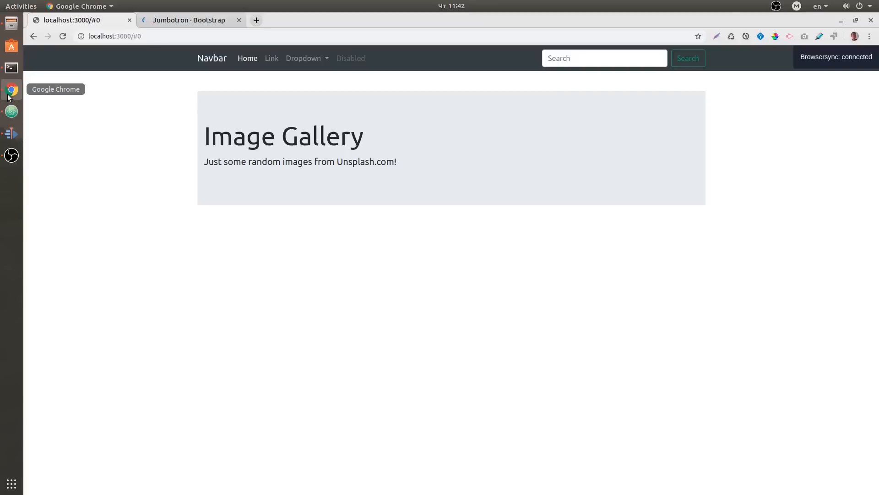
mouse_move(634, 376)
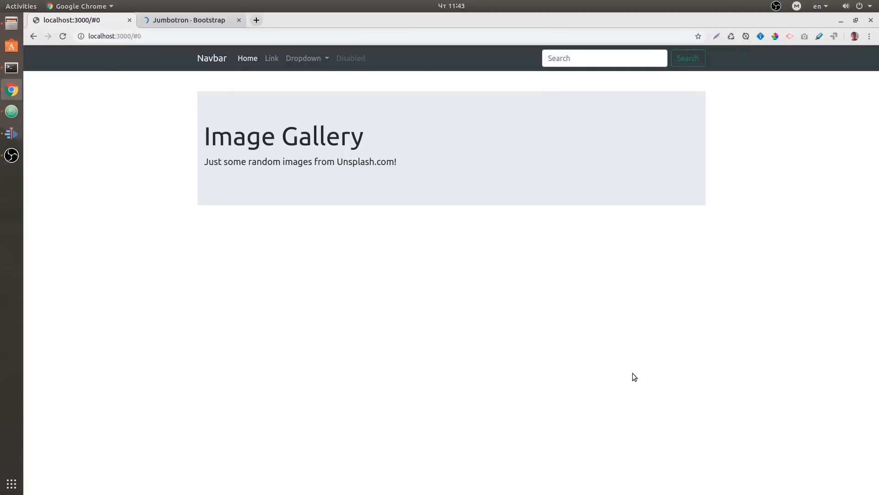
mouse_move(603, 345)
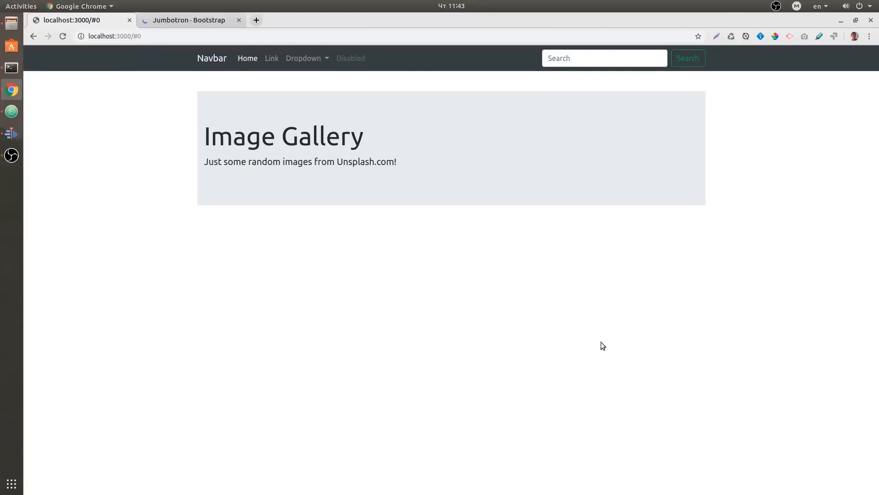
mouse_move(566, 147)
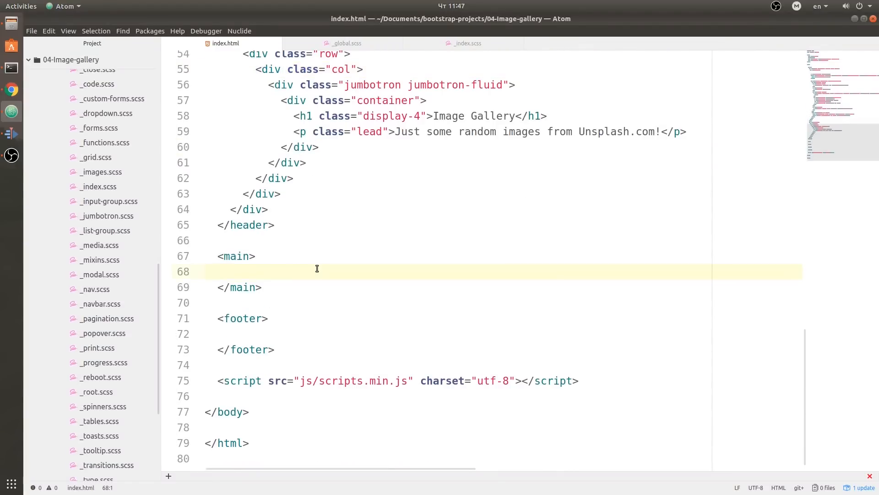
- Inside main, add container, row and col divs holding an h1 'Image gallery'
text(div class="row">)
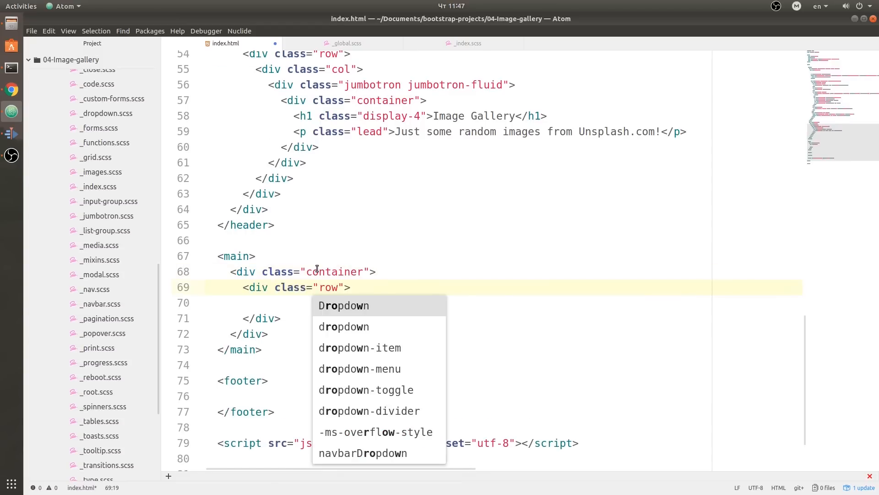
text(div class="col">)
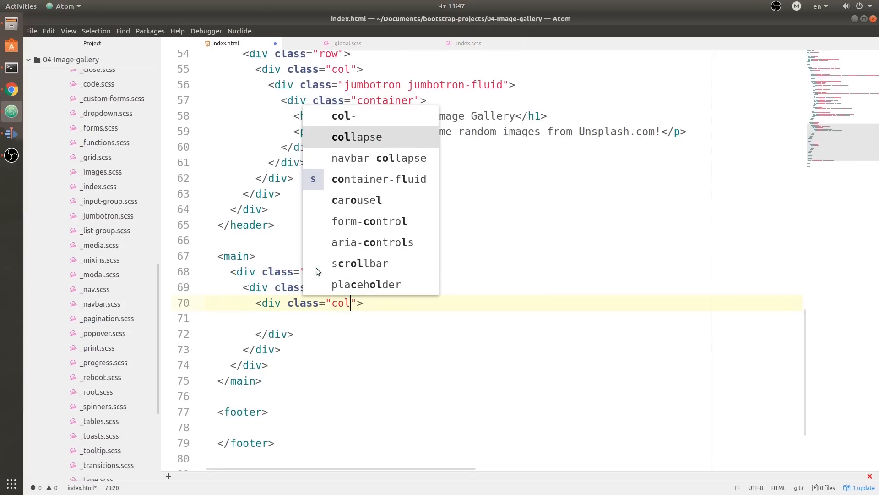
text(h1></h1>)
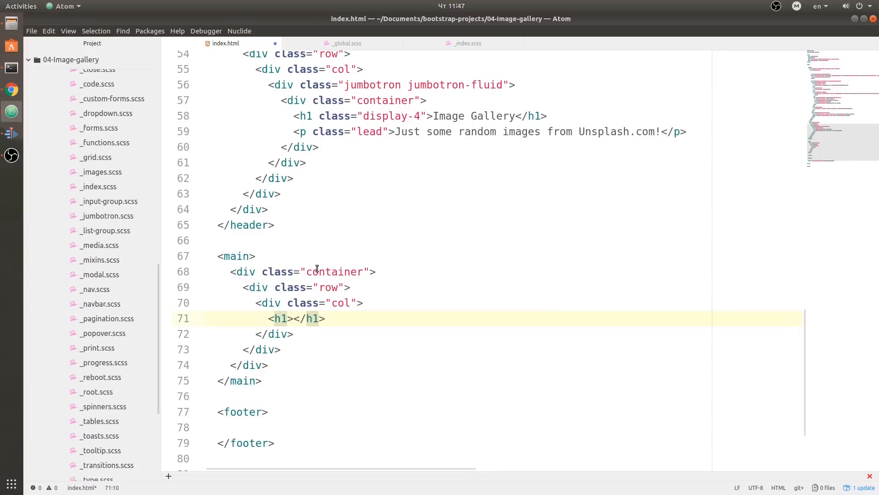
text(Image g)
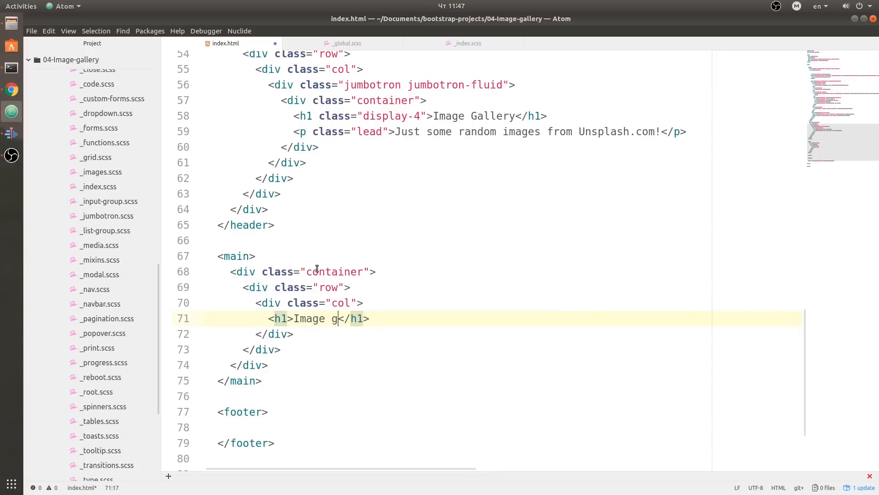
text(allery)
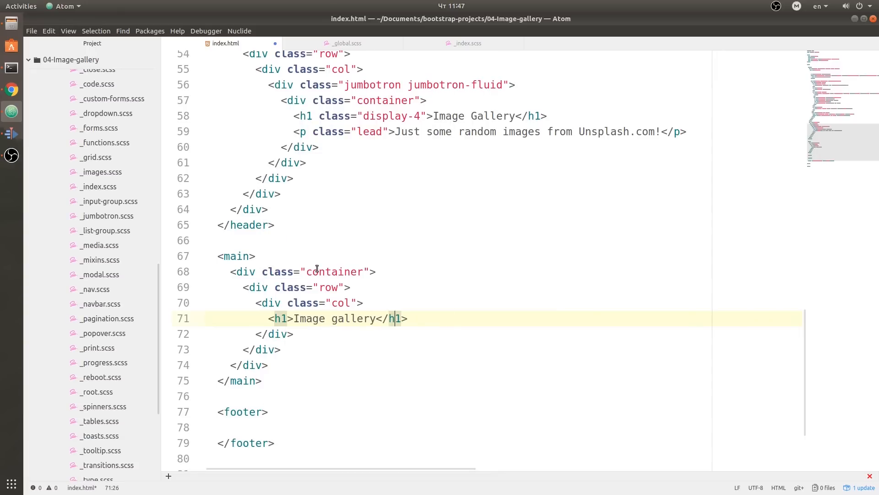
key(Return)
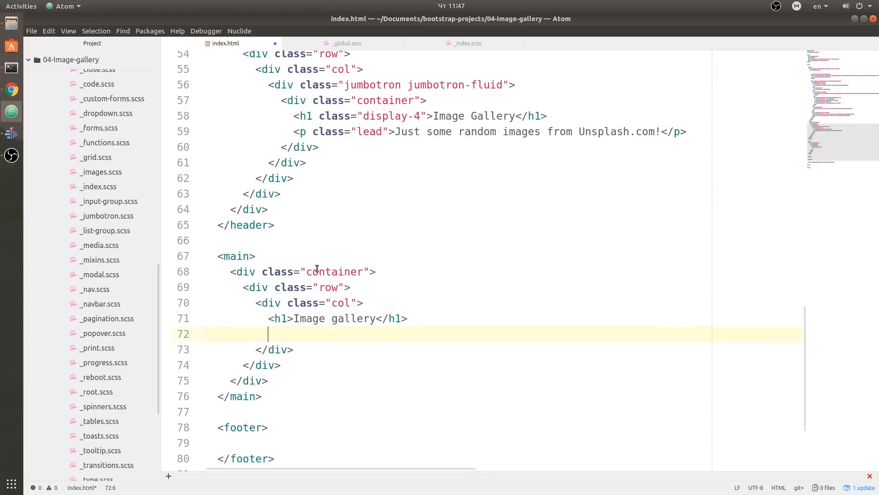
- Add a span.view-toggler under the heading with a Grid link, id="grid"
text(span class=""></span>)
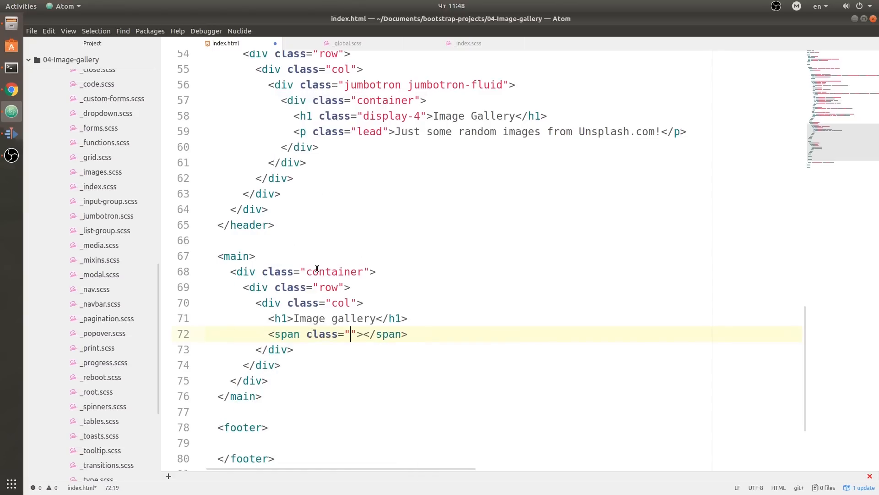
text(view-)
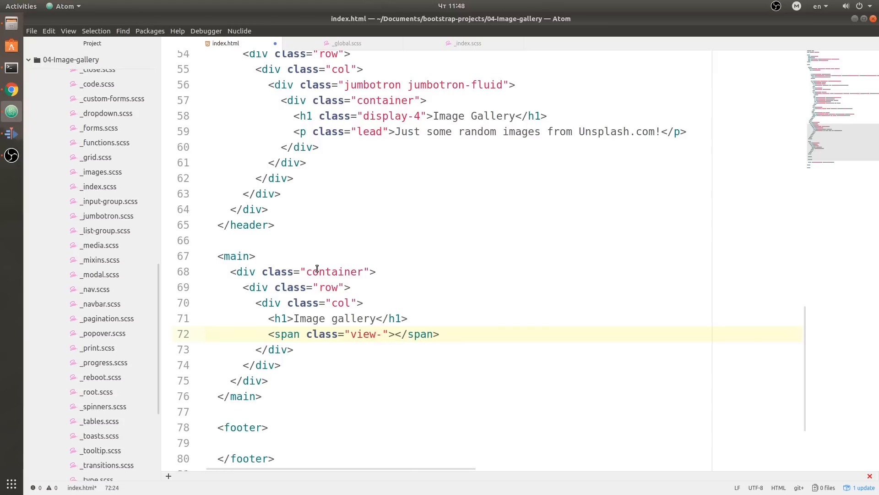
text(toggler)
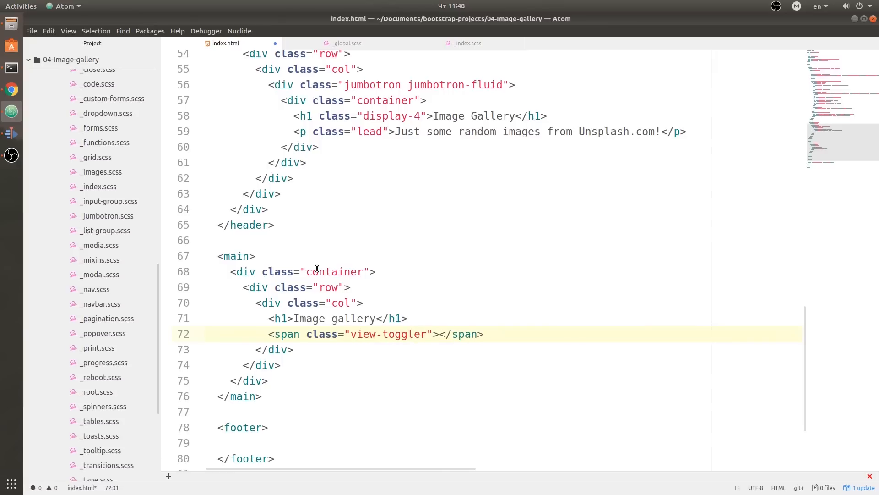
click(428, 334)
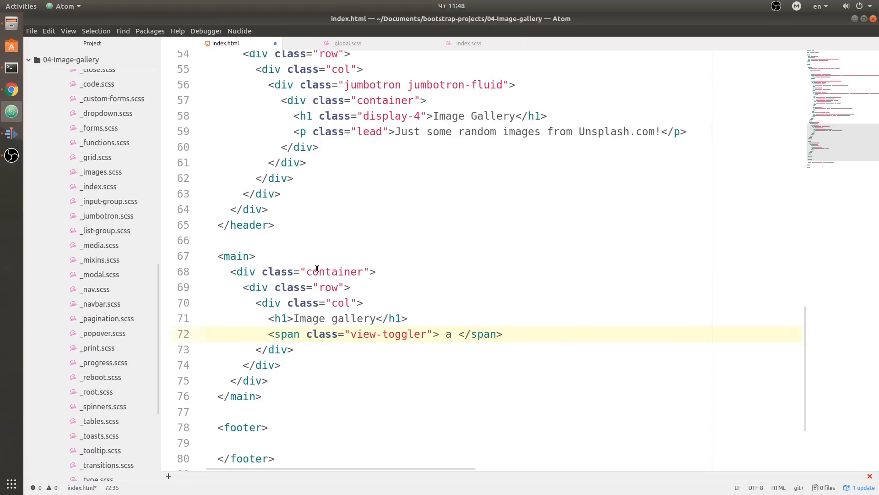
text(a href="#"></a>)
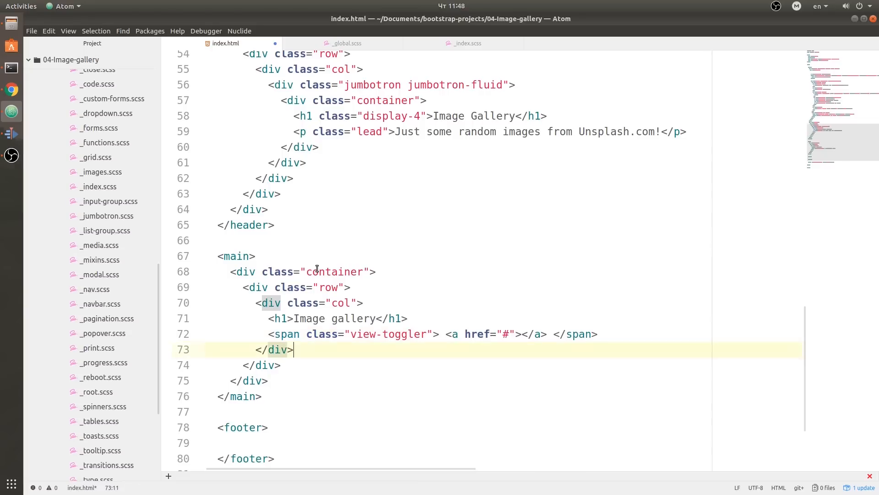
mouse_move(430, 148)
text(0)
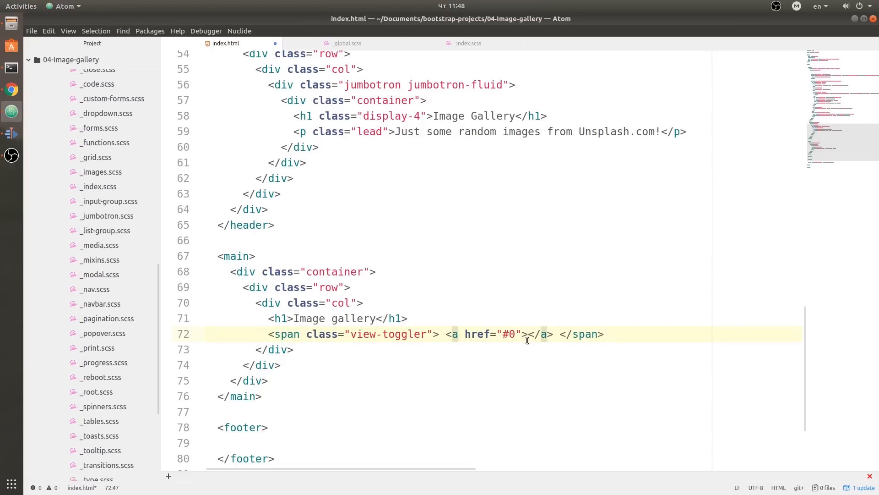
text(Grid)
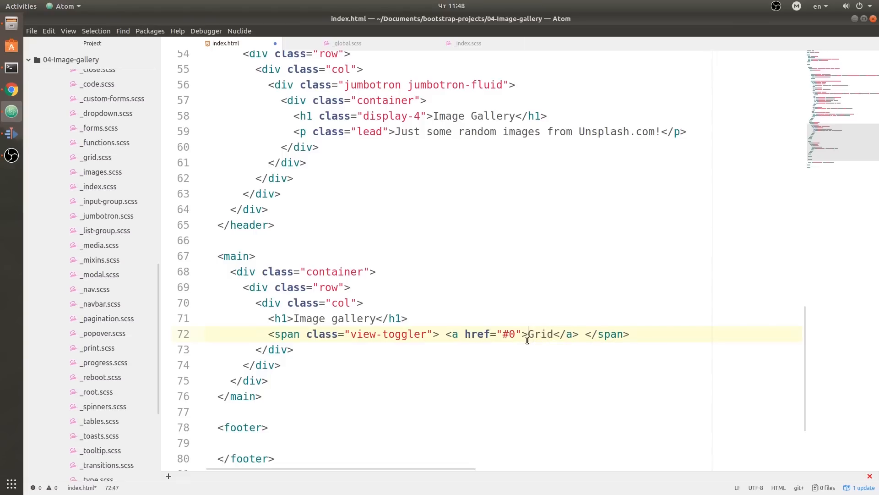
text(id="")
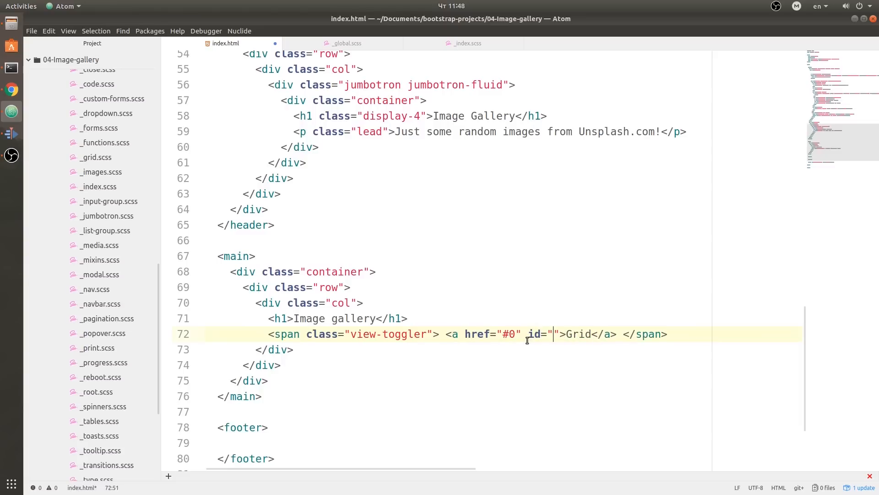
text(grid)
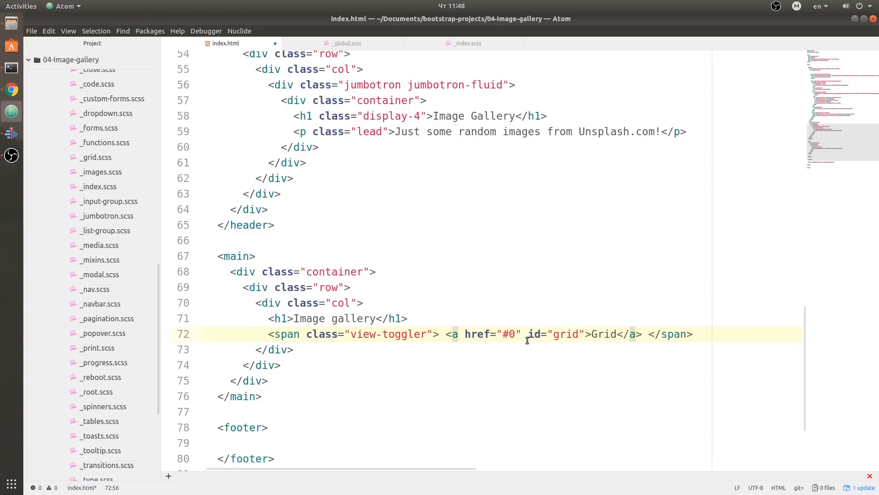
- Add the Column link with href="#0" and mark the Grid link active
text(<a href="#"></a> <)
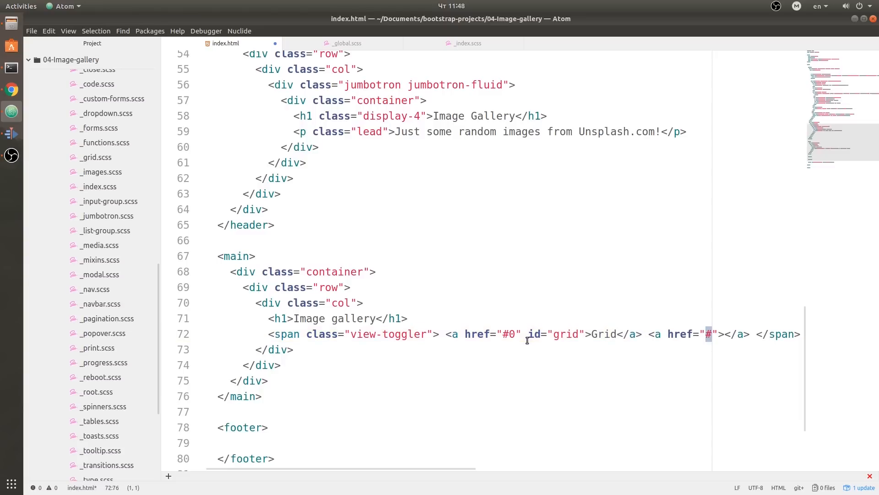
text(0" id="column)
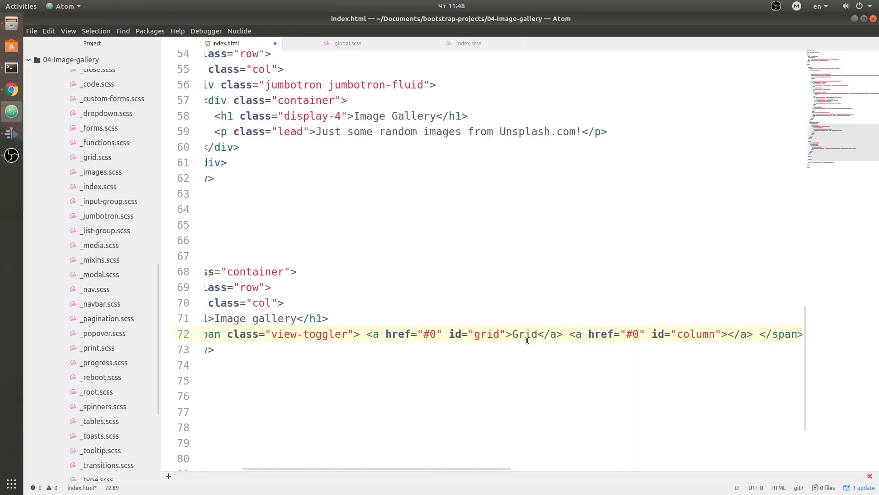
text(Column)
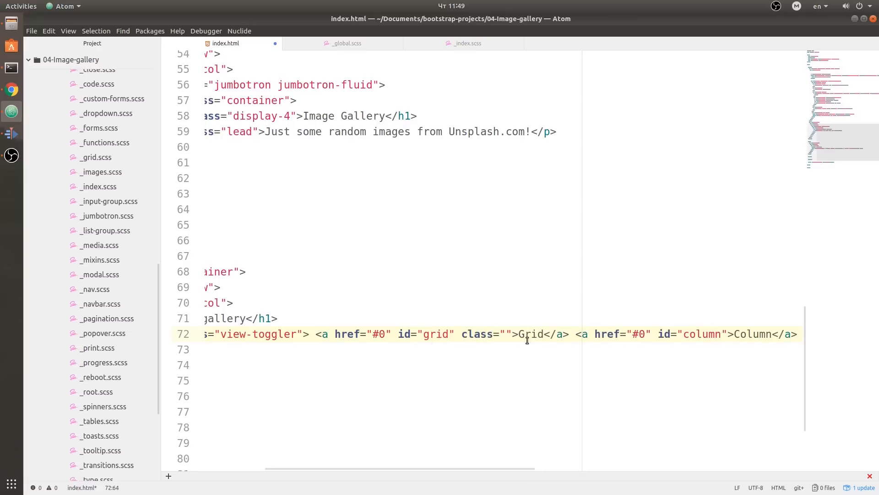
text(active)
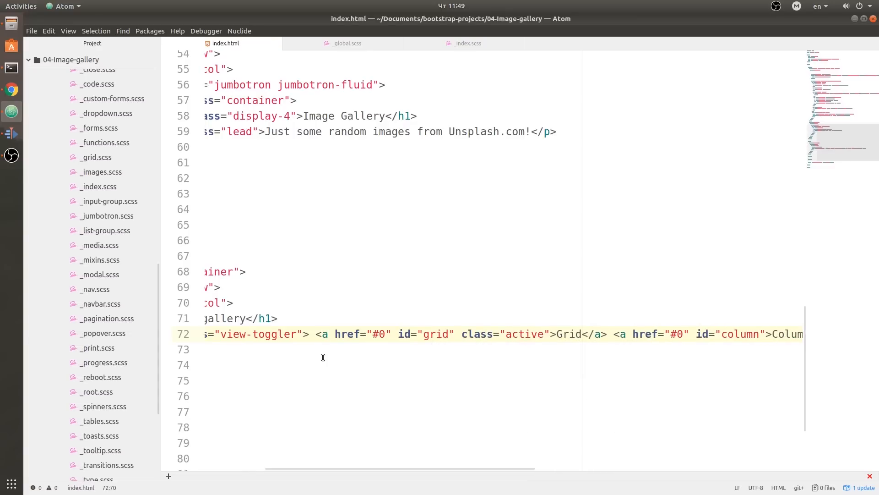
mouse_move(346, 43)
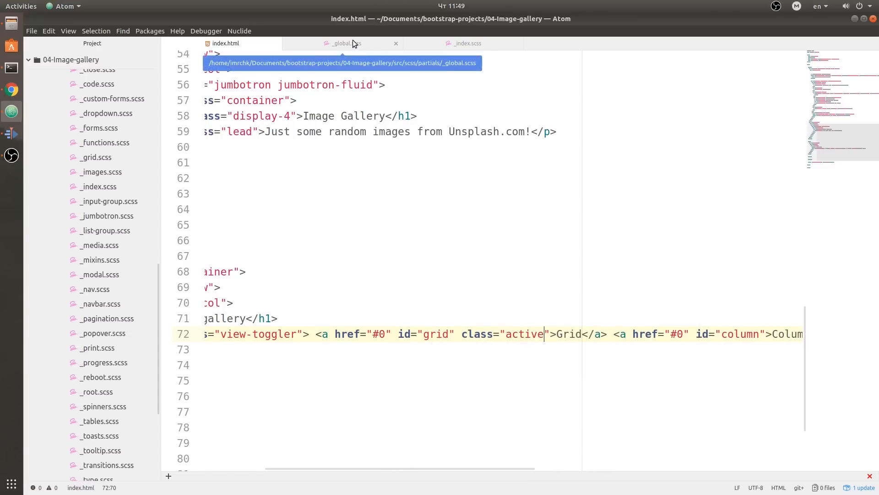
- Add a .view-toggler rule with position: absolute to _global.scss and preview it
click(344, 43)
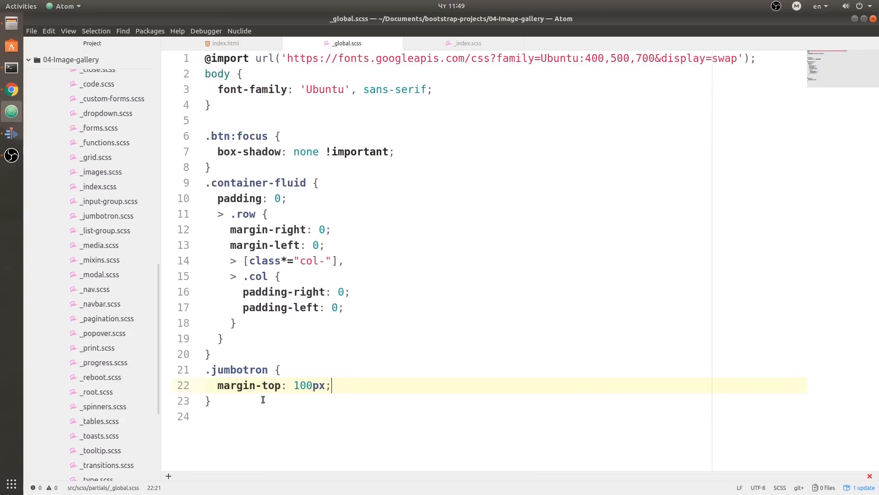
click(407, 400)
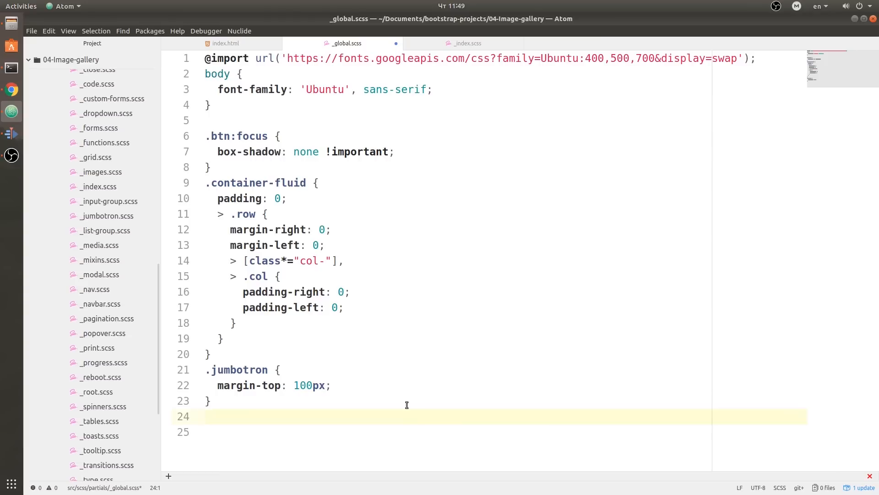
text(.)
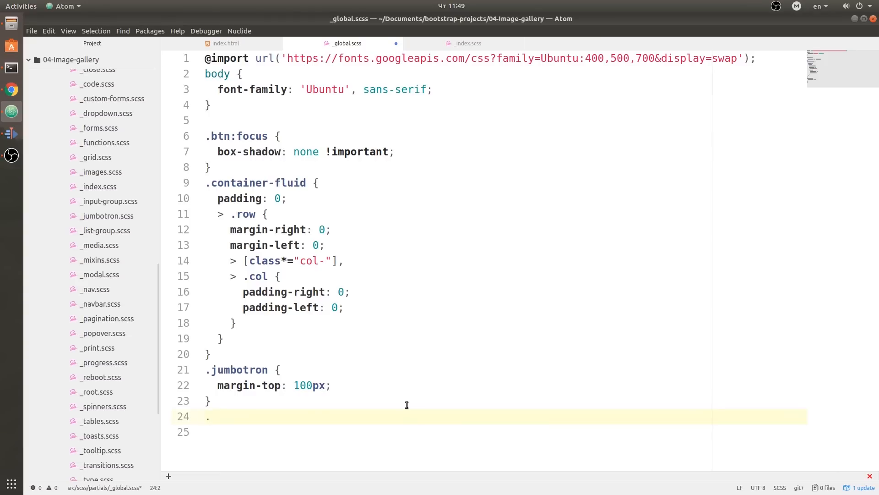
text(view-toggler)
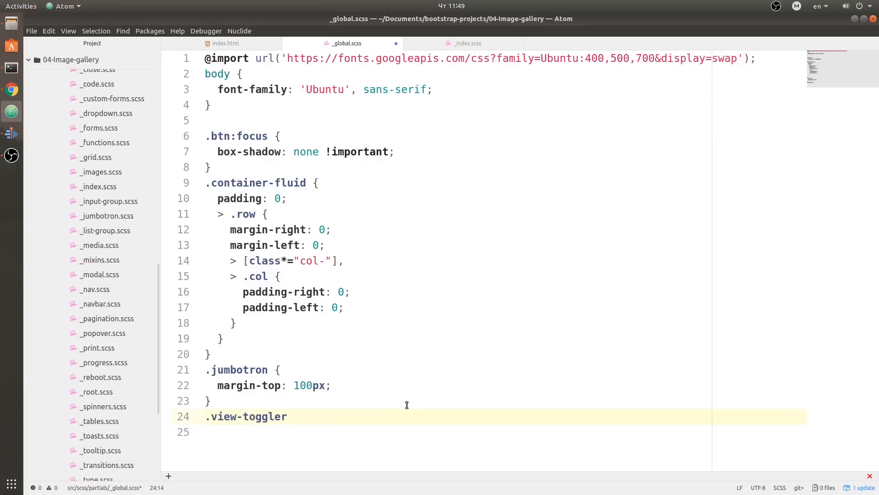
text({)
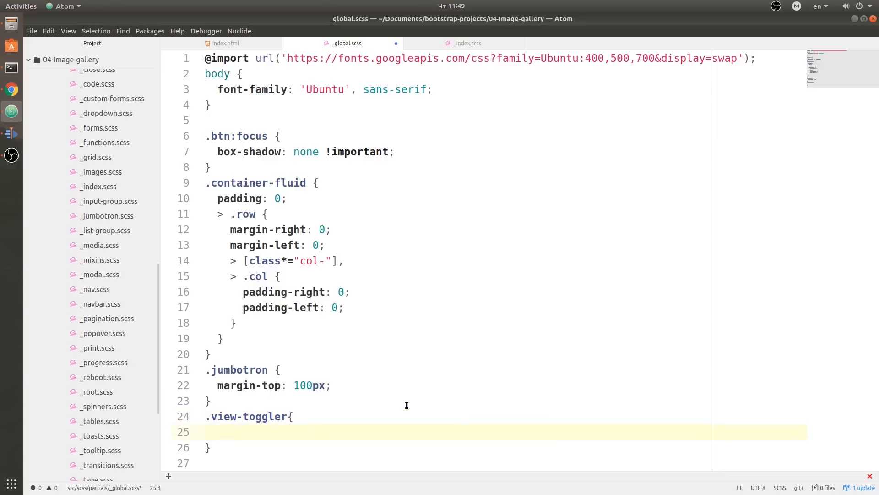
text(pos\)
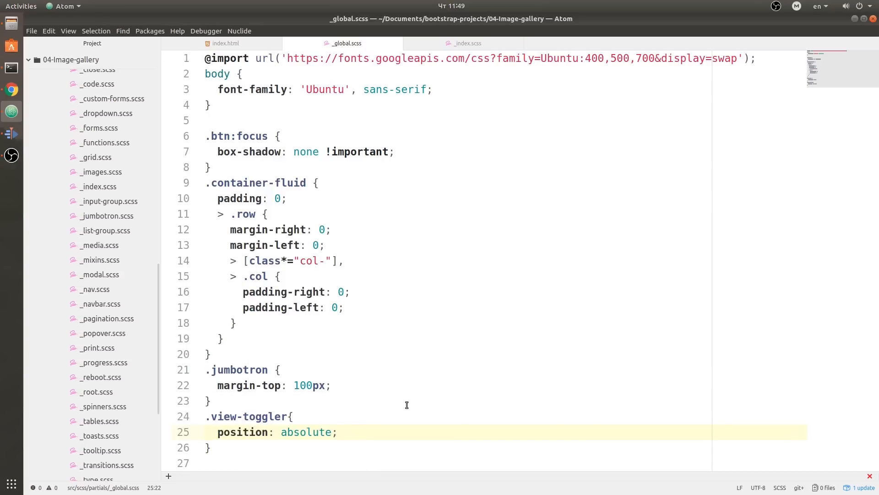
click(11, 90)
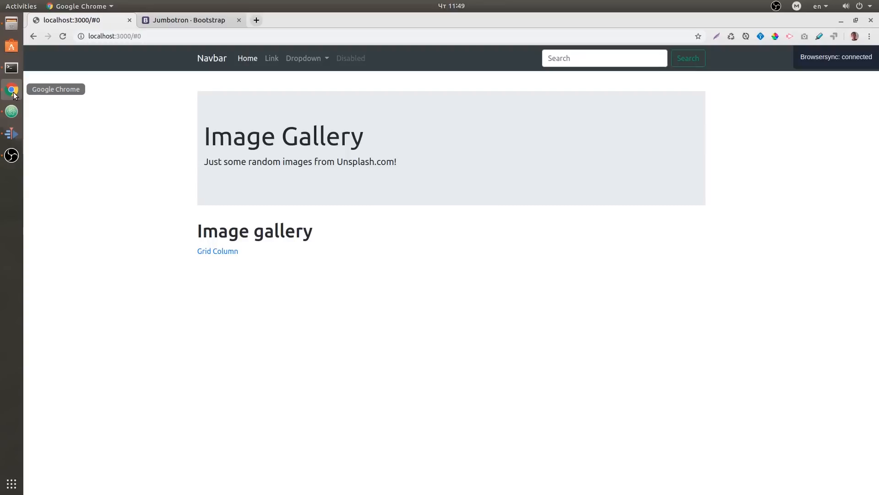
mouse_move(286, 258)
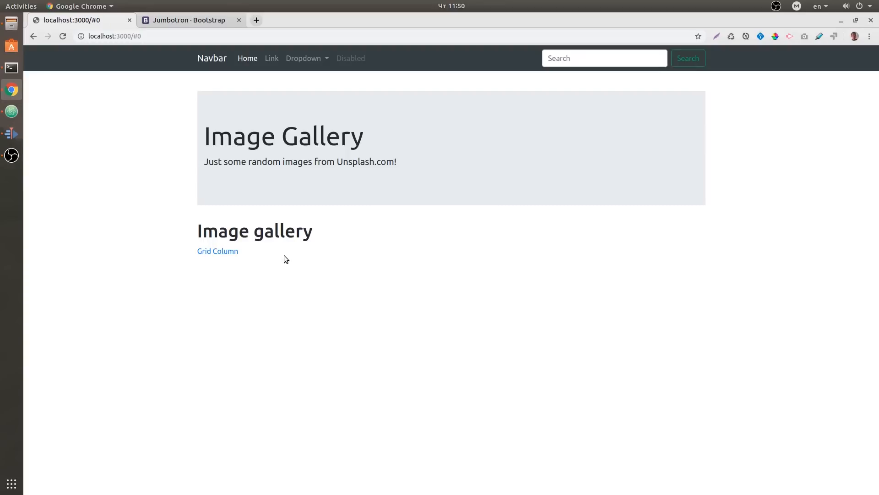
click(11, 111)
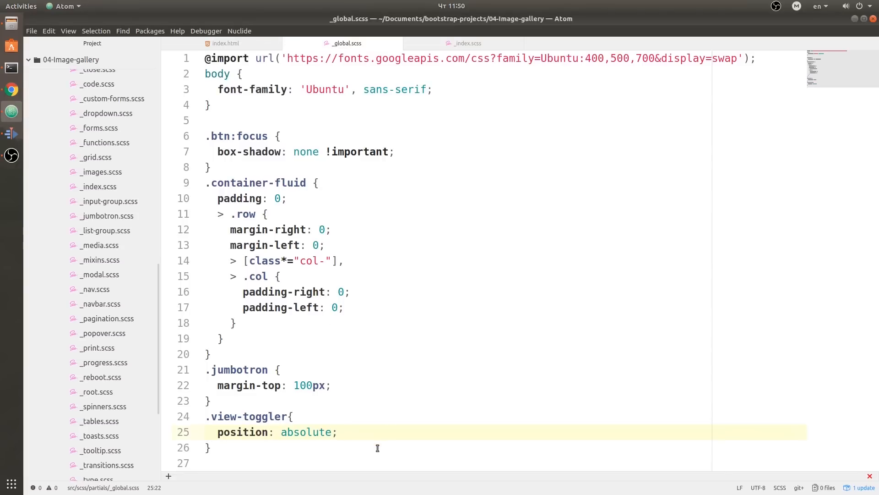
- Add top: 25px and right: 0 to .view-toggler and preview the repositioned links in Chrome
text(top:)
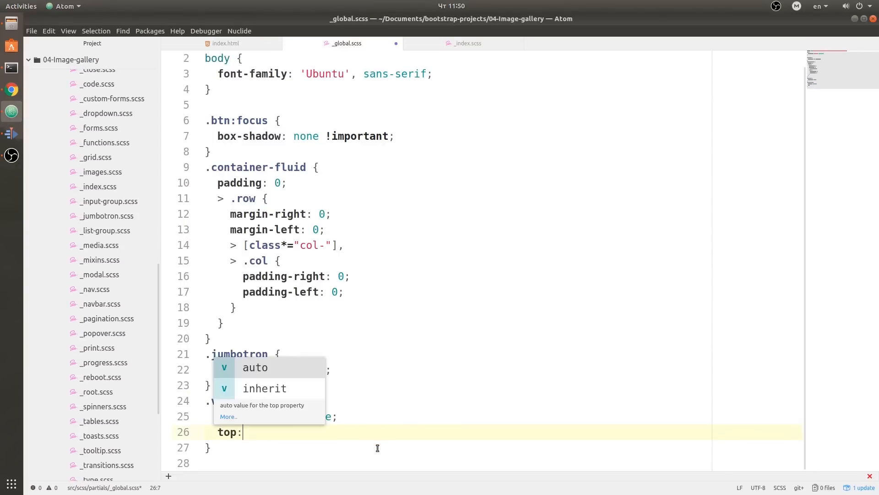
text(25px)
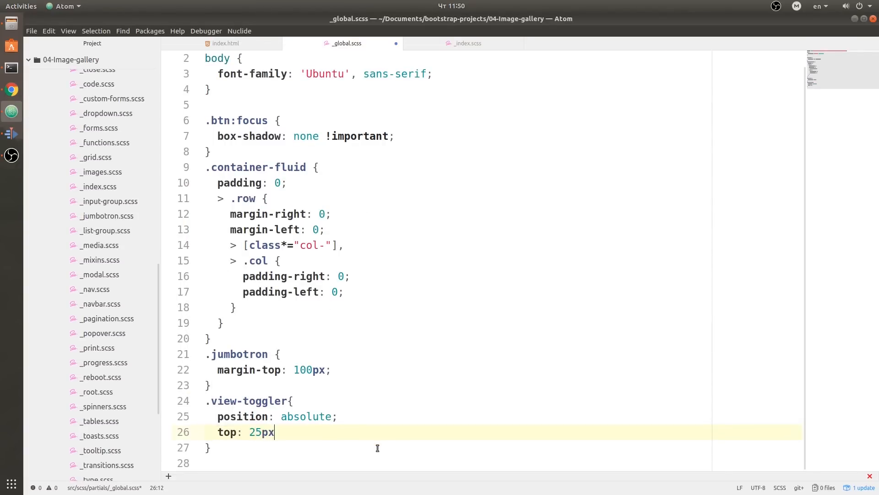
text(right: 0l)
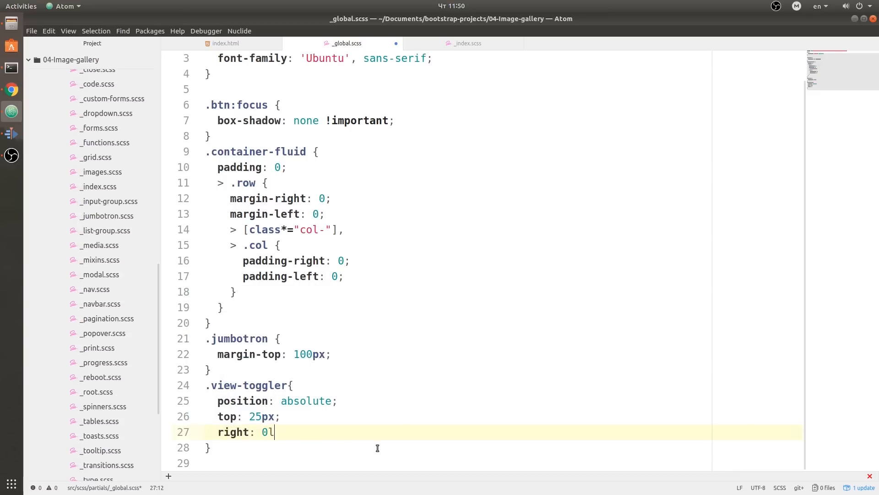
text(;)
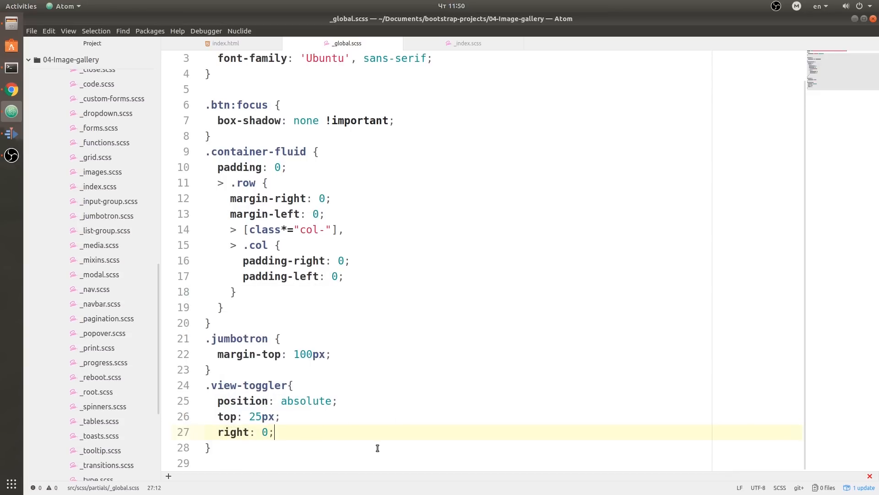
click(11, 89)
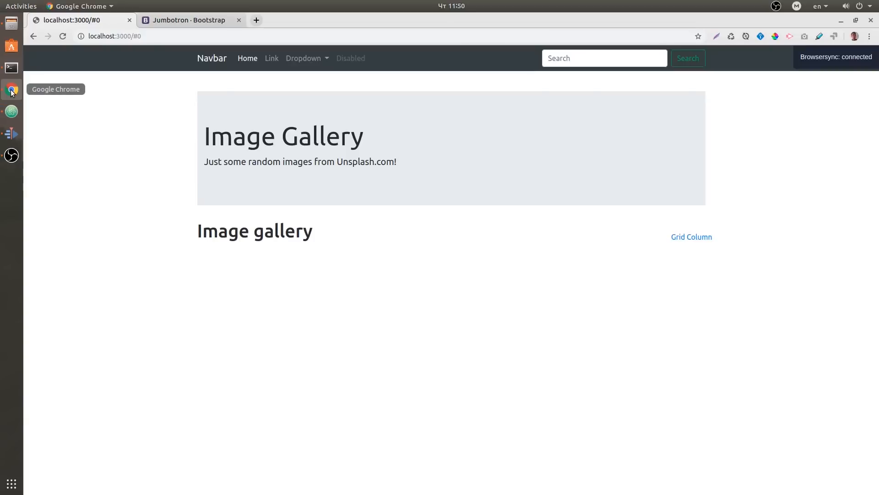
mouse_move(703, 236)
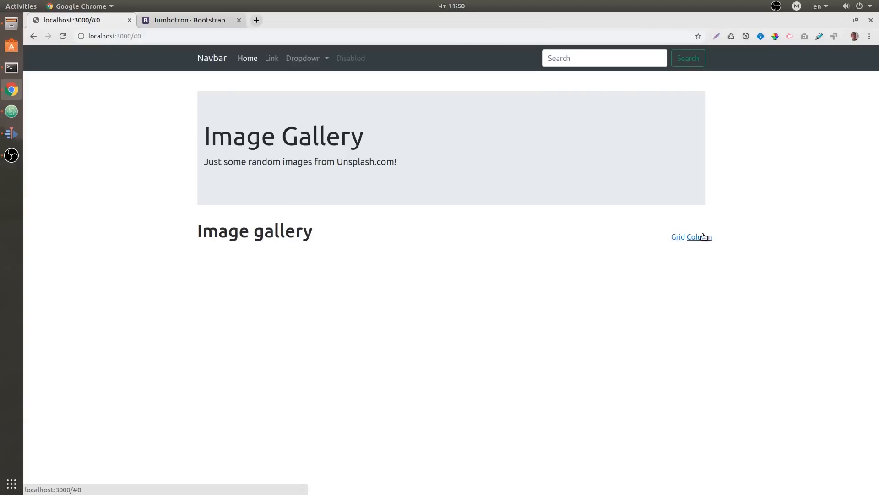
mouse_move(11, 111)
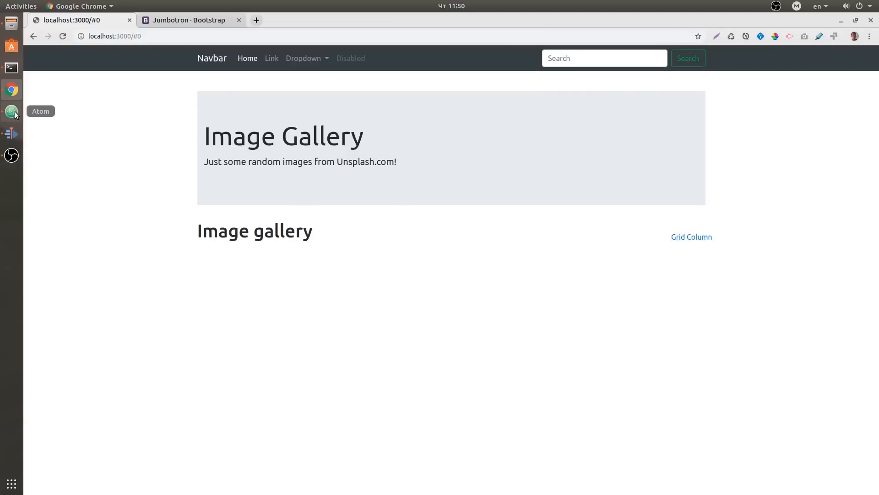
click(11, 111)
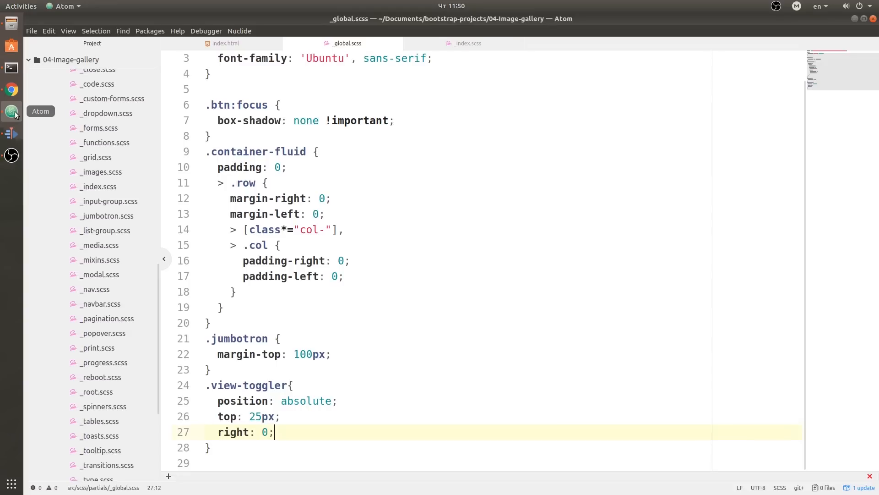
- Nest an a rule inside .view-toggler with color #ccc, padding-left 7px and font-weight 900
text(a {)
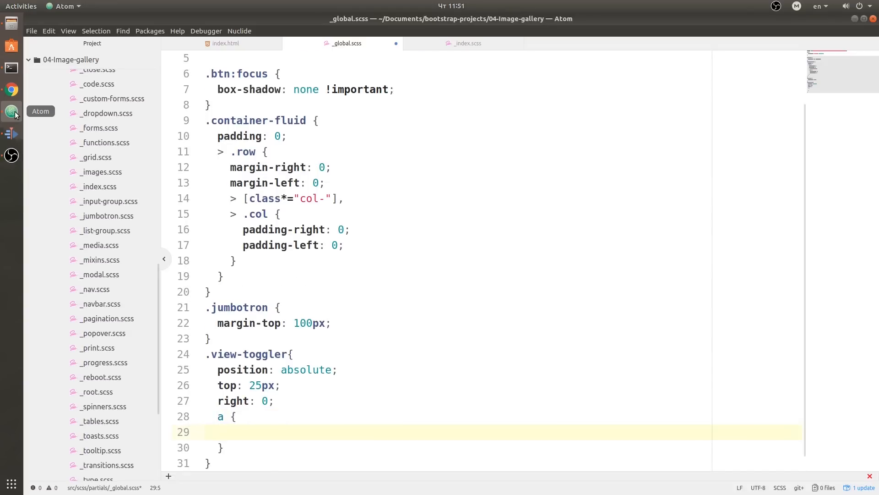
text(color:)
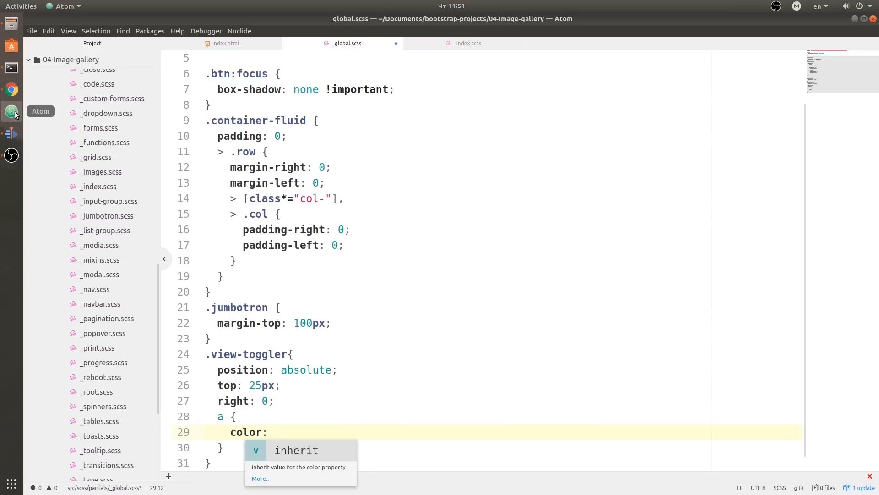
text(#c)
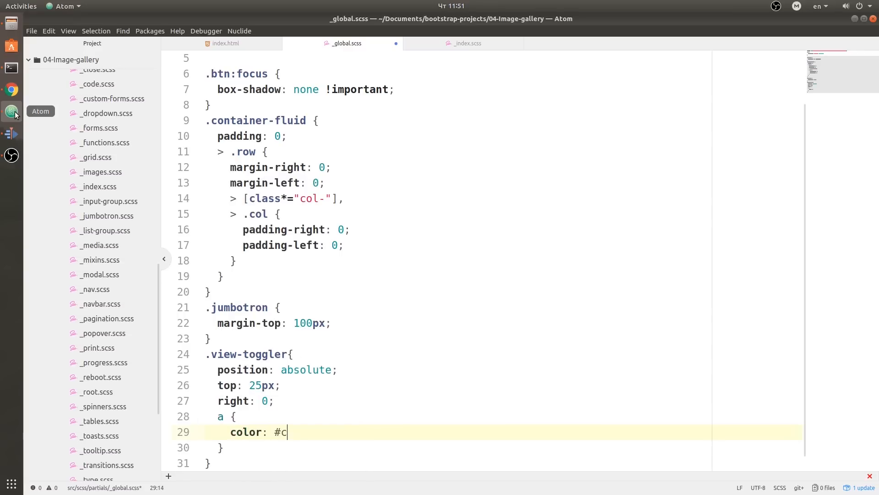
text(cc;)
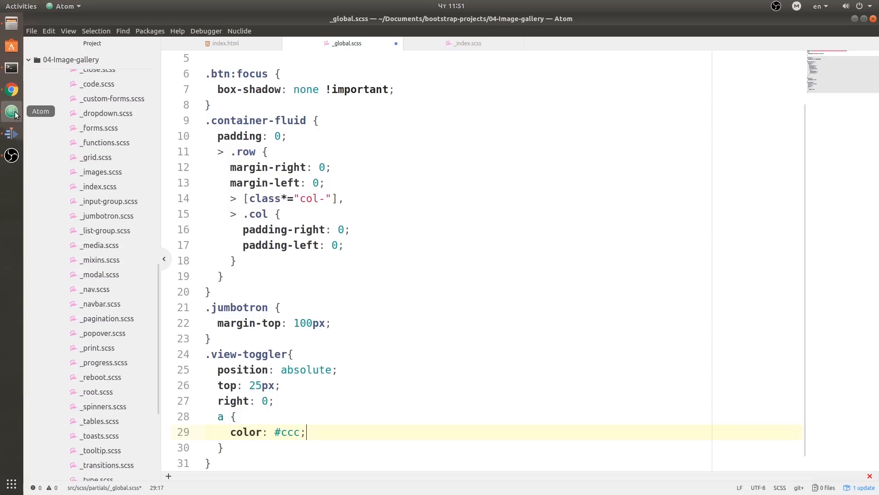
text(padding)
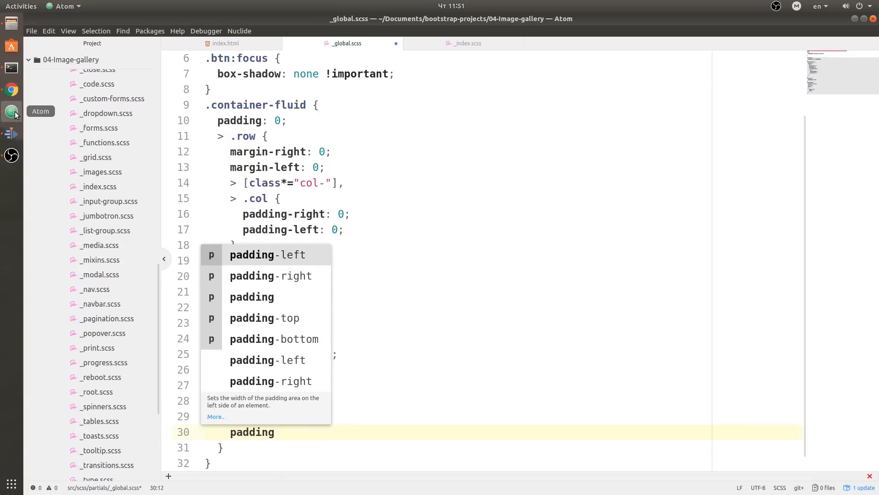
mouse_move(275, 431)
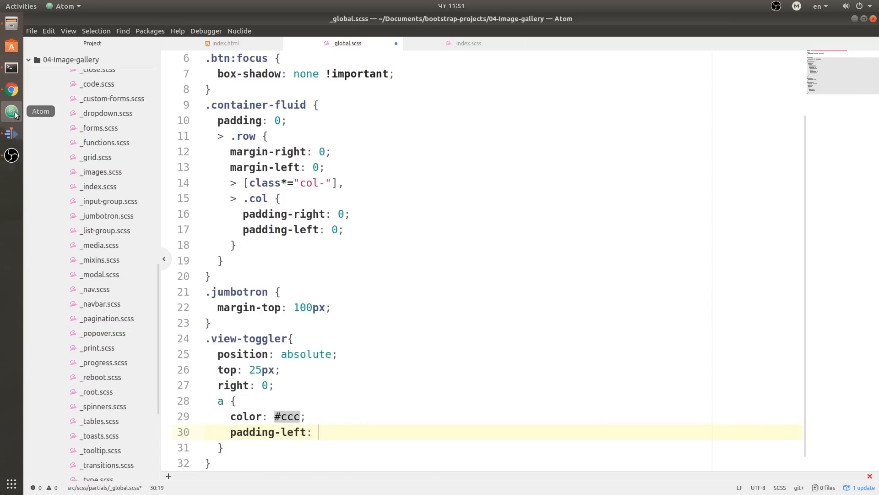
text(7px;)
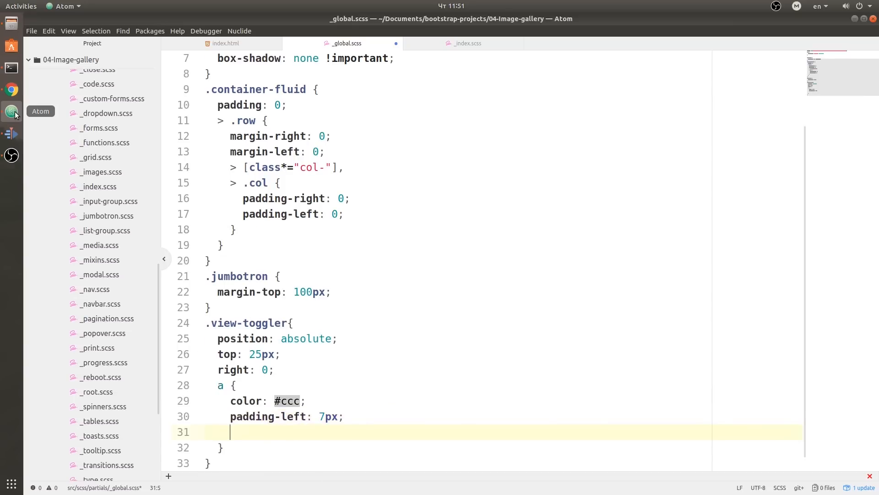
text(font-weight:)
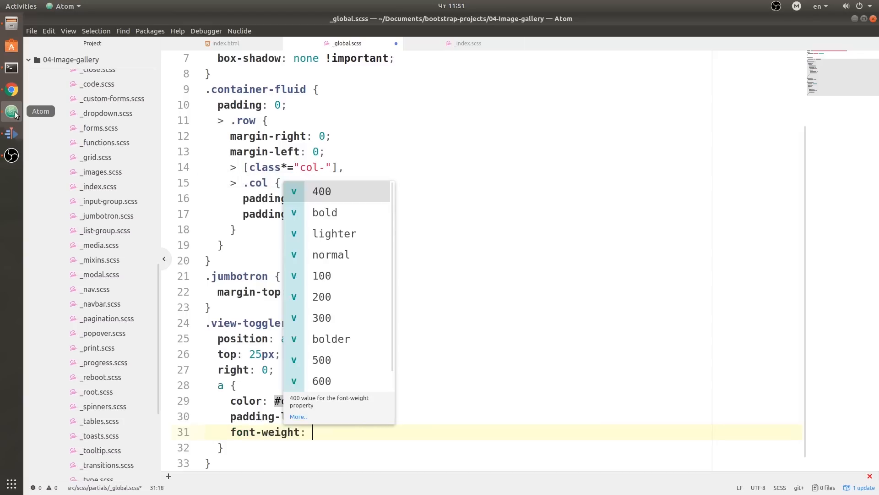
text(900;)
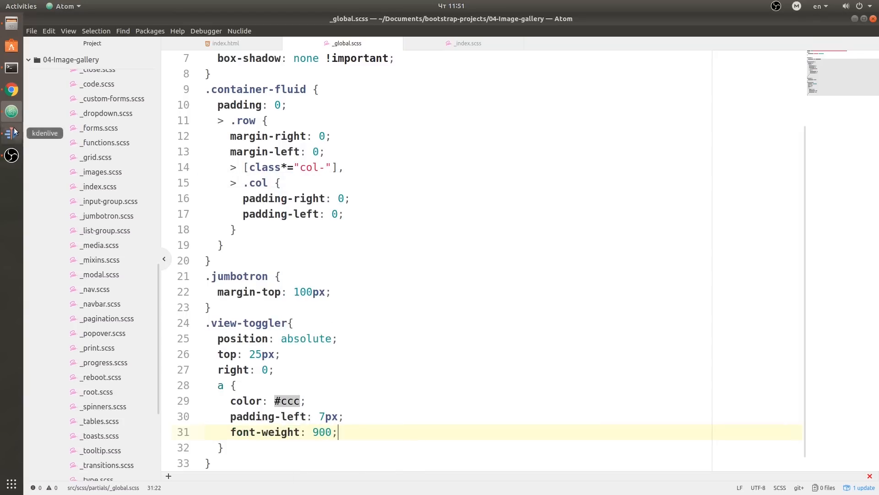
- Preview the gray bold links, switch padding-left to padding-right, and check the spacing again
click(11, 90)
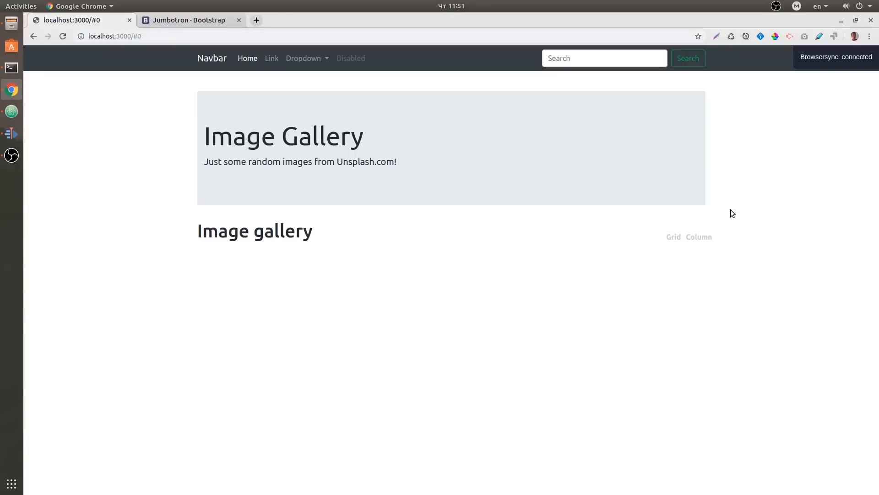
mouse_move(708, 253)
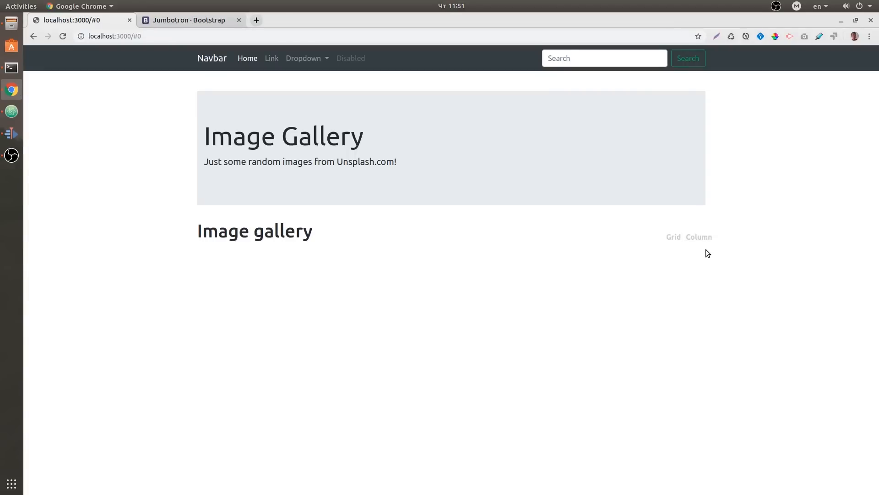
click(11, 134)
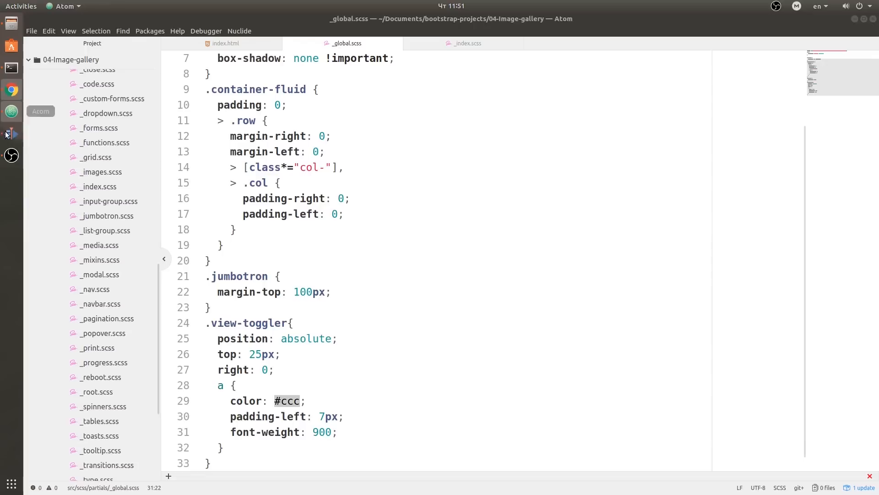
click(11, 90)
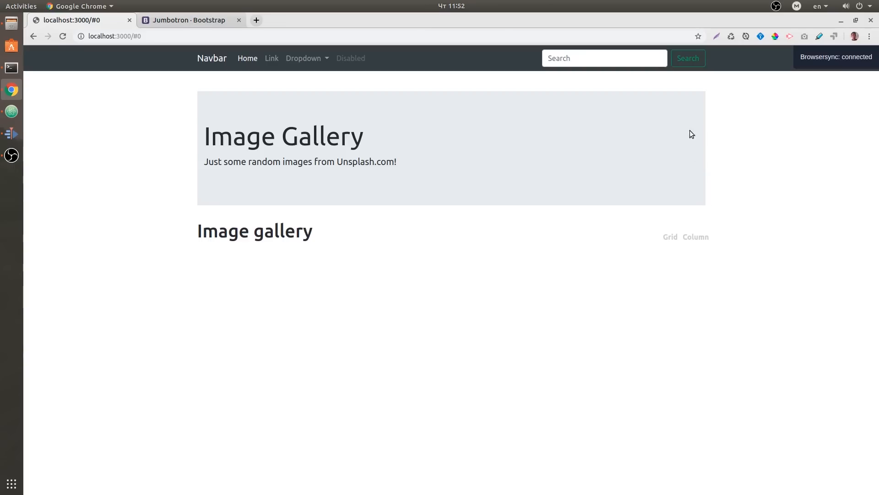
mouse_move(662, 242)
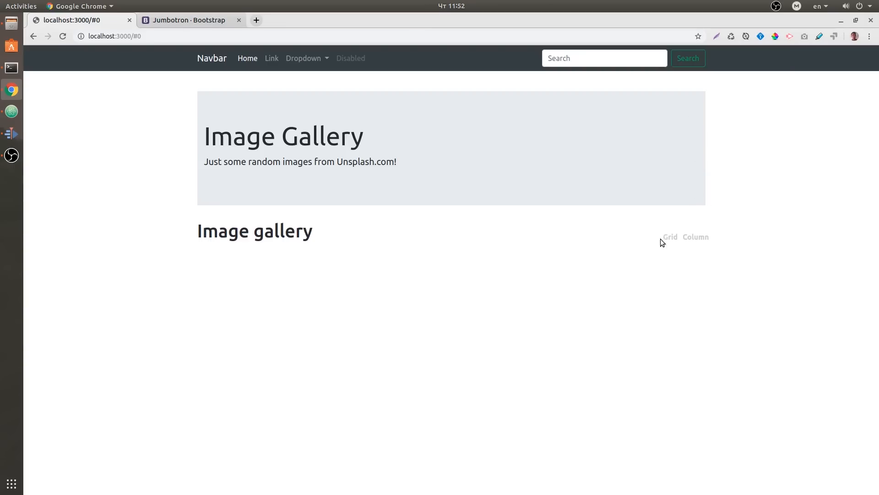
mouse_move(3, 137)
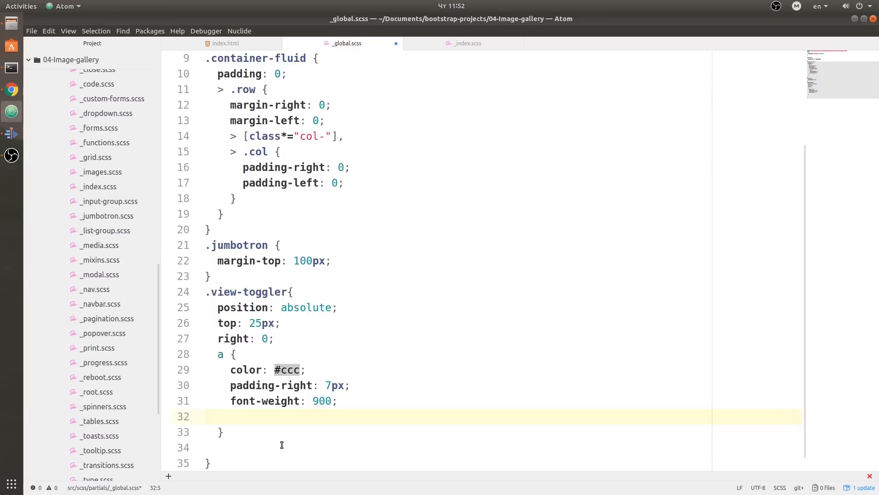
- Add an &:hover block giving the toggler links color #333
click(230, 416)
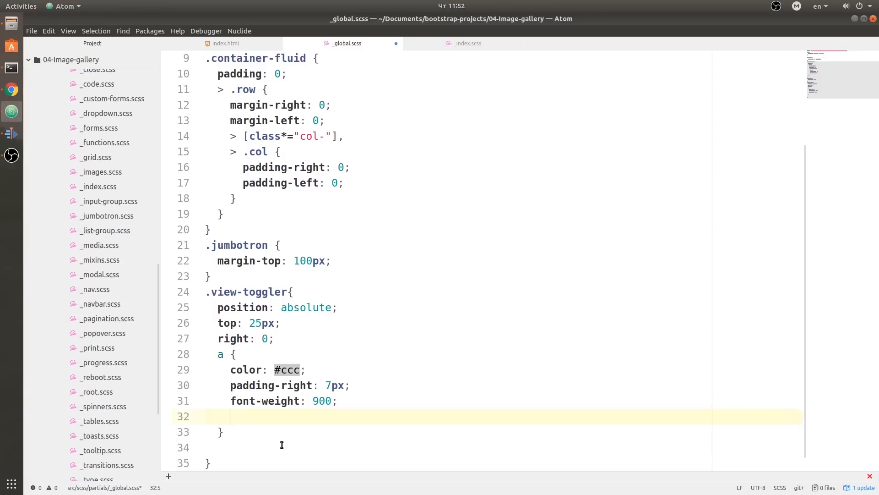
text(&:)
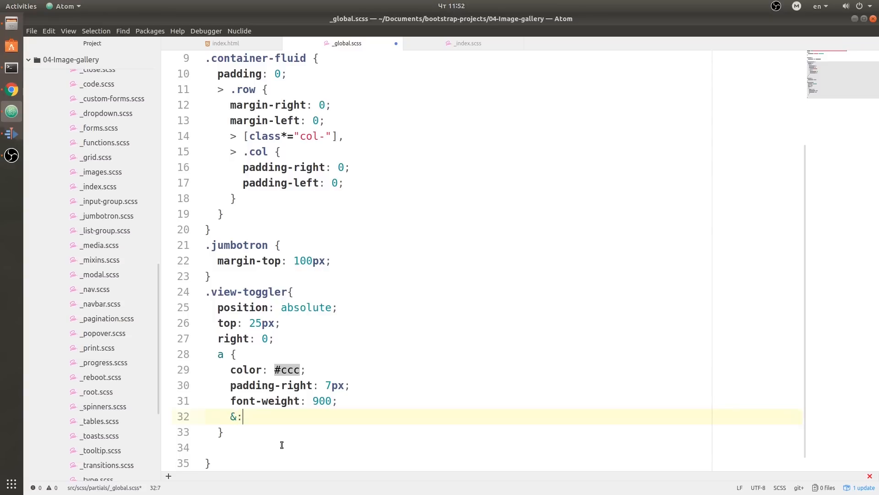
text(h)
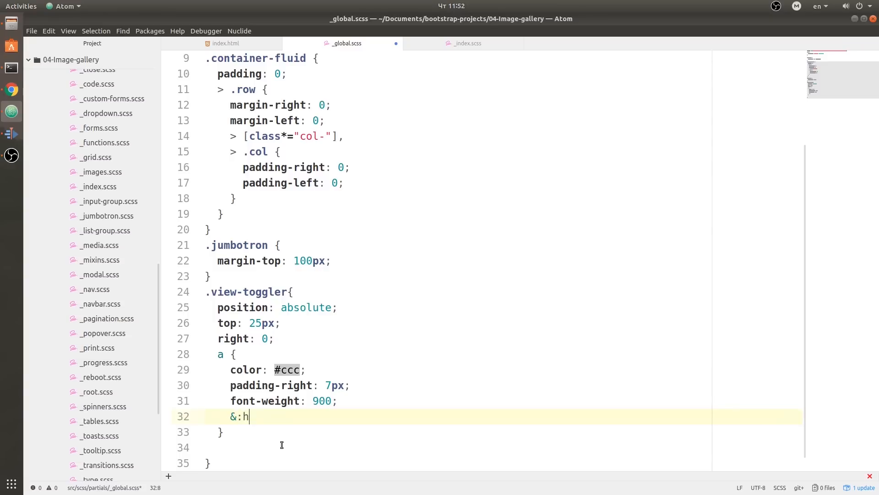
text(over {)
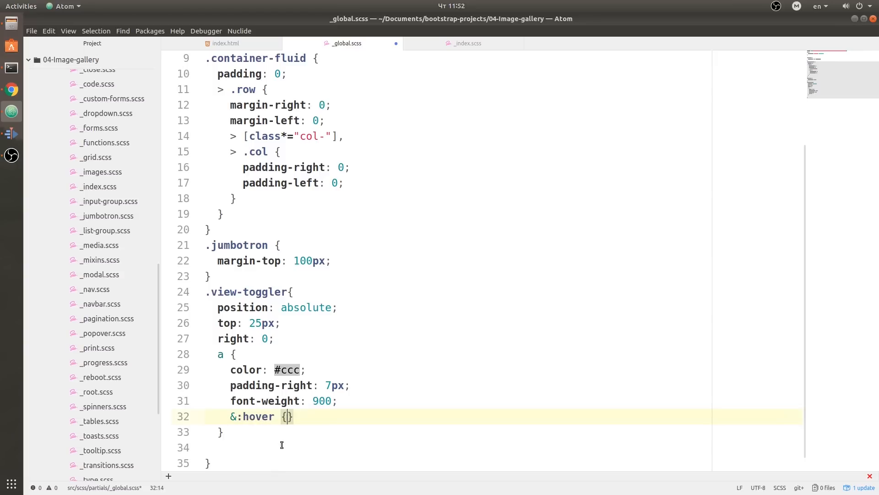
text(color:)
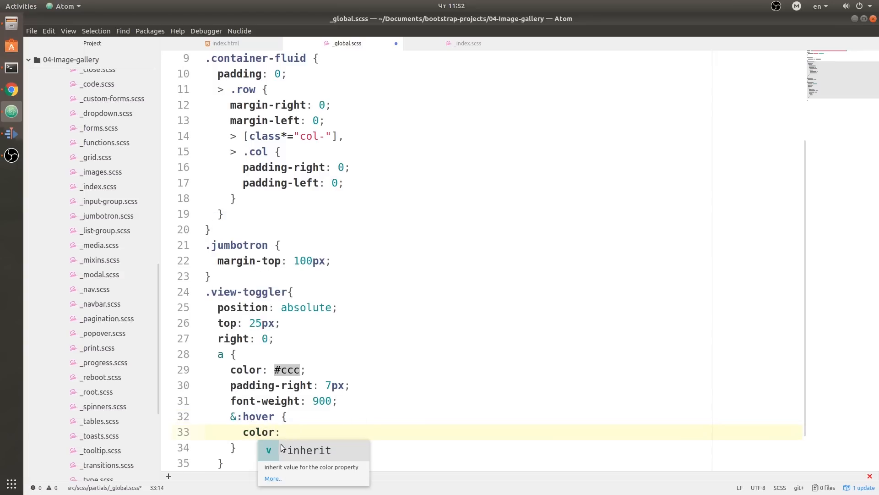
text(#333)
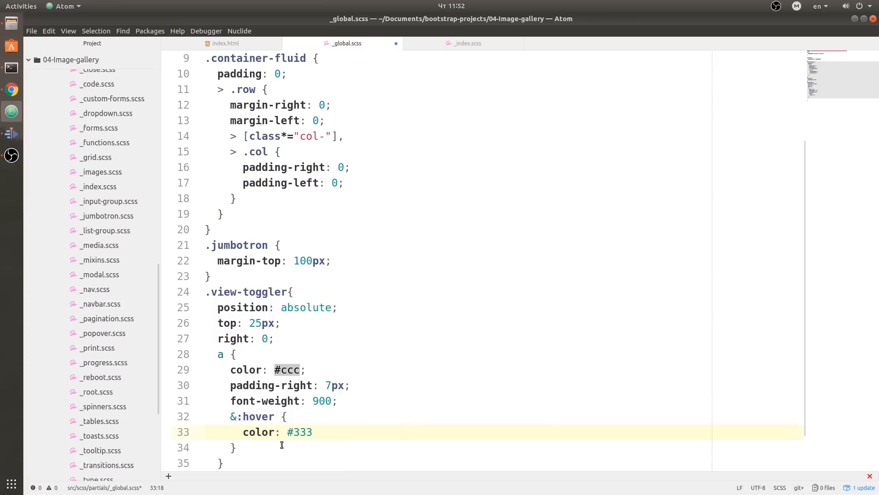
key(Return)
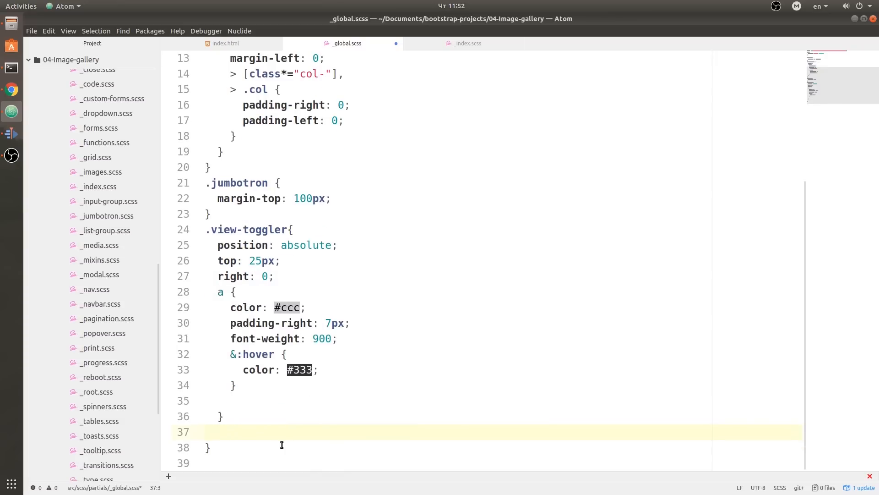
- Add an .active rule setting the link color to #333
click(219, 416)
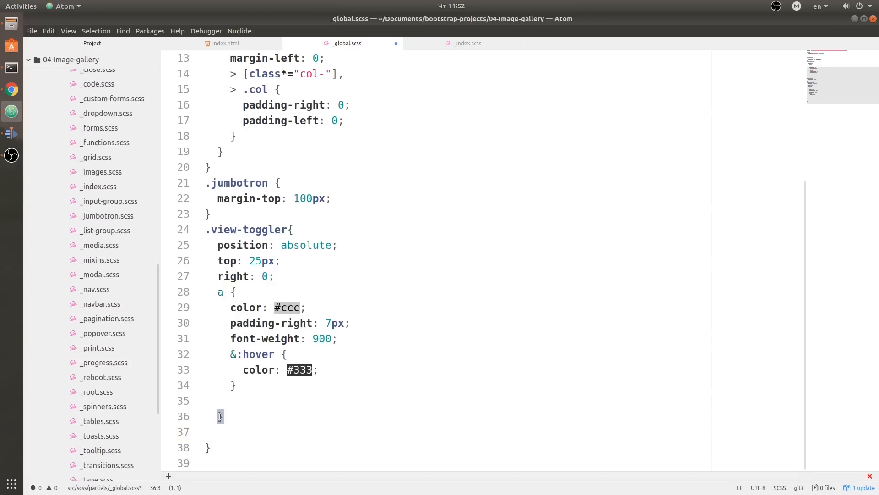
click(235, 431)
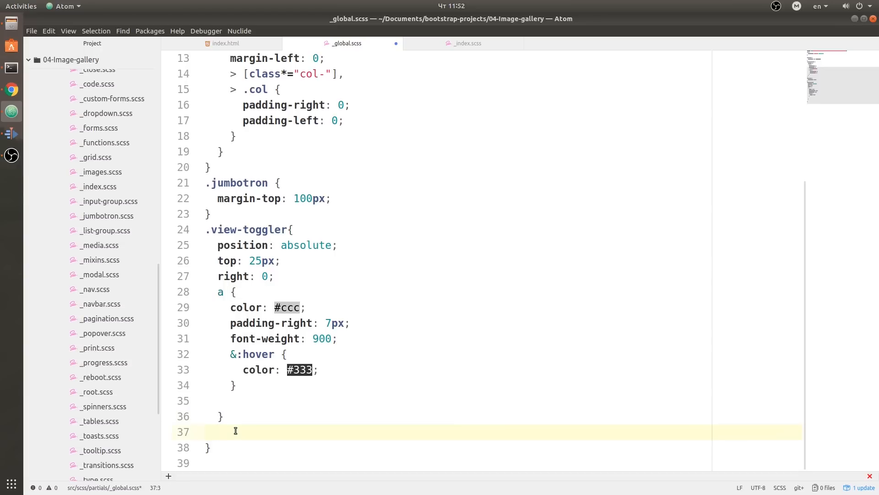
text(.active {)
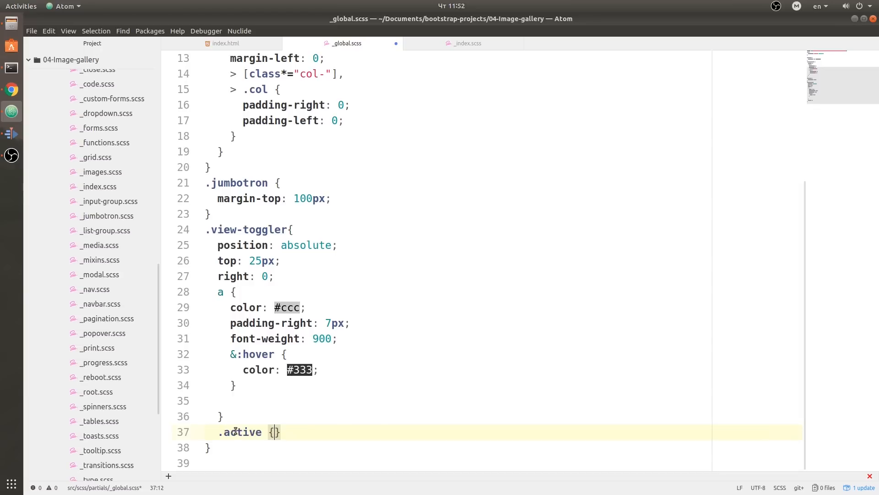
text(col)
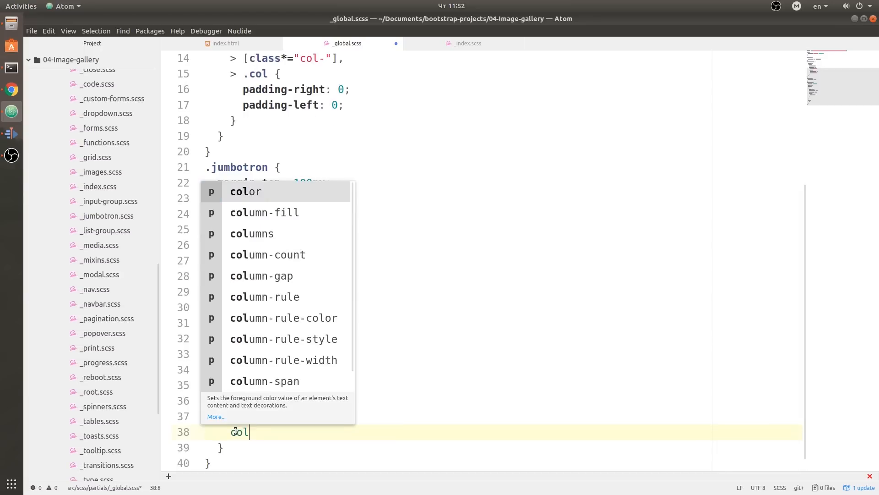
text(olor: #33)
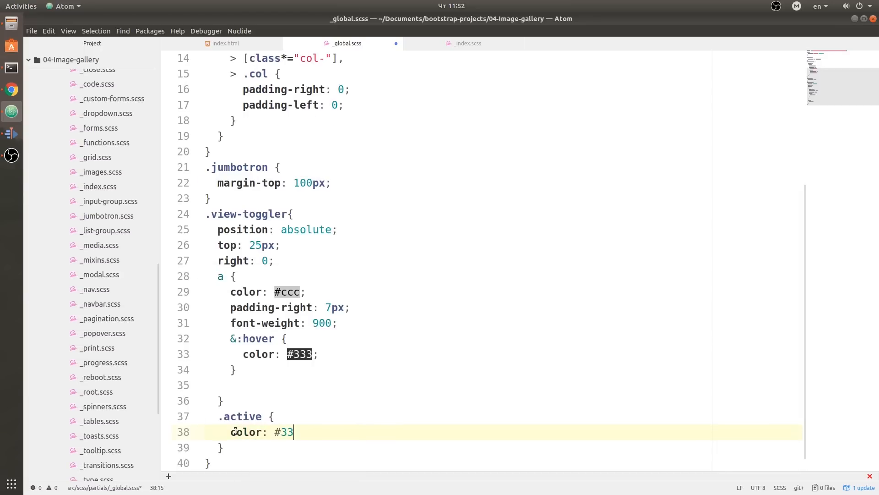
text(3;)
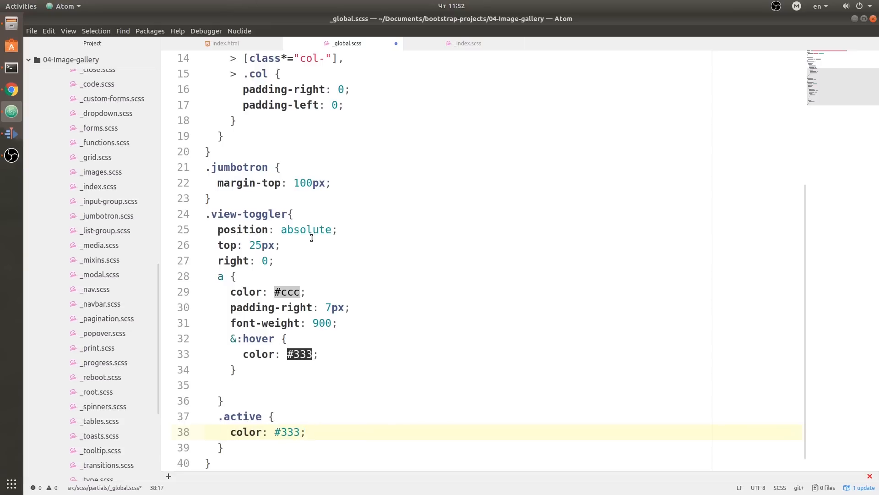
- Give the links transition: all .25s and preview the hover effect in Chrome
click(339, 323)
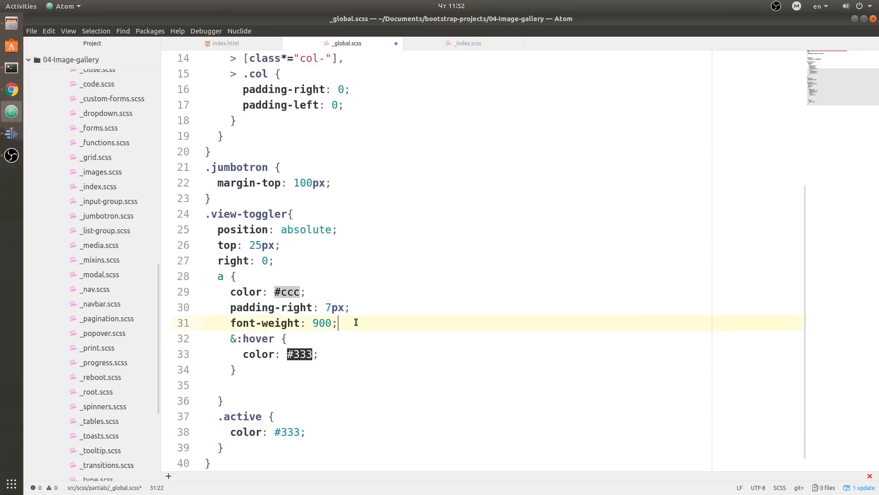
text(transition:)
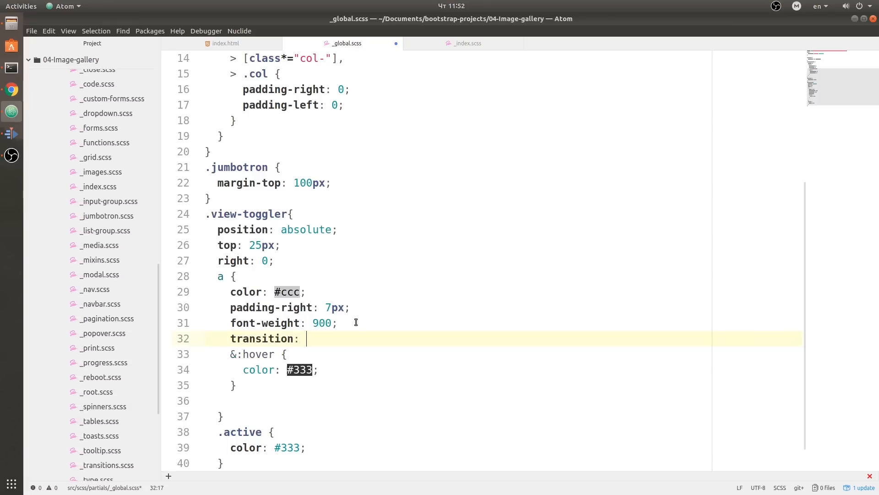
text(all .25s)
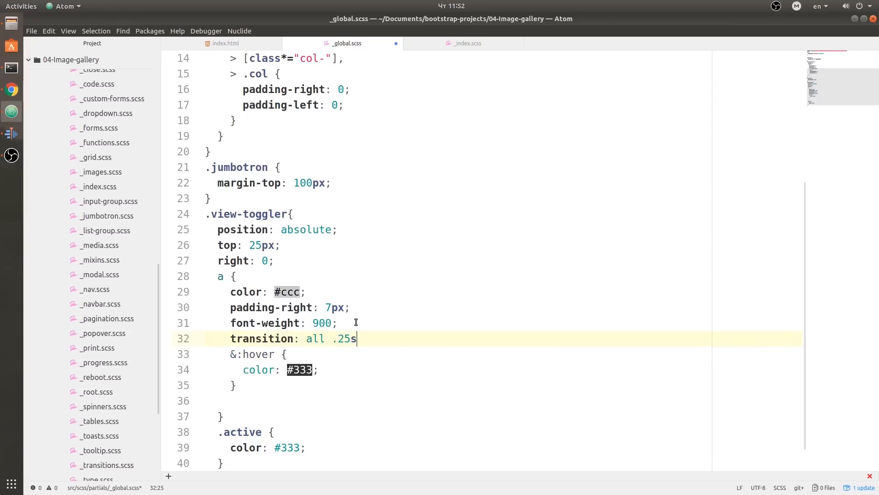
text(;)
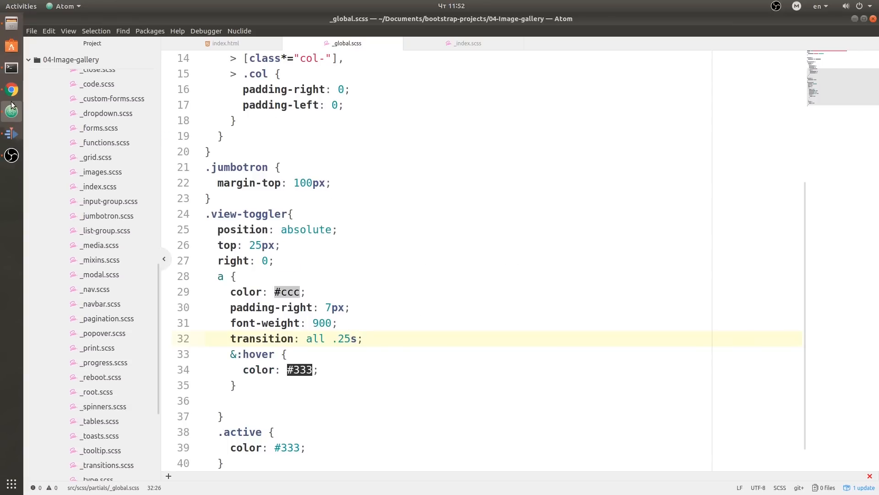
click(11, 89)
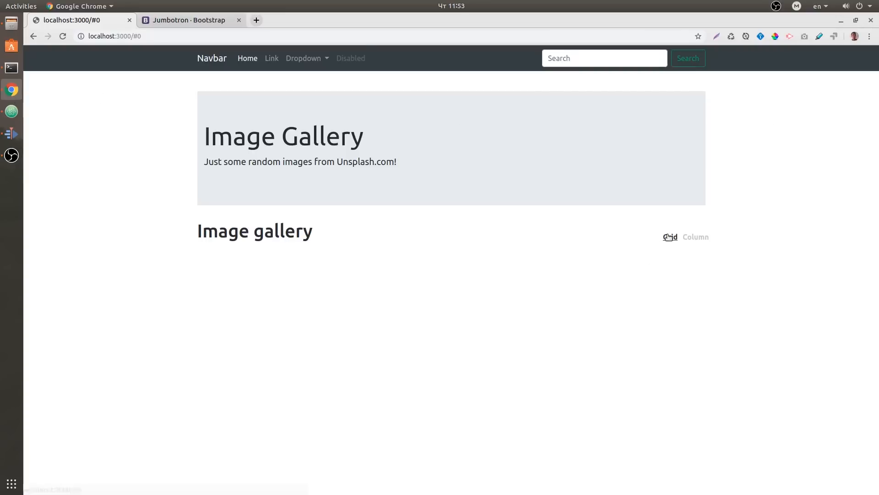
mouse_move(335, 248)
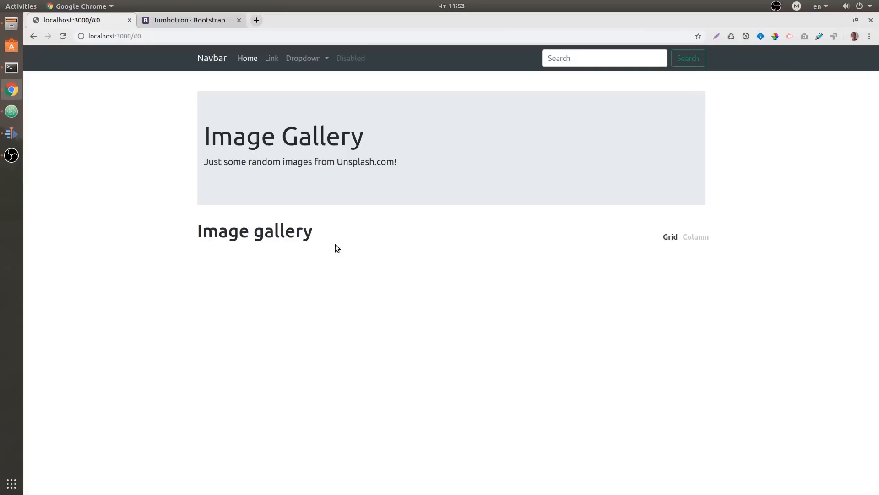
mouse_move(338, 295)
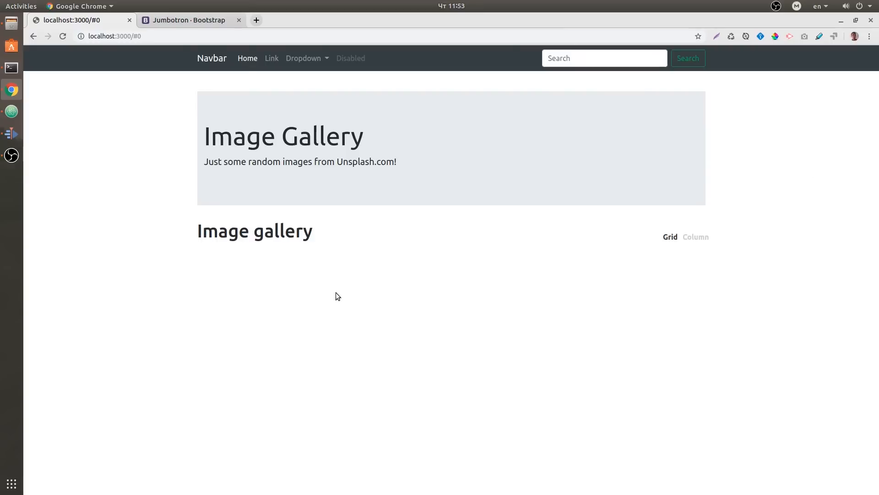
mouse_move(60, 74)
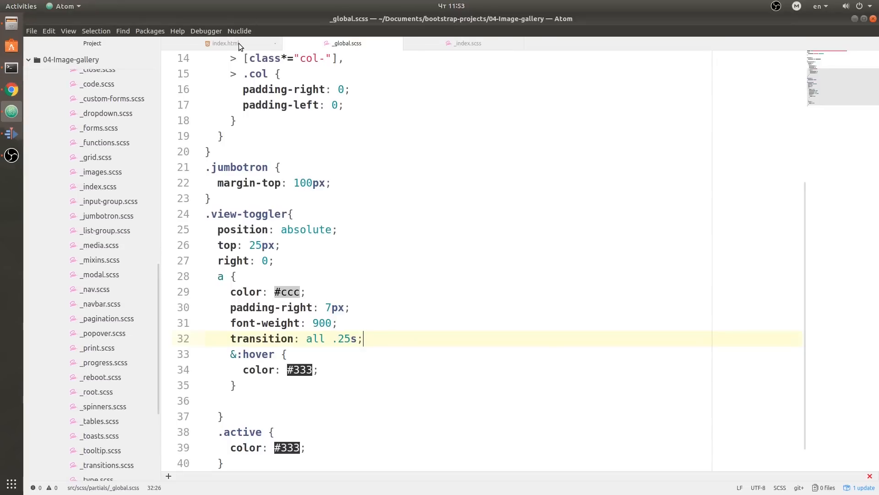
- Insert an <hr> in index.html below the view-toggler span
click(224, 43)
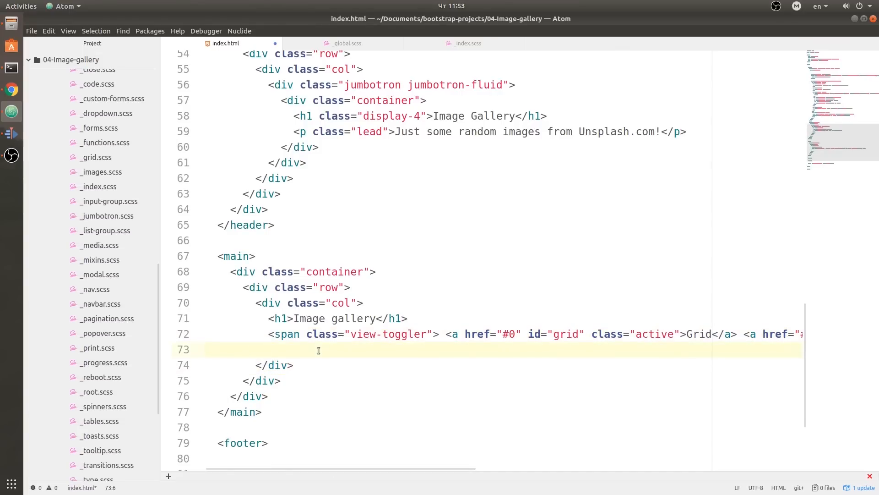
text(<hr>)
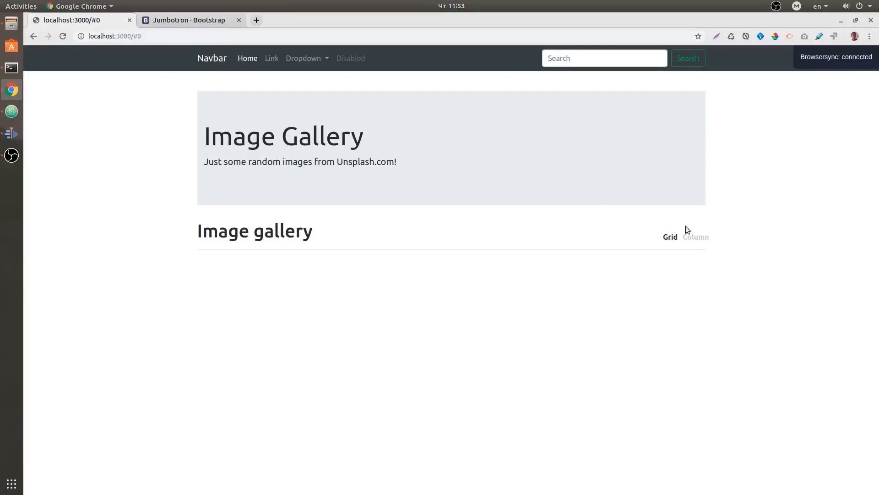
mouse_move(26, 333)
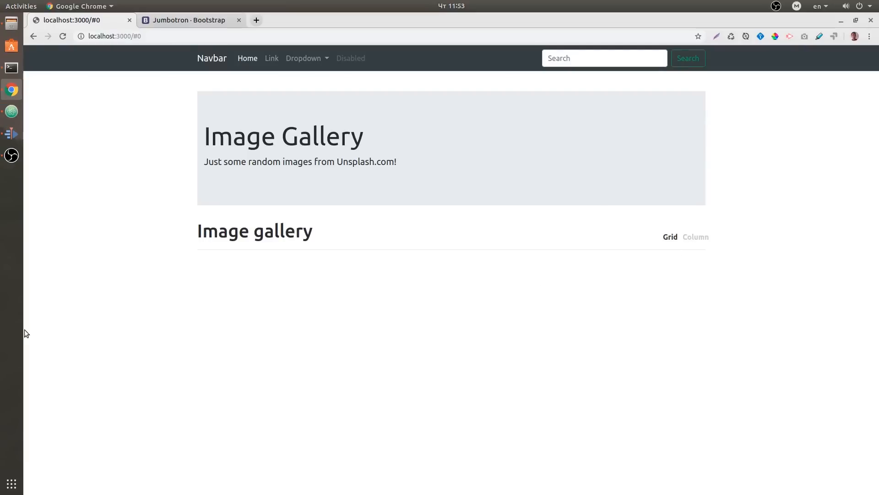
mouse_move(177, 367)
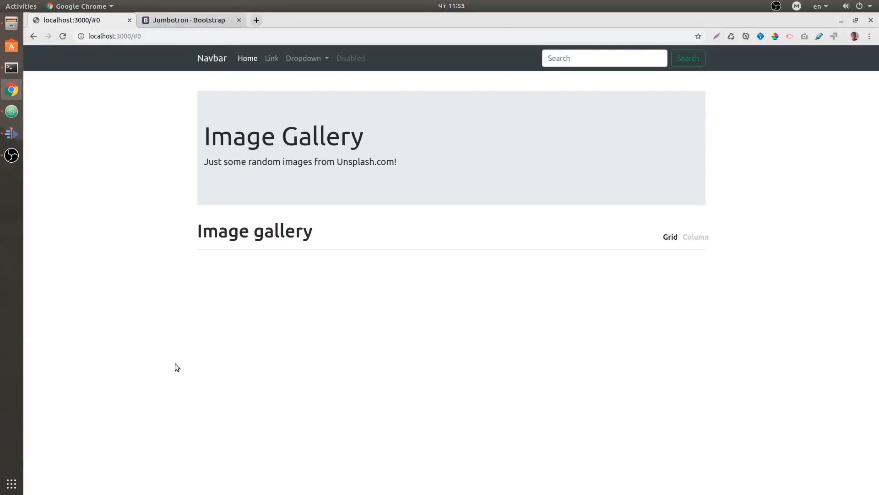
mouse_move(164, 342)
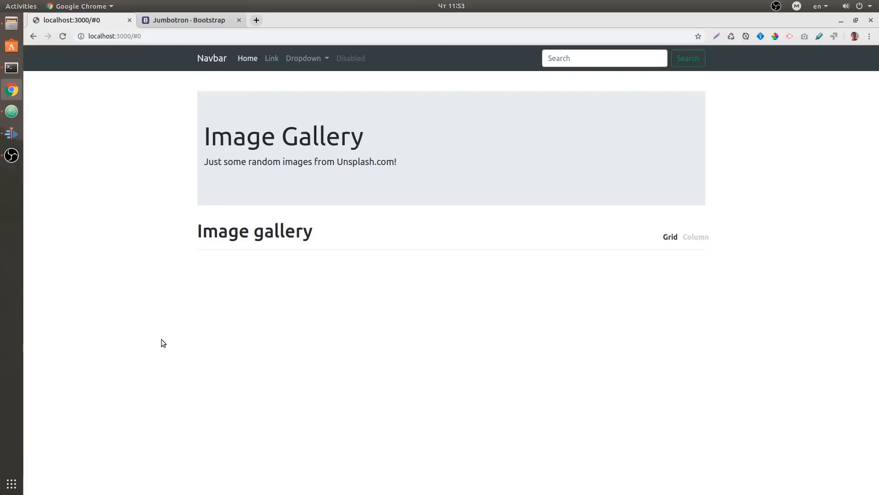